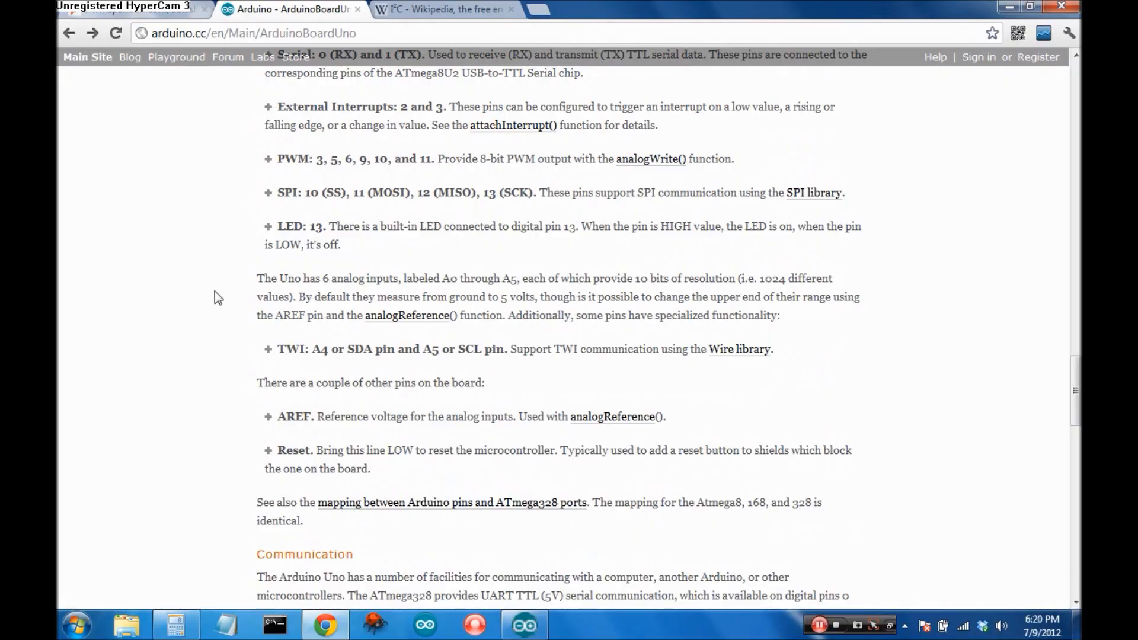
# Bring up the I²C Wikipedia article and scroll to the Reference design and Message protocols sections
pyautogui.scroll(3)
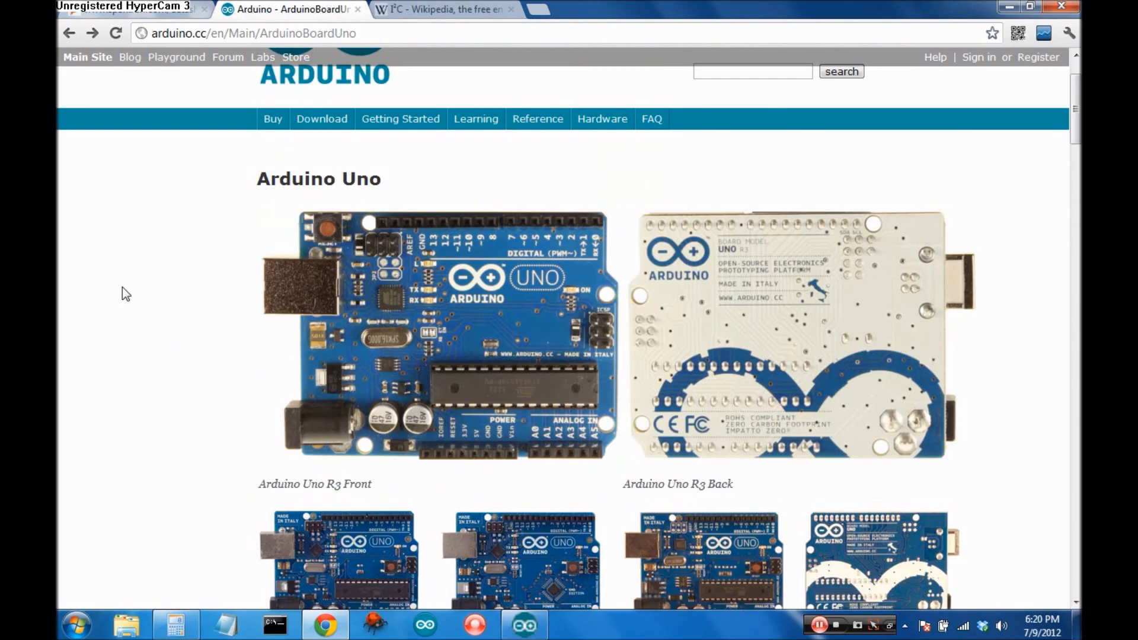
pyautogui.scroll(-3)
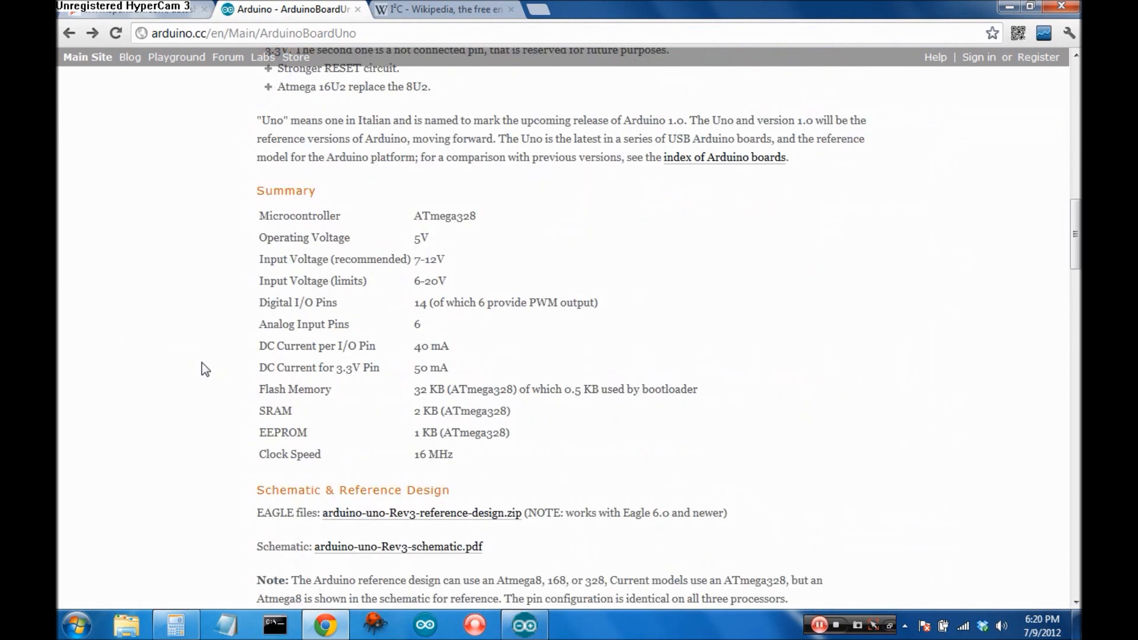
pyautogui.scroll(-3)
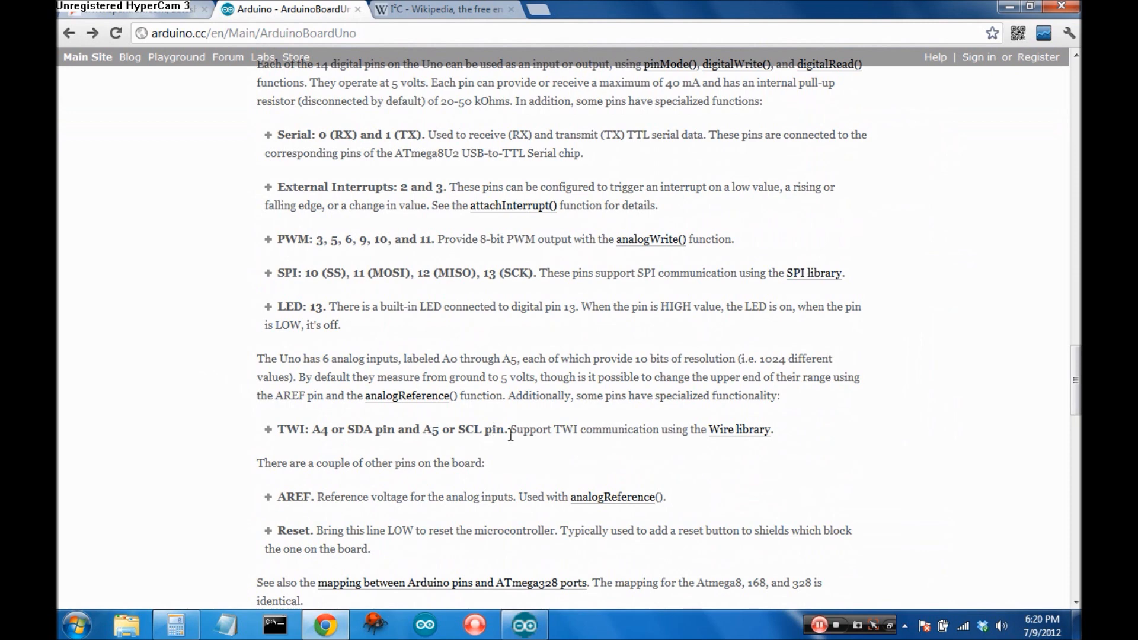
pyautogui.click(442, 8)
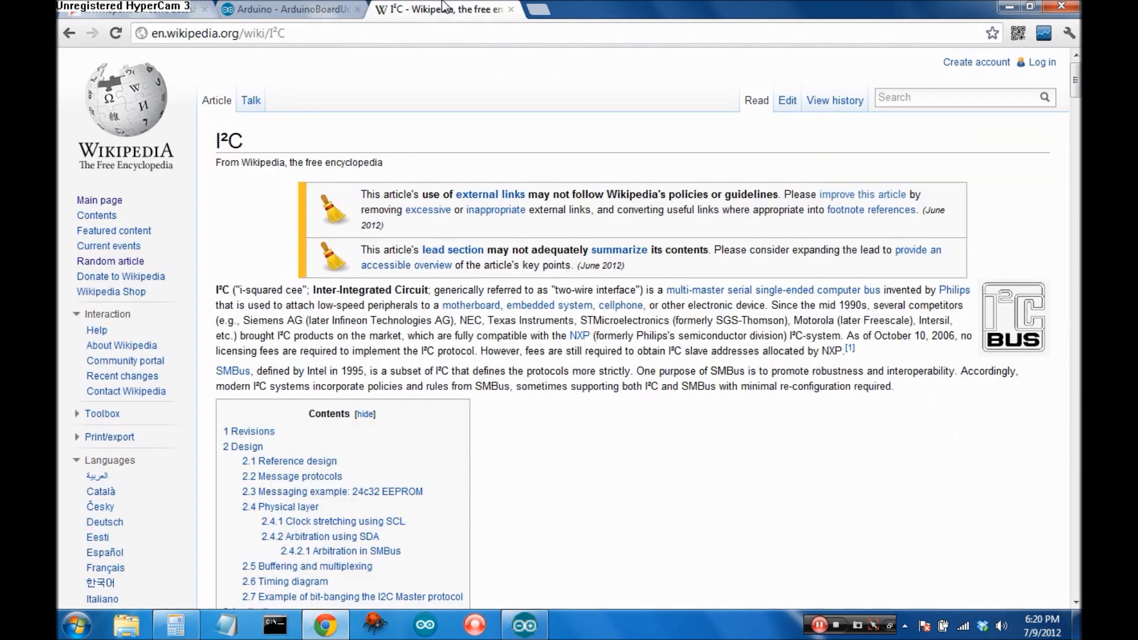
pyautogui.moveTo(499, 338)
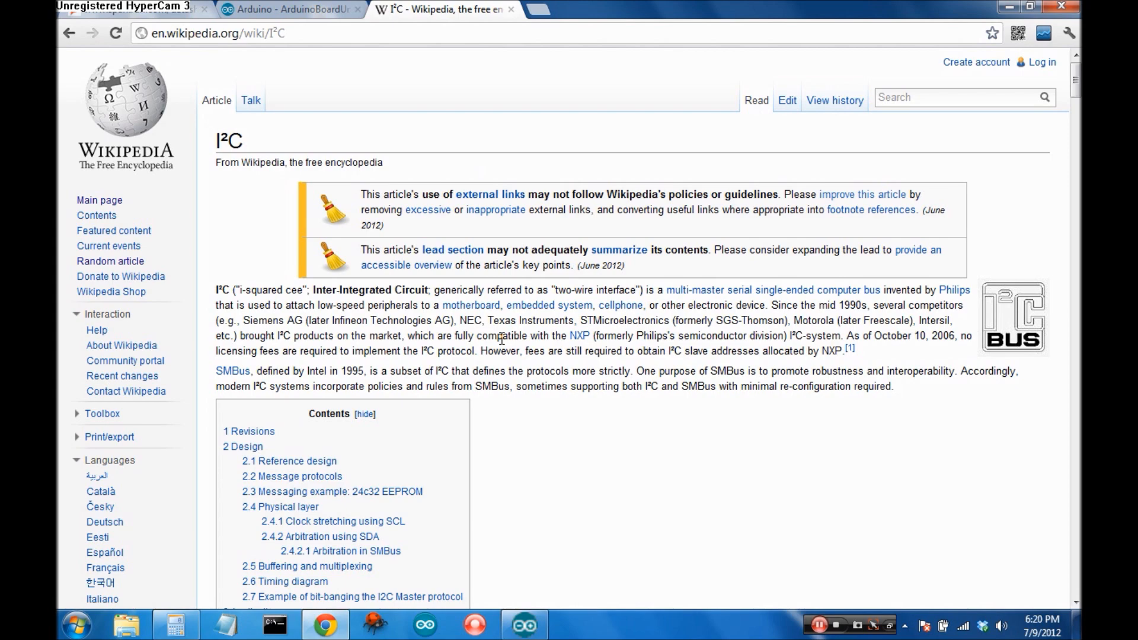
pyautogui.scroll(-3)
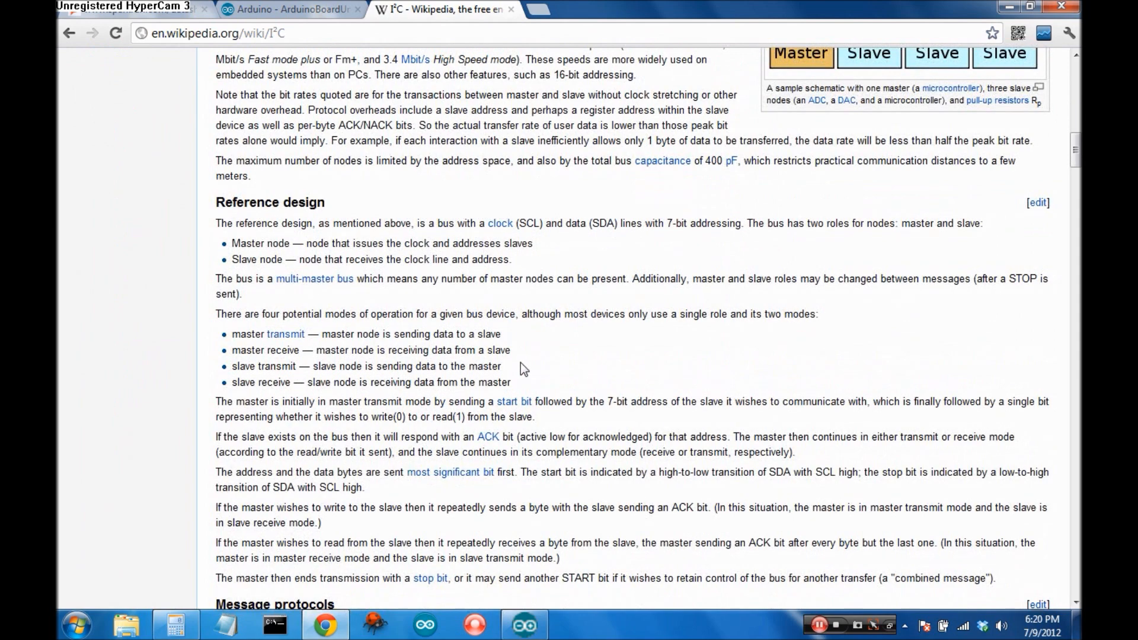
pyautogui.scroll(-3)
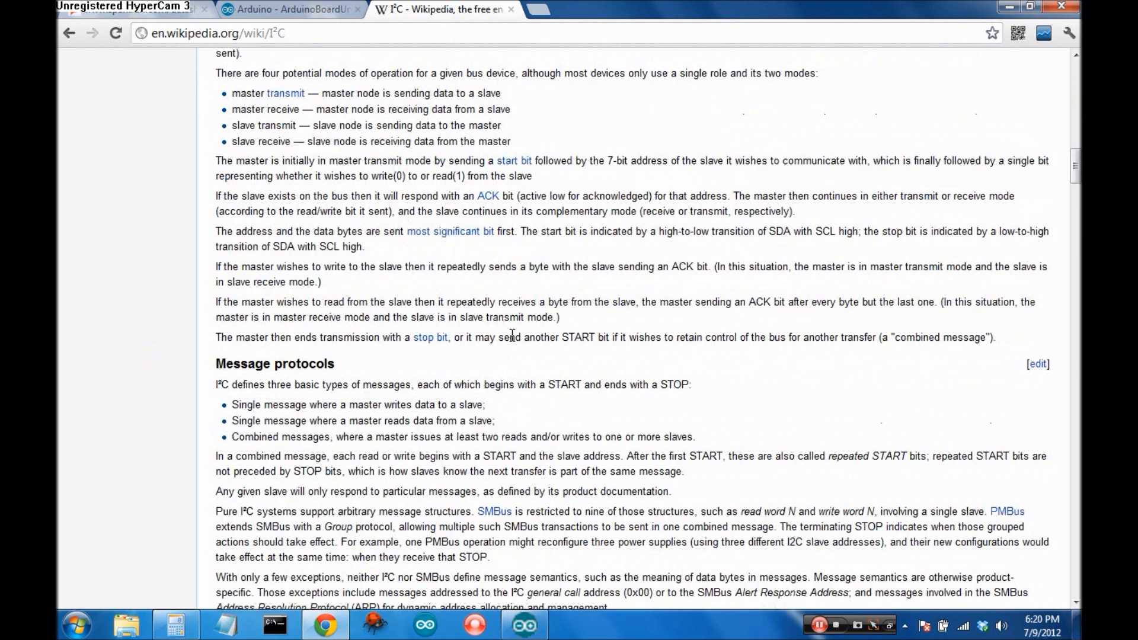
pyautogui.moveTo(499, 358)
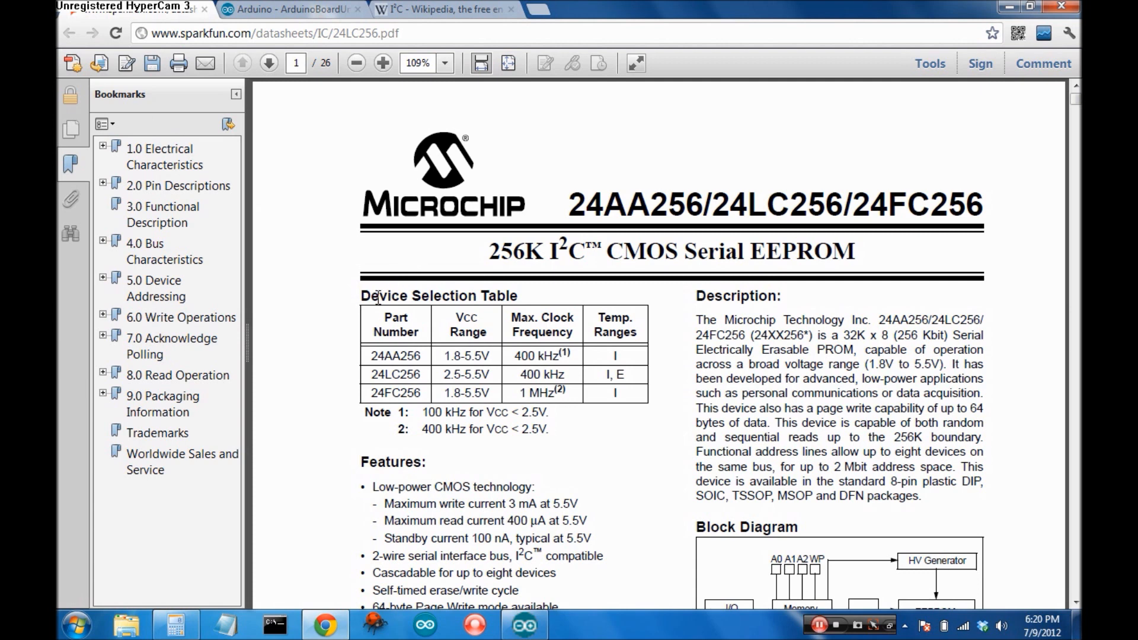
pyautogui.moveTo(395, 468)
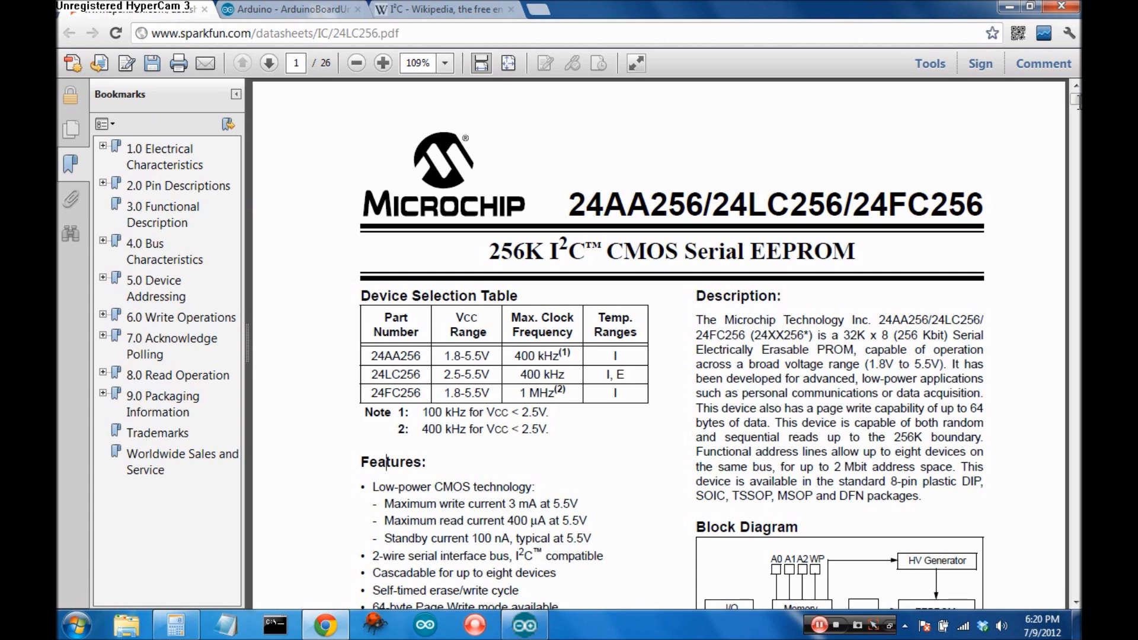
# Scroll the 24LC256 datasheet past the pinouts and jump to section 5.0 Device Addressing
pyautogui.click(268, 63)
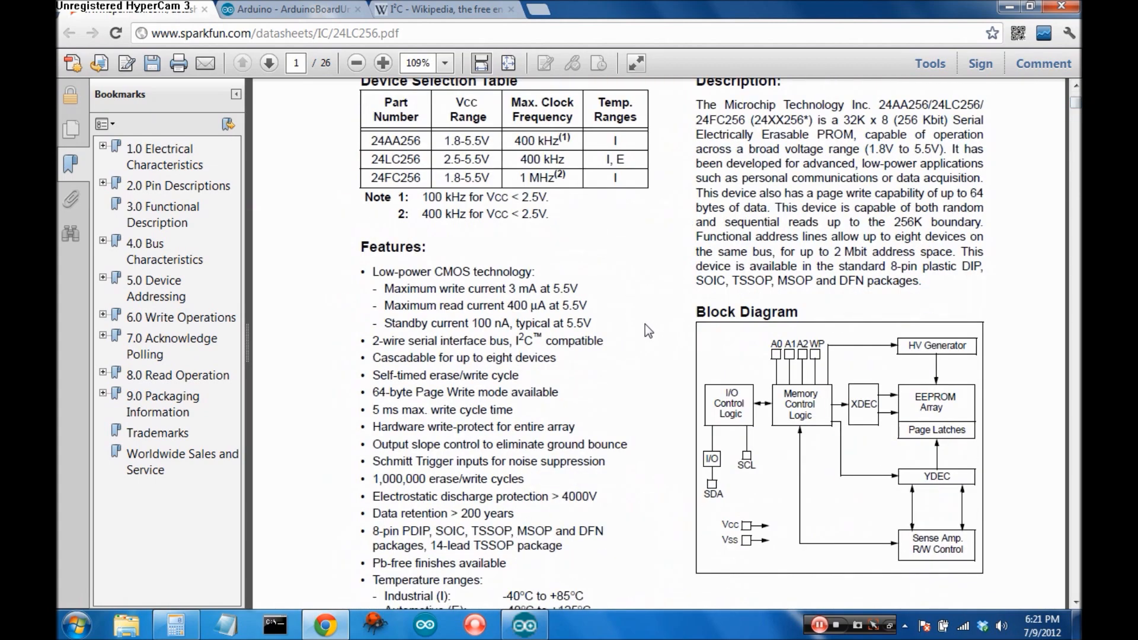
pyautogui.scroll(-3)
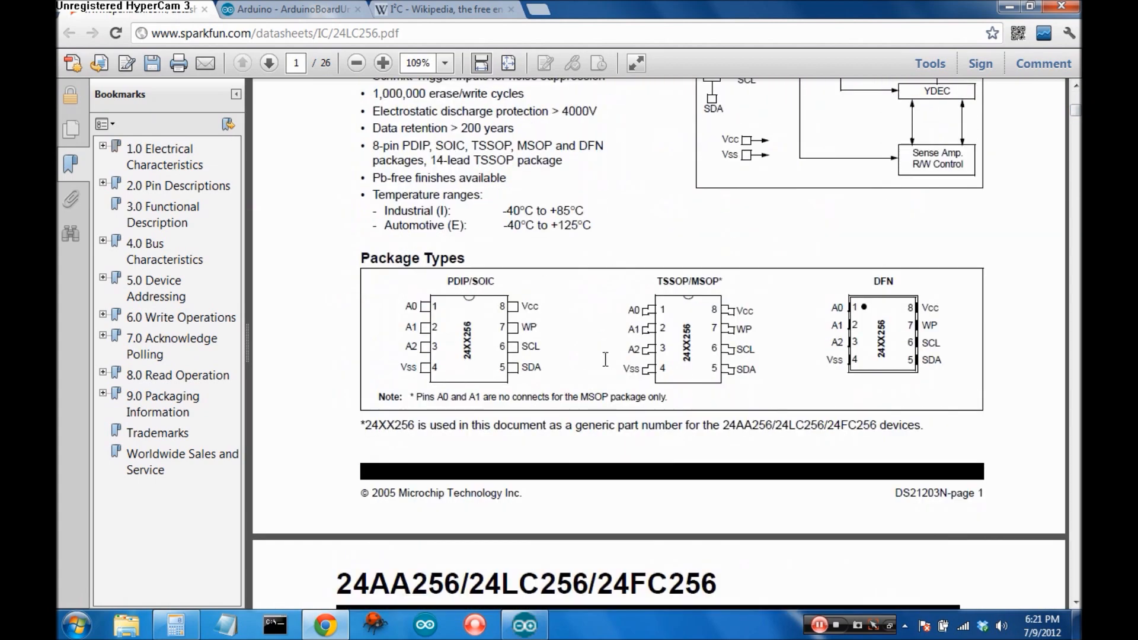
pyautogui.scroll(-3)
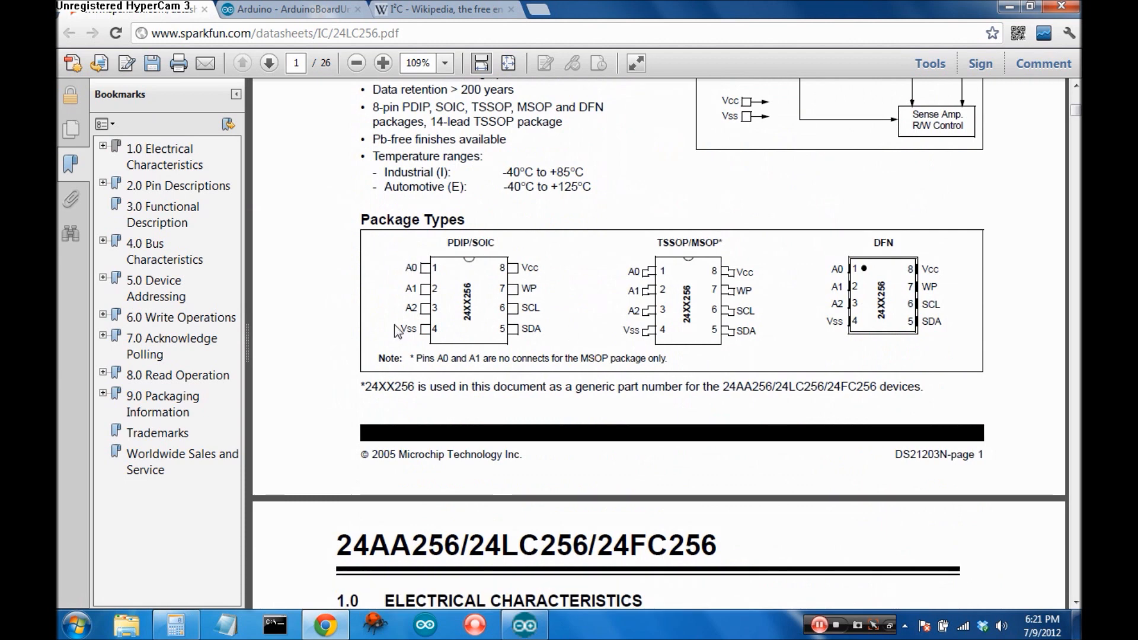
pyautogui.moveTo(486, 256)
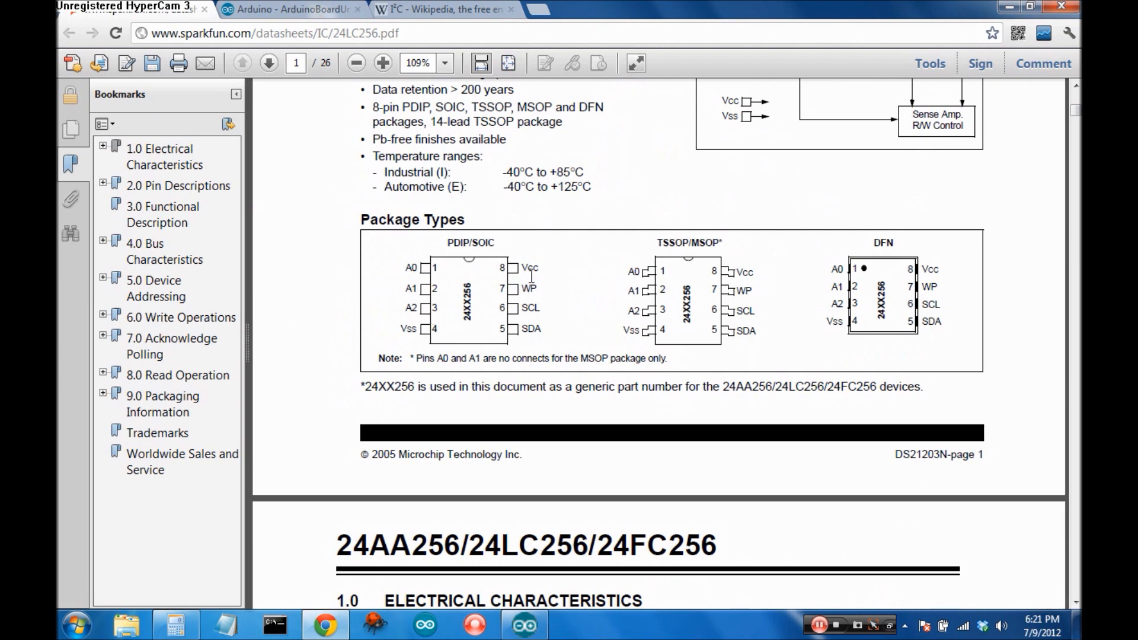
pyautogui.moveTo(380, 334)
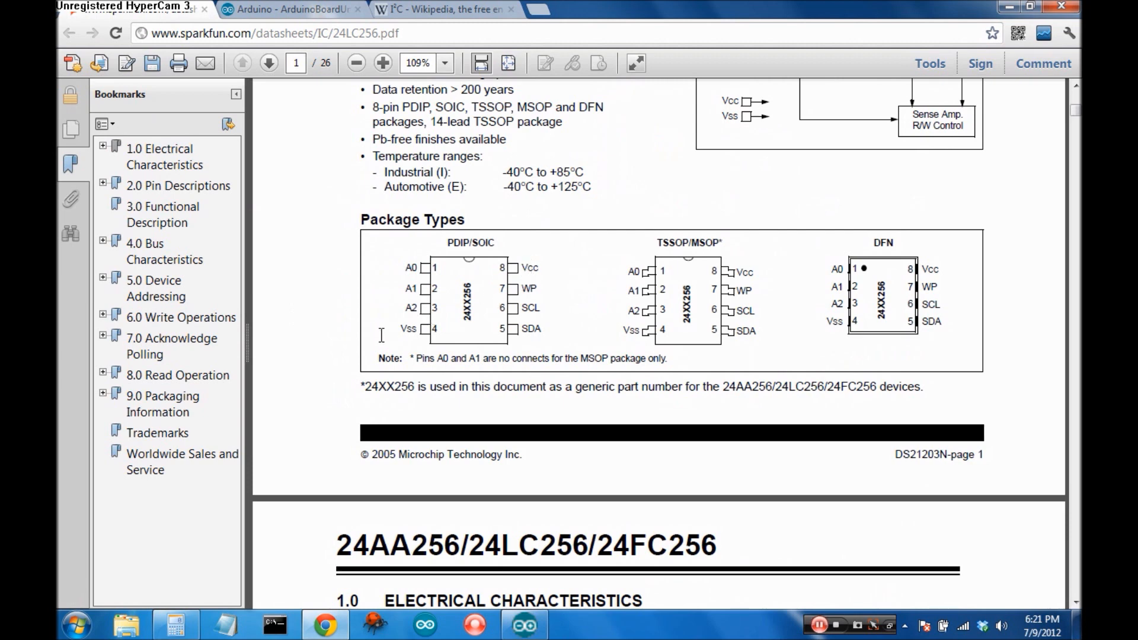
pyautogui.moveTo(419, 340)
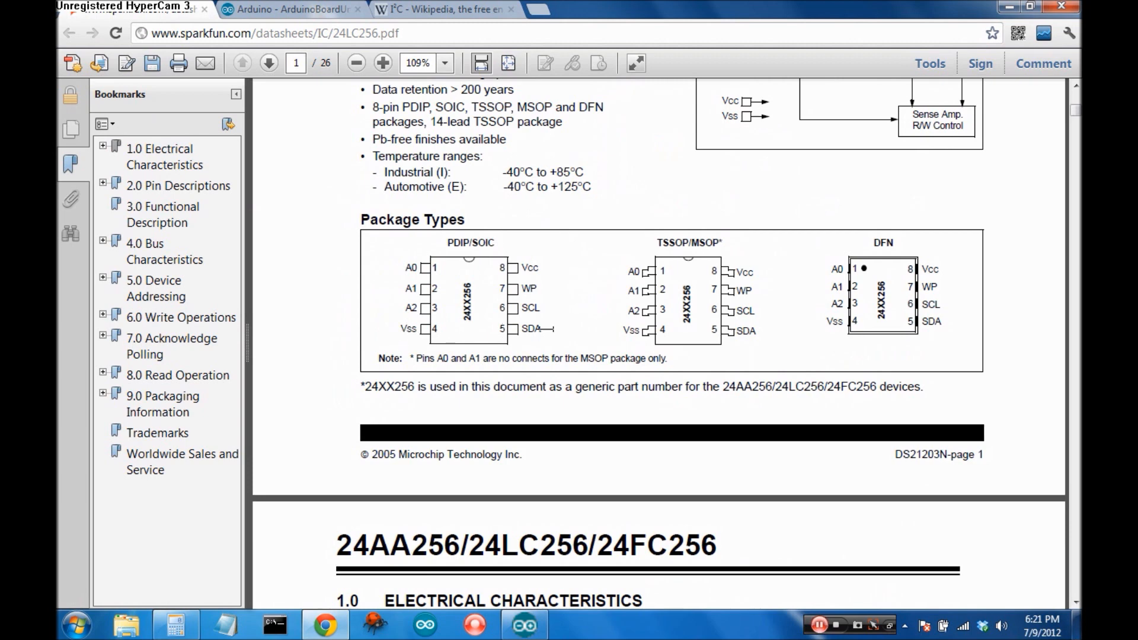
pyautogui.moveTo(526, 306)
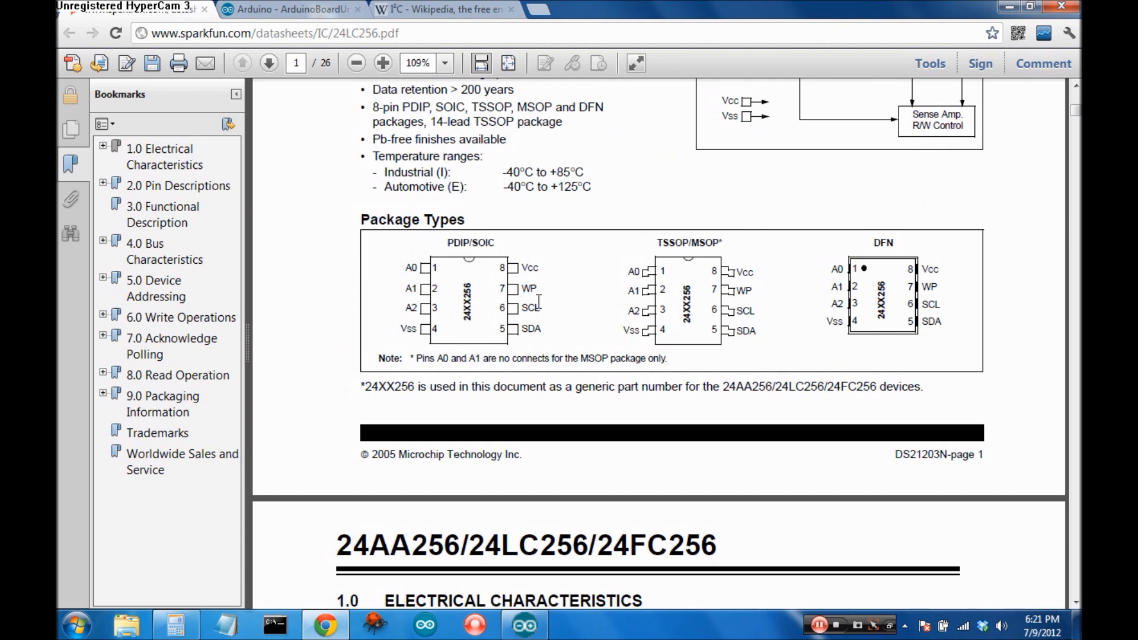
pyautogui.moveTo(539, 296)
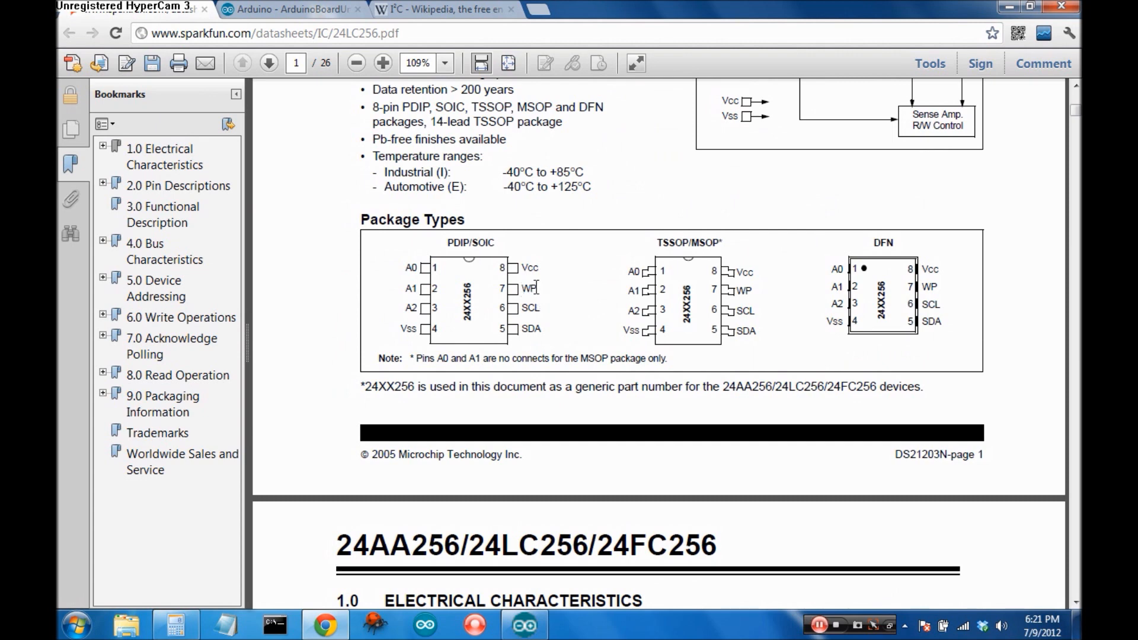
pyautogui.moveTo(405, 290)
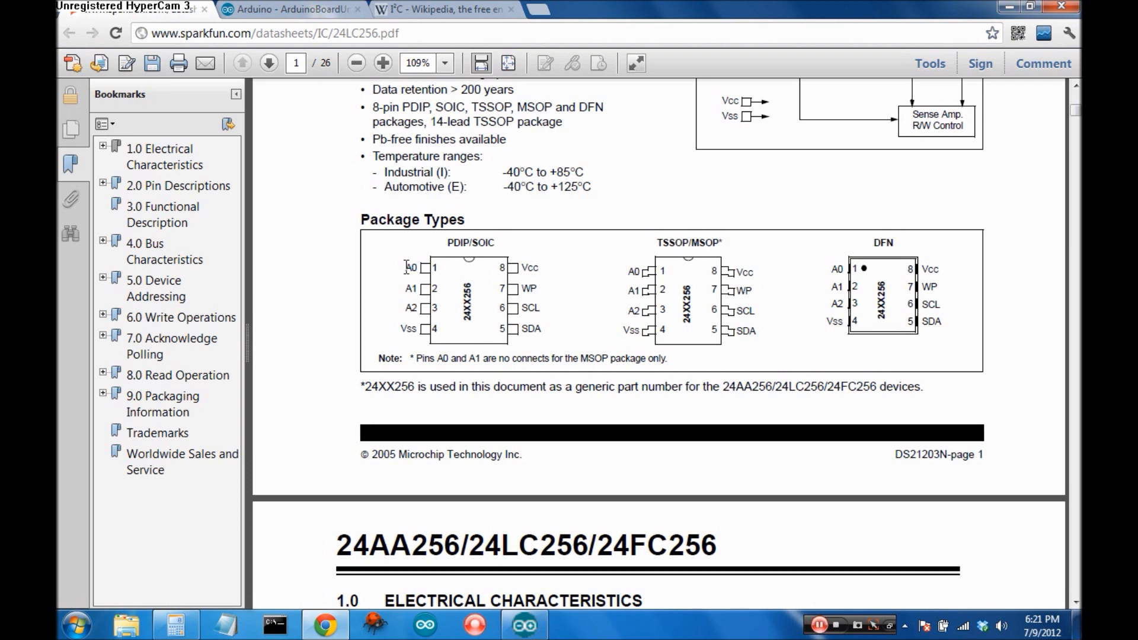
pyautogui.moveTo(410, 265)
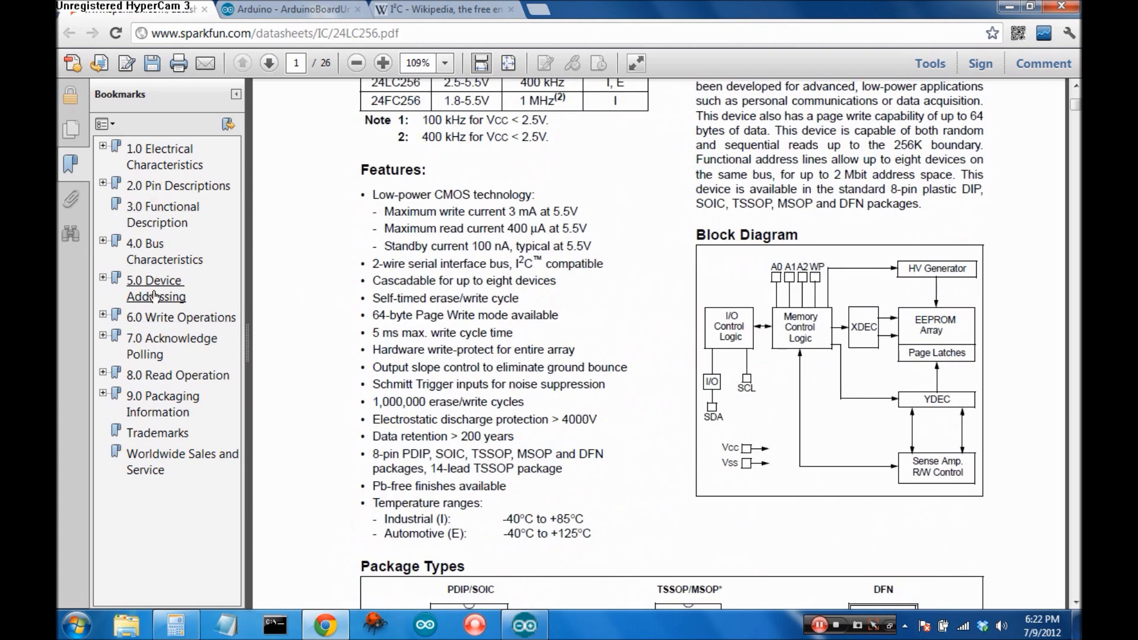
pyautogui.click(156, 288)
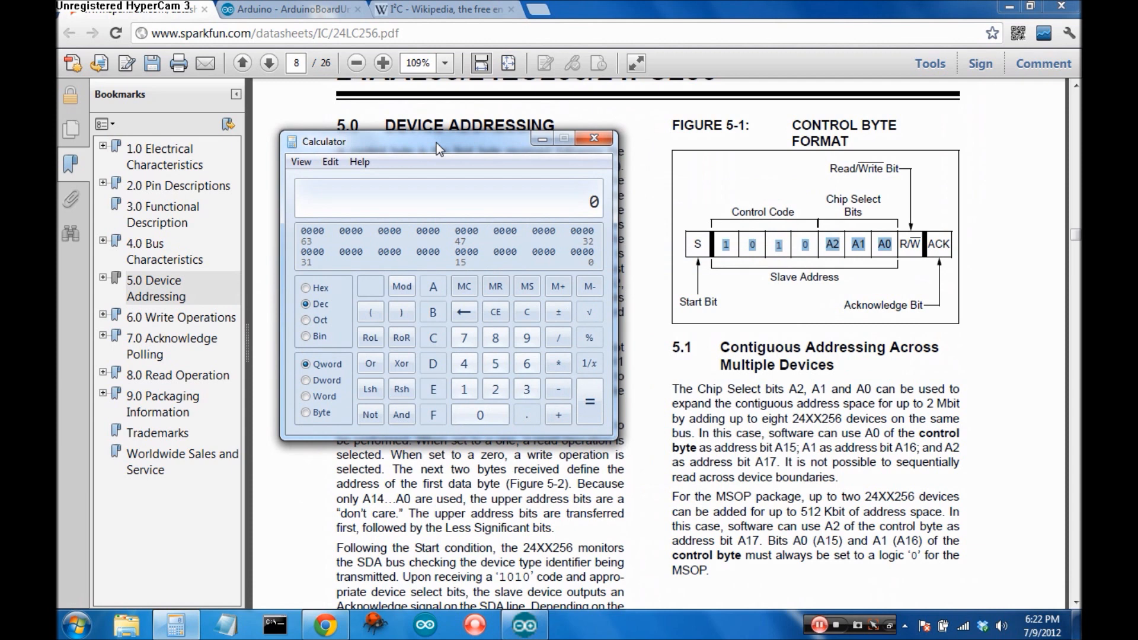
# Convert binary 1010000 to hex 50 in the programmer calculator, then put the calculator away
pyautogui.click(300, 161)
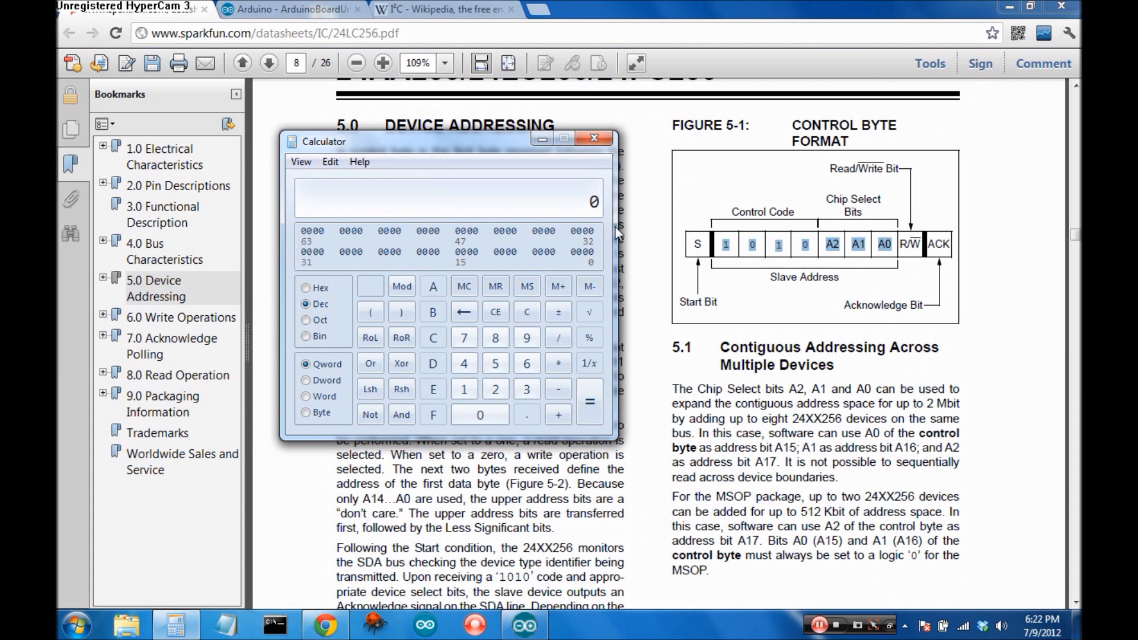
pyautogui.click(594, 137)
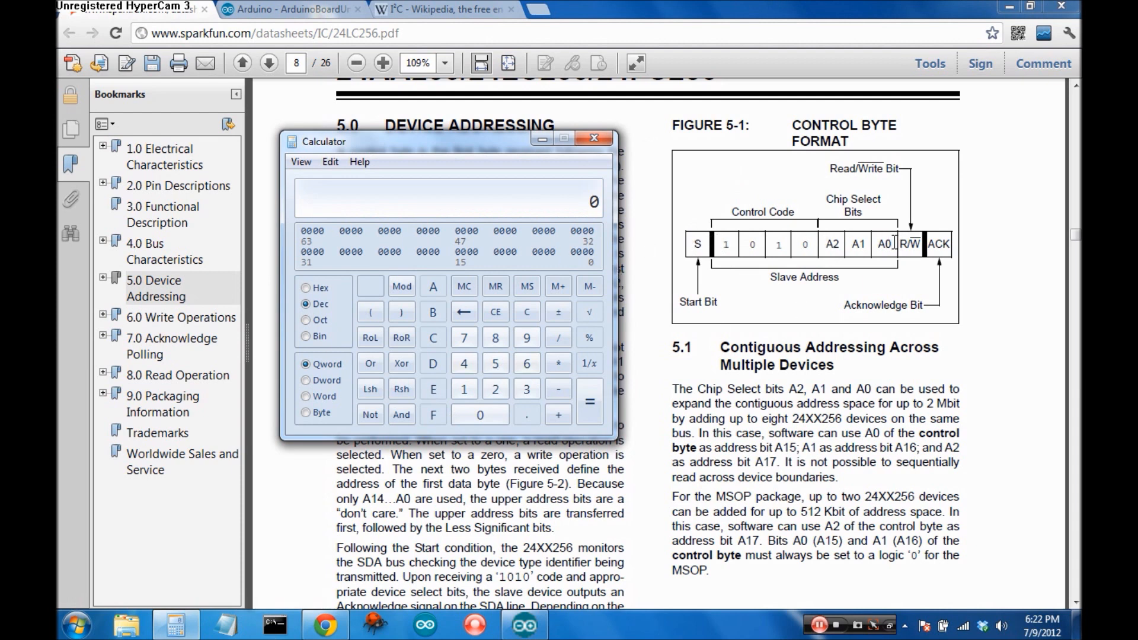
pyautogui.moveTo(547, 260)
pyautogui.write('80')
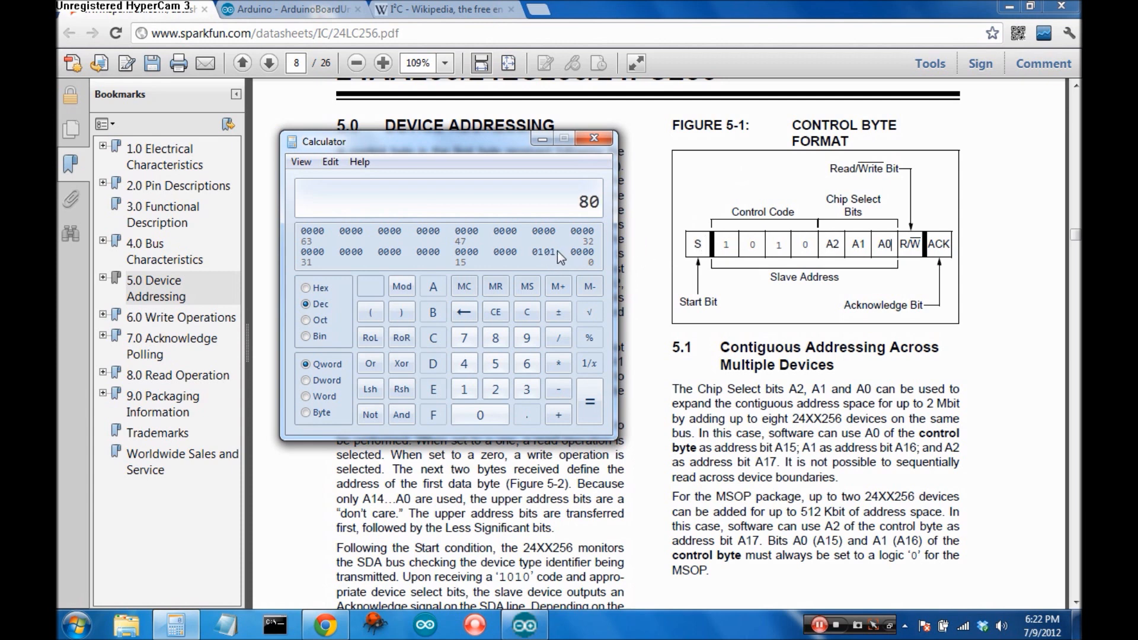
pyautogui.moveTo(580, 261)
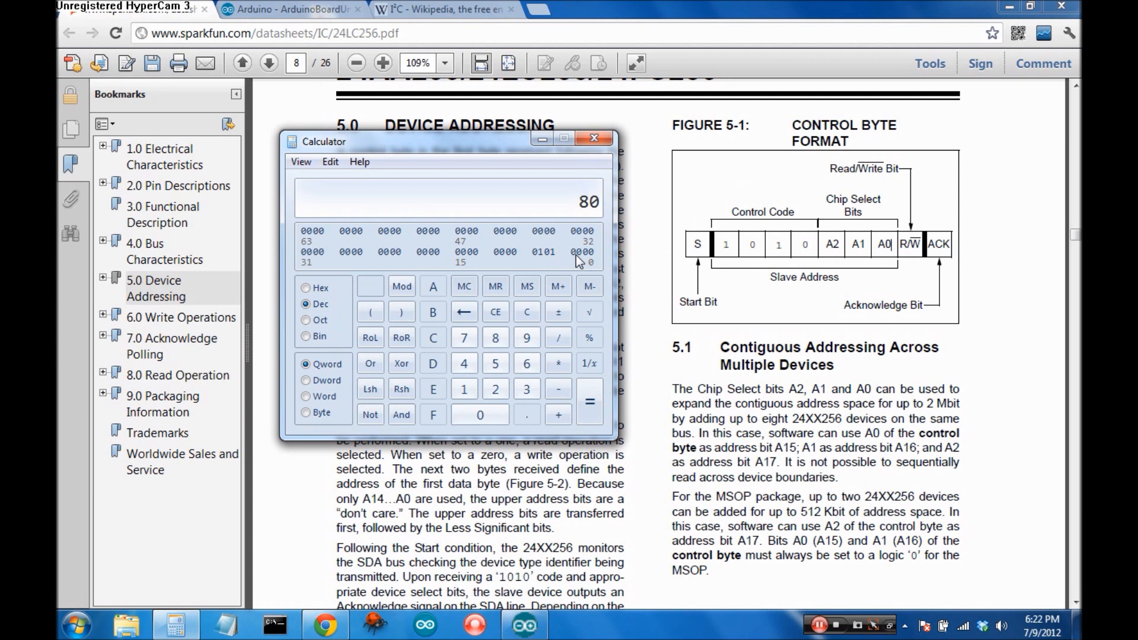
pyautogui.moveTo(584, 263)
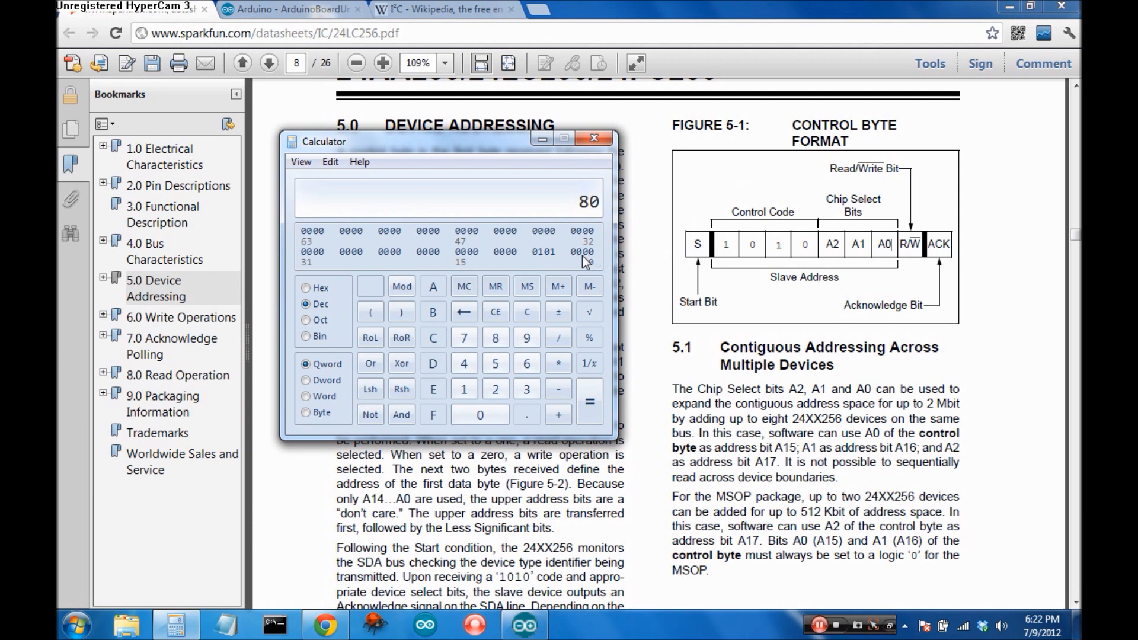
pyautogui.click(306, 288)
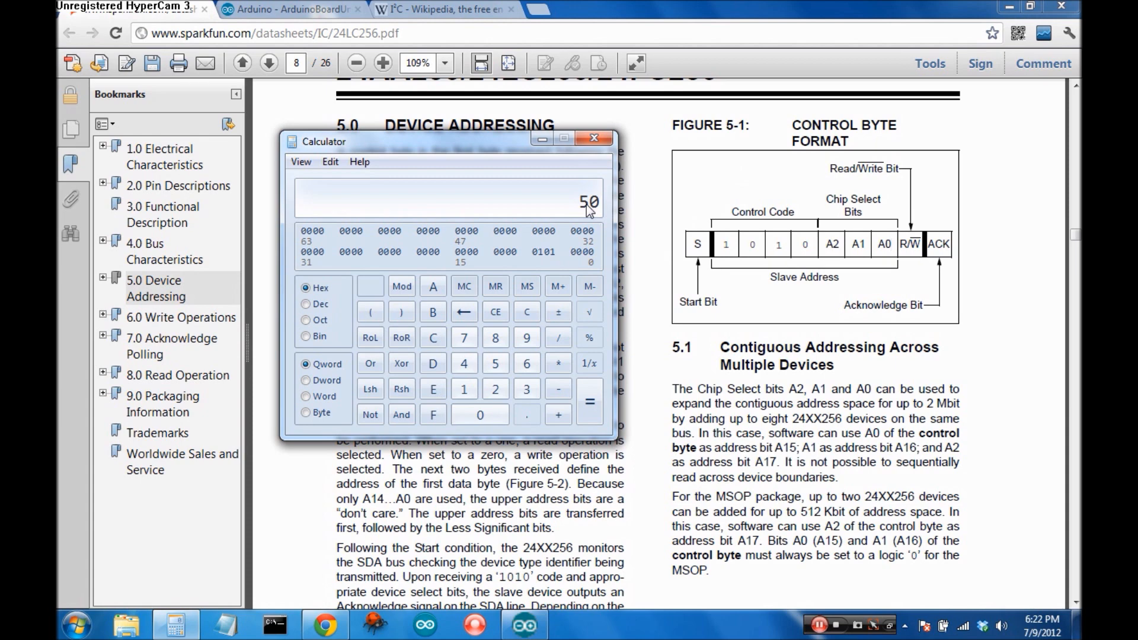
pyautogui.moveTo(558, 155)
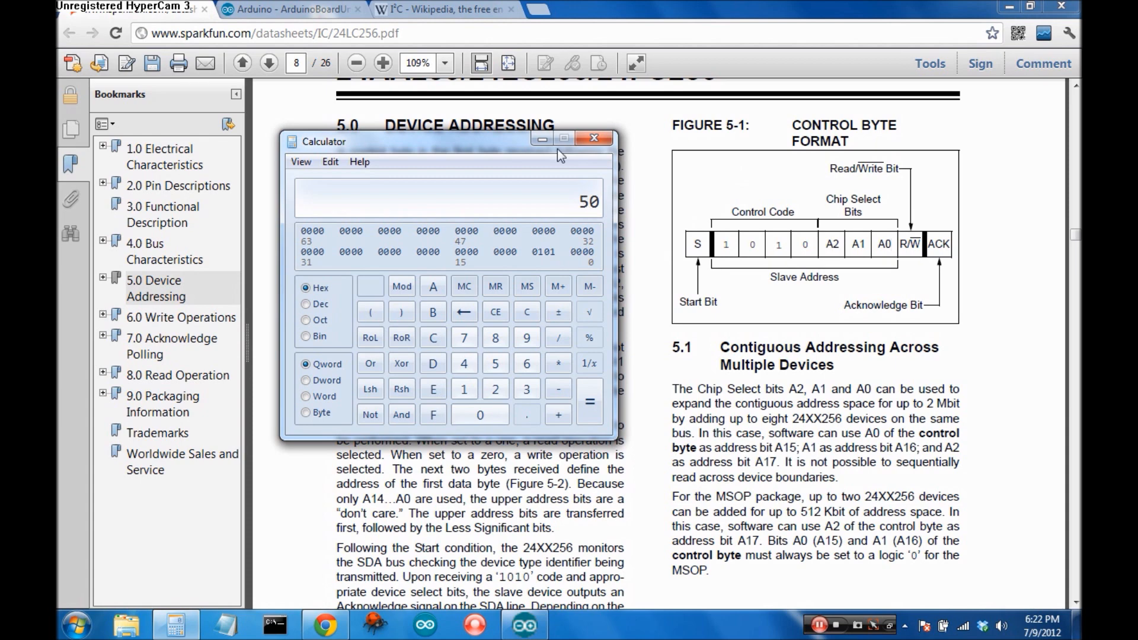
pyautogui.click(594, 138)
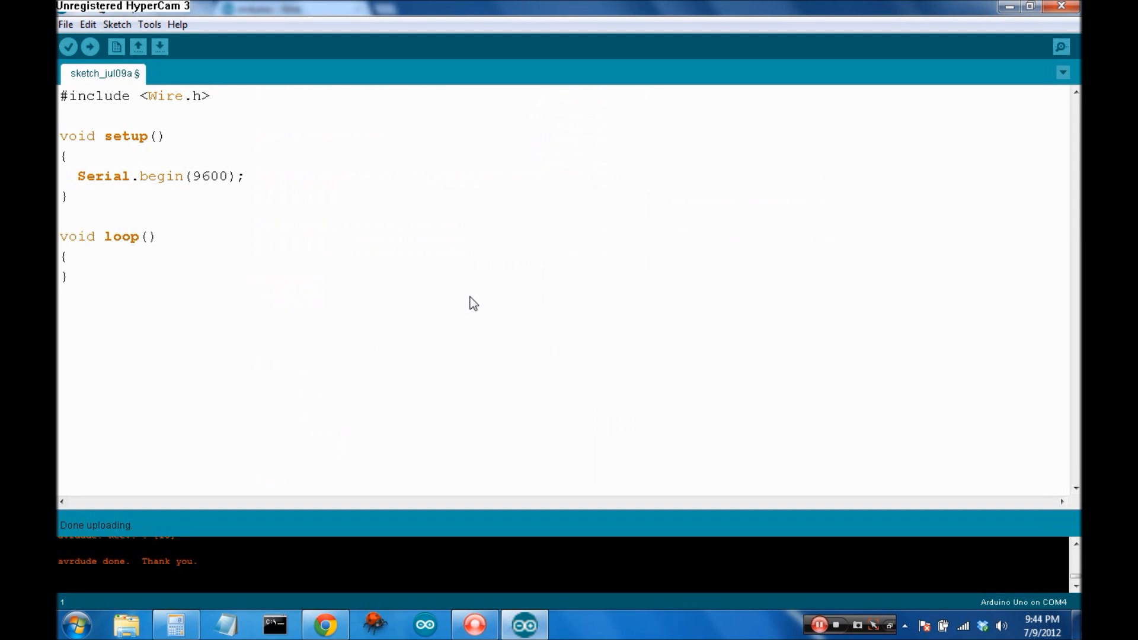
pyautogui.moveTo(211, 106)
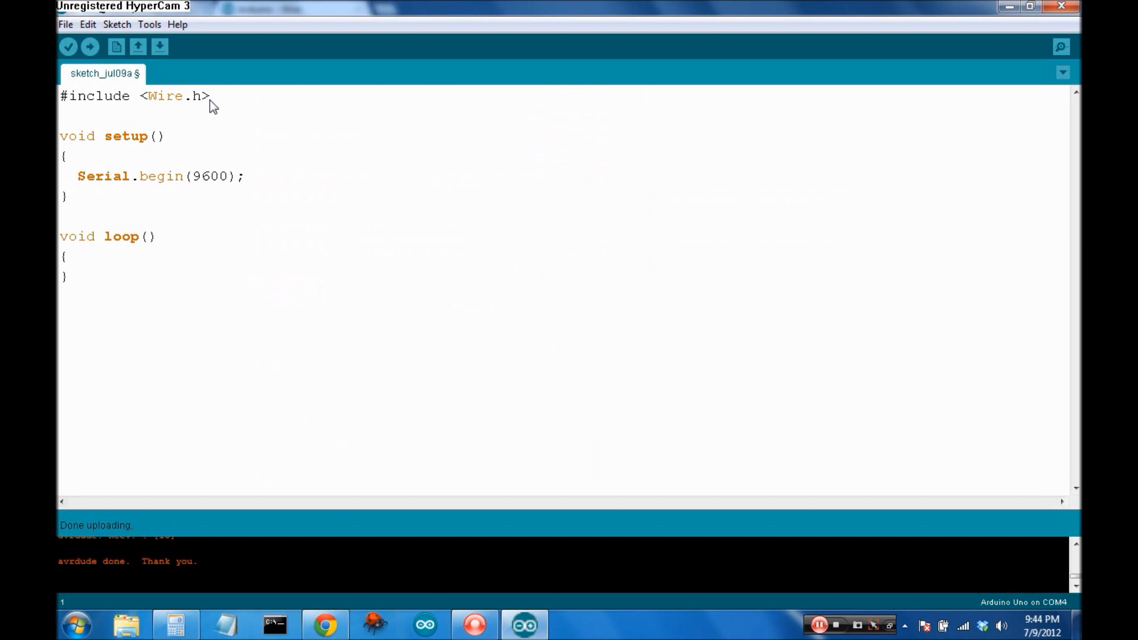
pyautogui.tripleClick(134, 95)
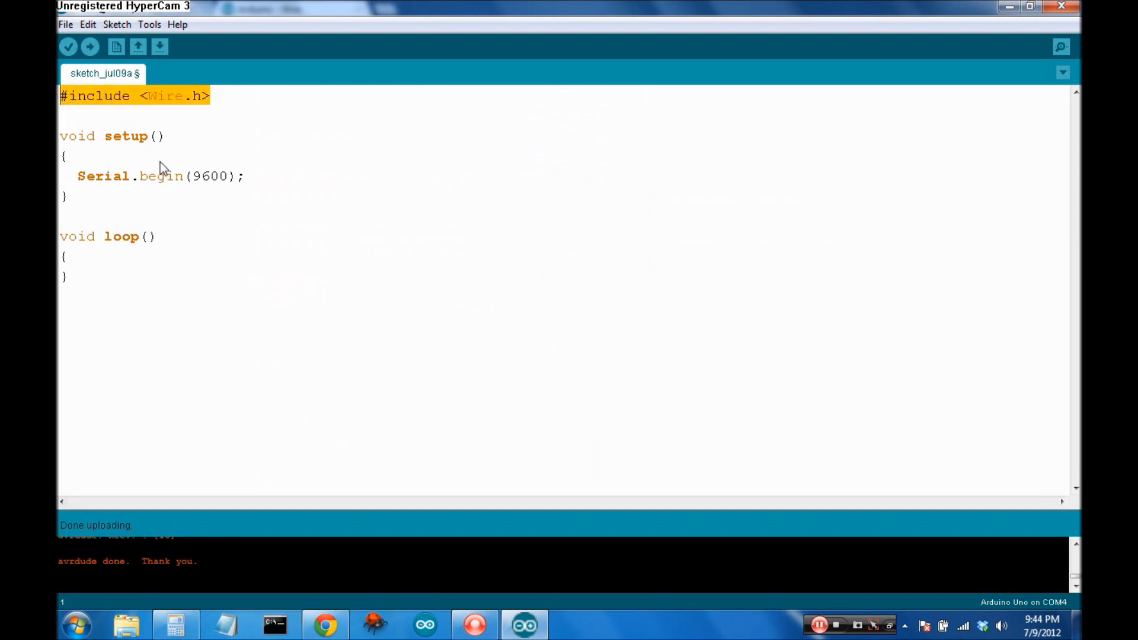
pyautogui.click(67, 155)
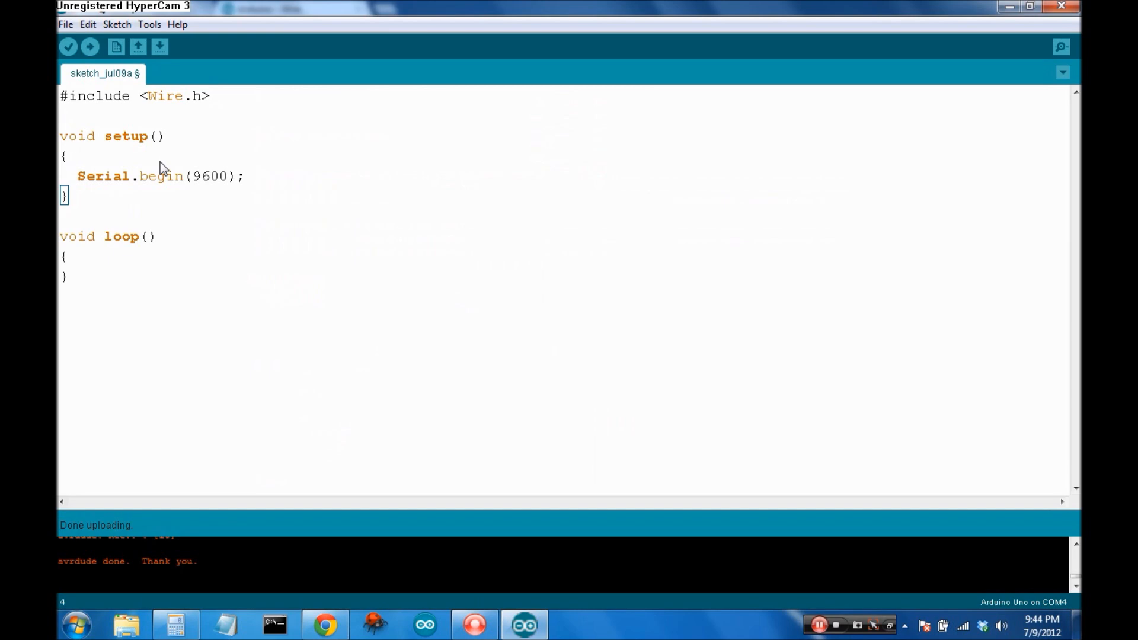
pyautogui.click(69, 155)
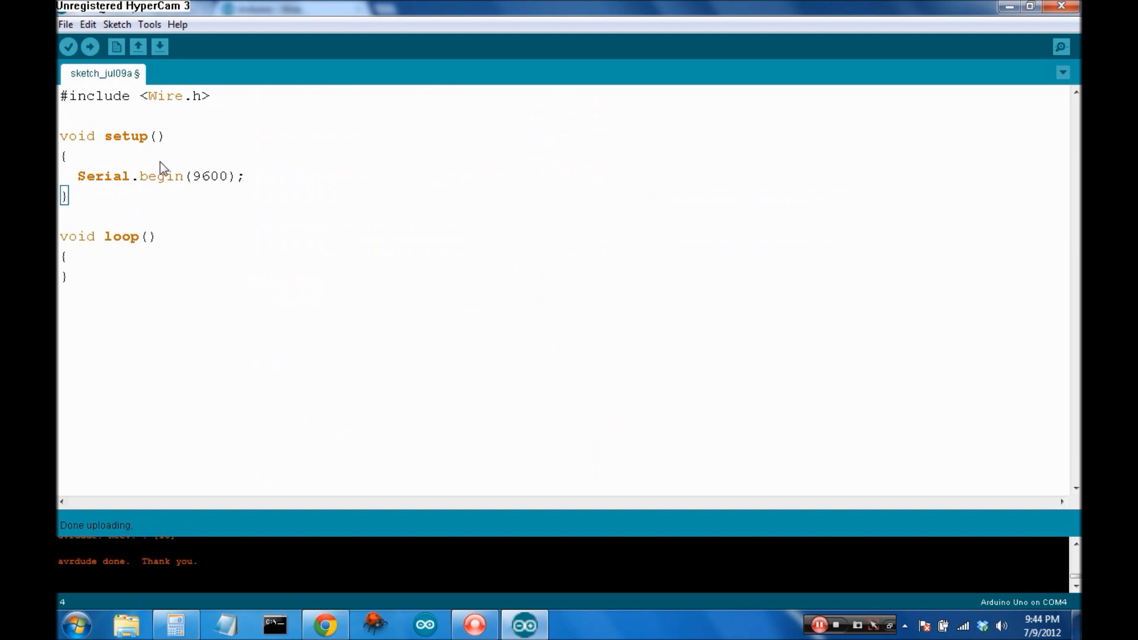
pyautogui.click(69, 156)
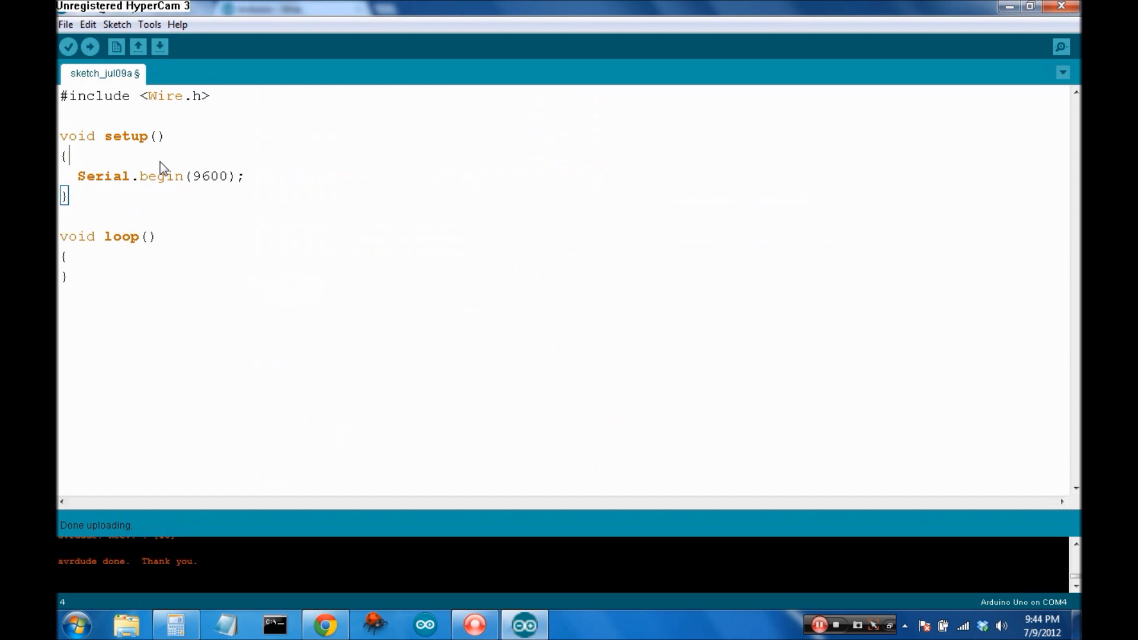
pyautogui.moveTo(82, 264)
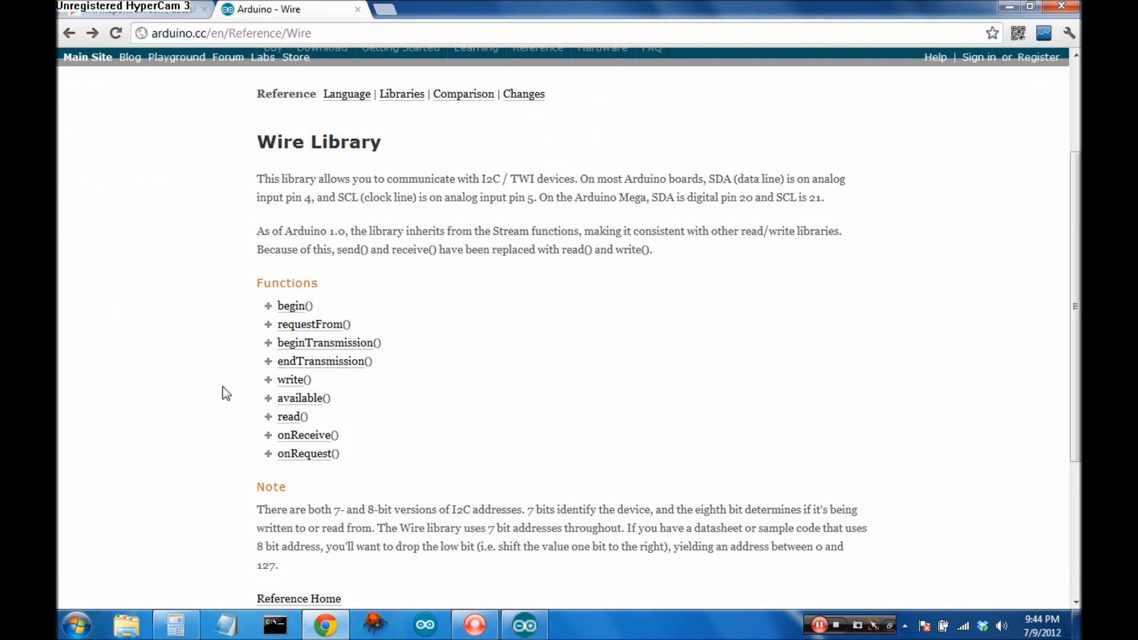
pyautogui.moveTo(291, 305)
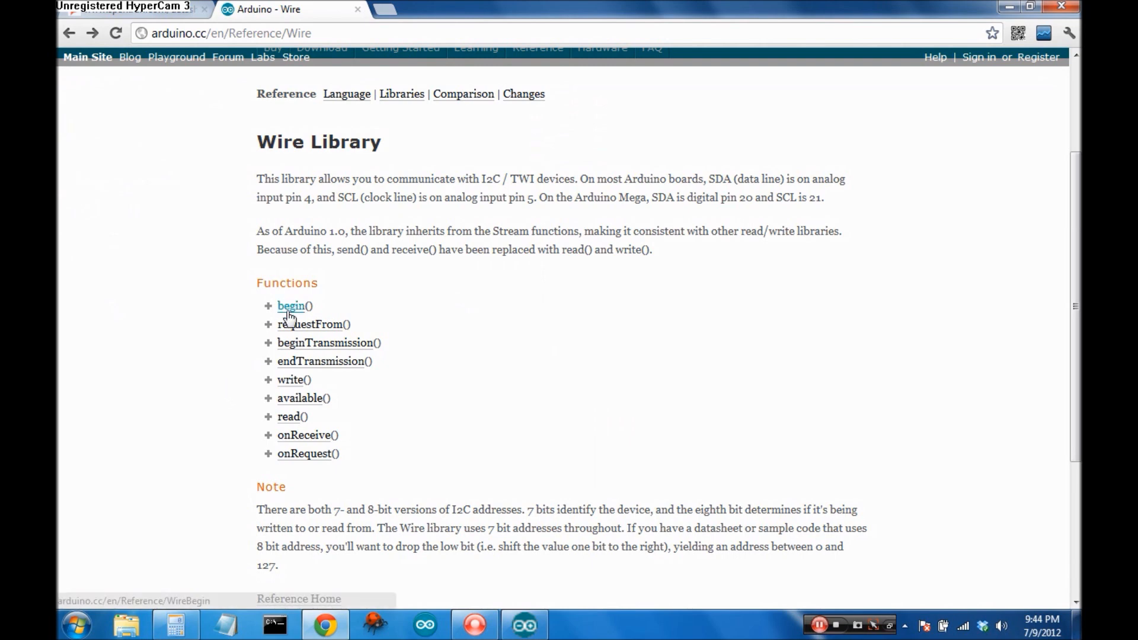
pyautogui.moveTo(300, 399)
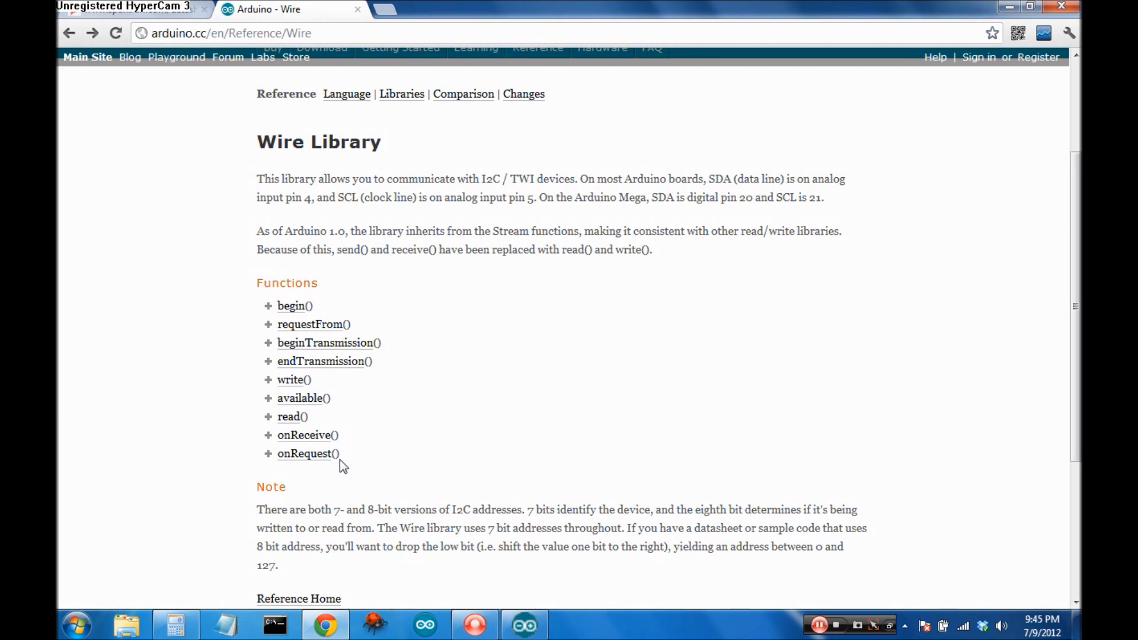
pyautogui.moveTo(406, 521)
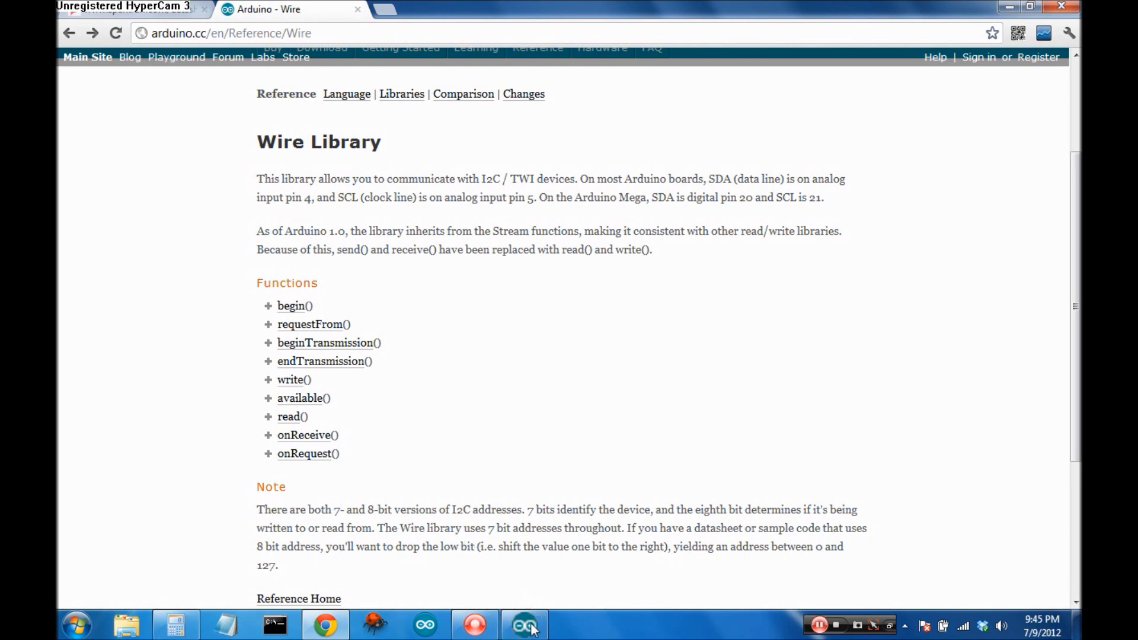
# Return from the Wire Library reference page to the Arduino sketch
pyautogui.click(524, 625)
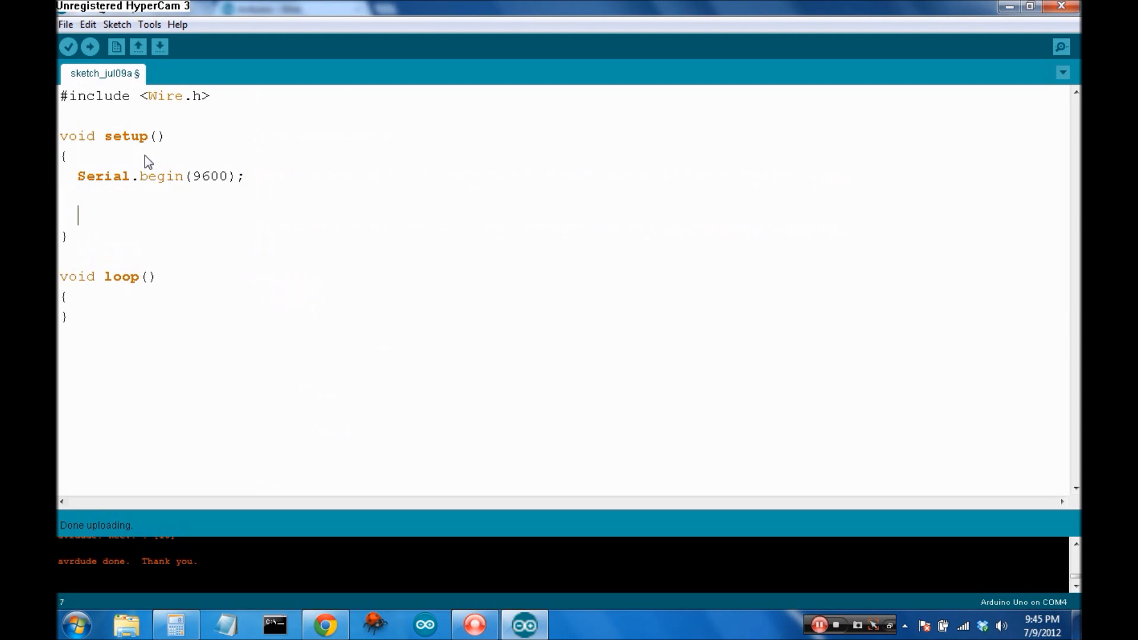
# Add Wire.begin(); to setup() below Serial.begin(9600)
pyautogui.write('Wire.be')
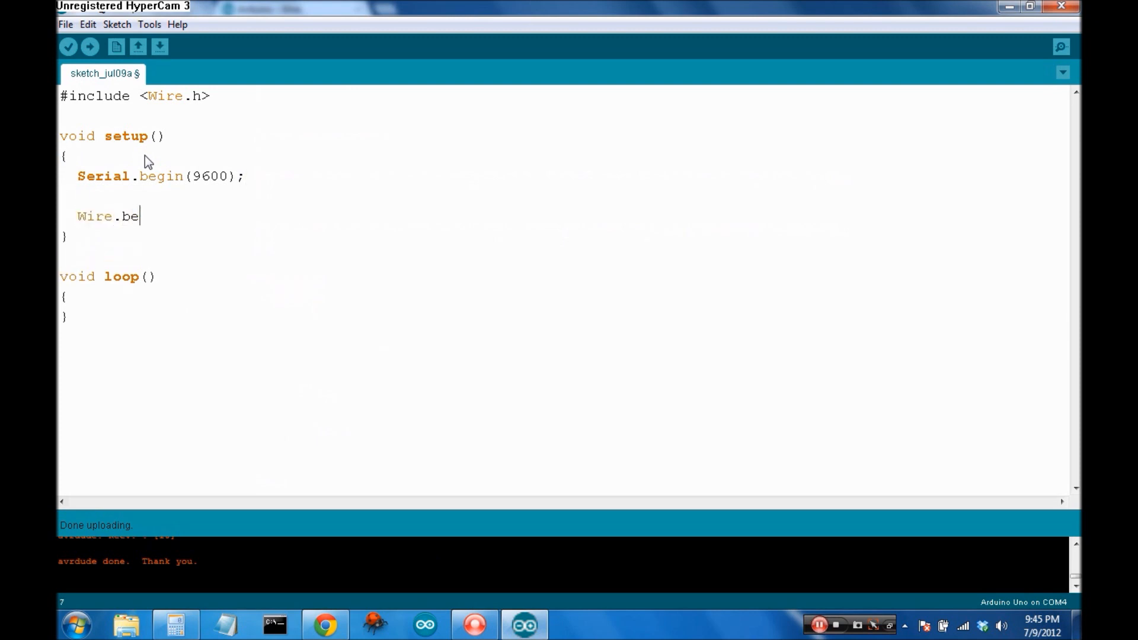
pyautogui.write('gin();')
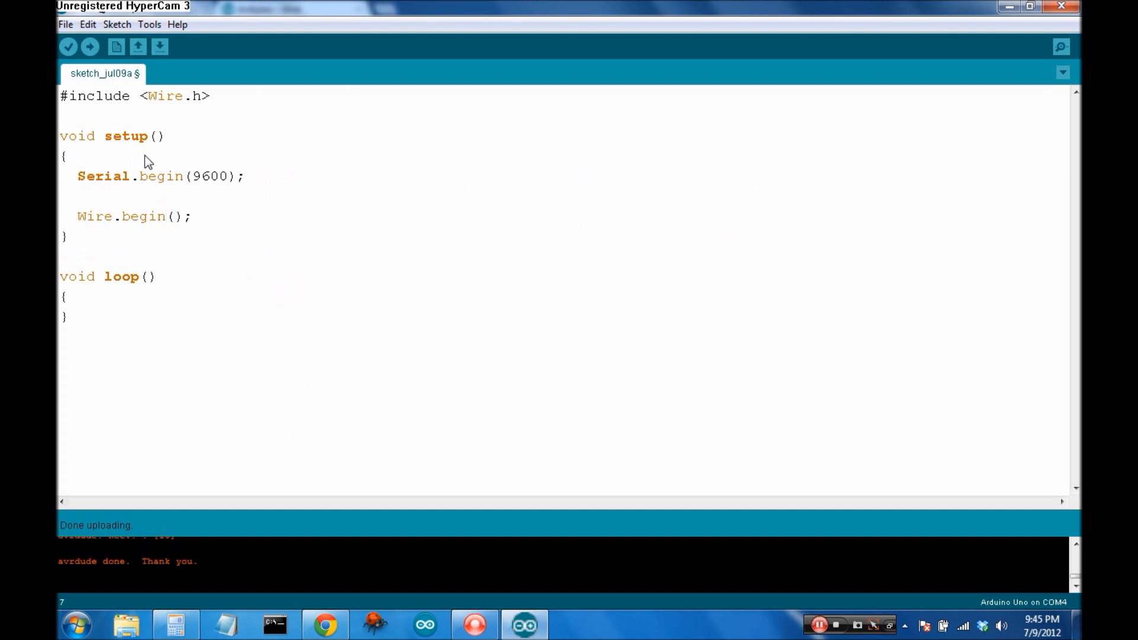
pyautogui.doubleClick(143, 216)
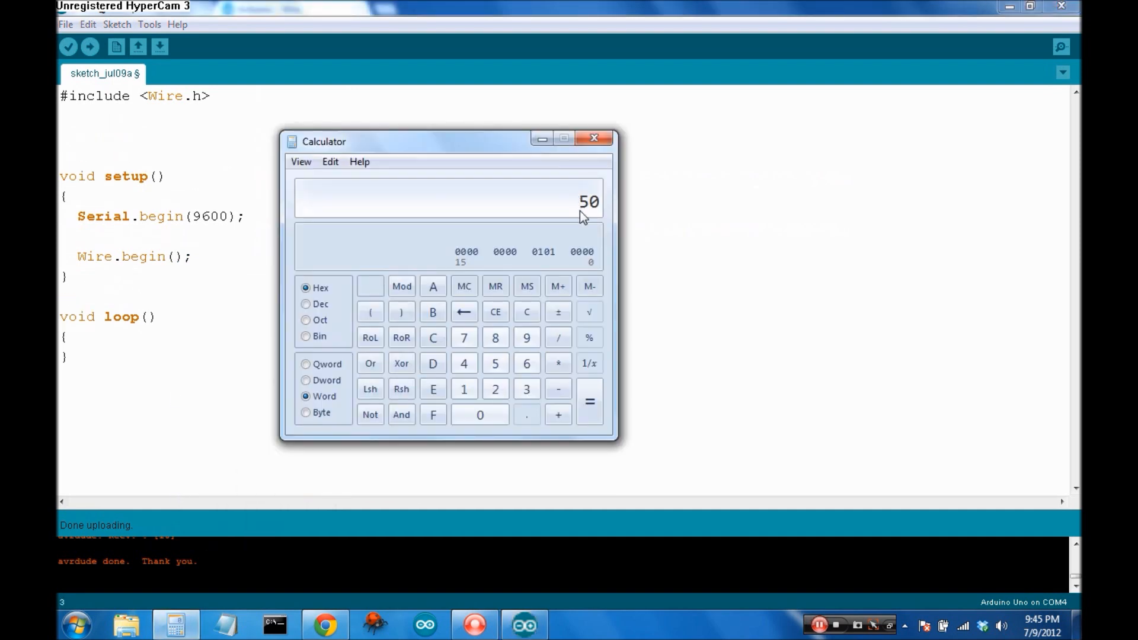
# Define ADDRESS as 0x50 on the line below the Wire.h include
pyautogui.click(594, 138)
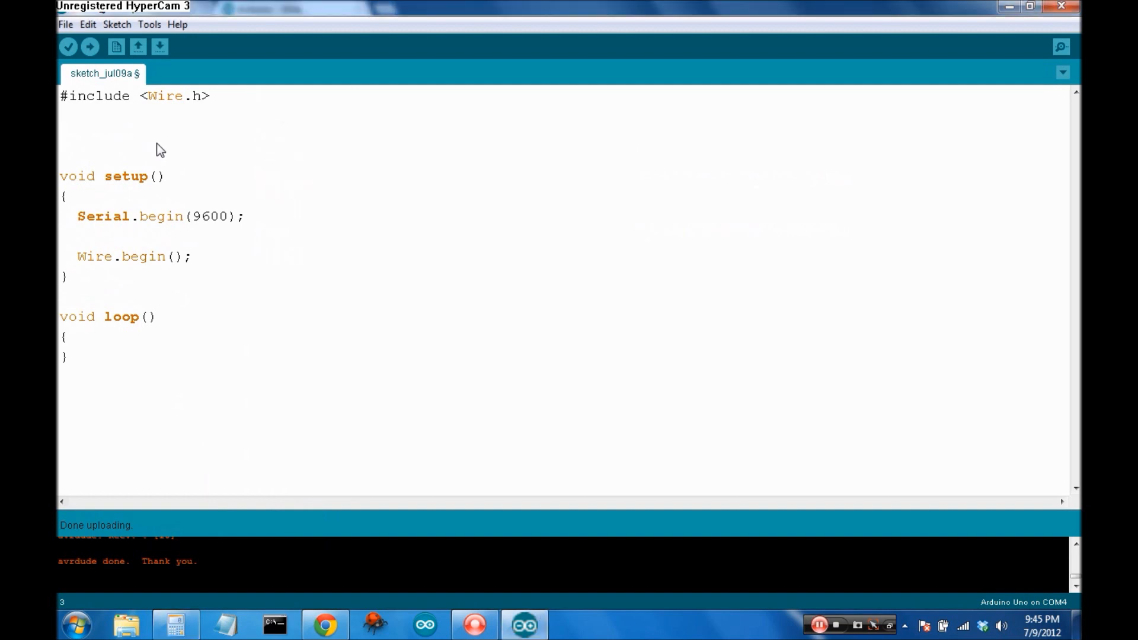
pyautogui.write('#de')
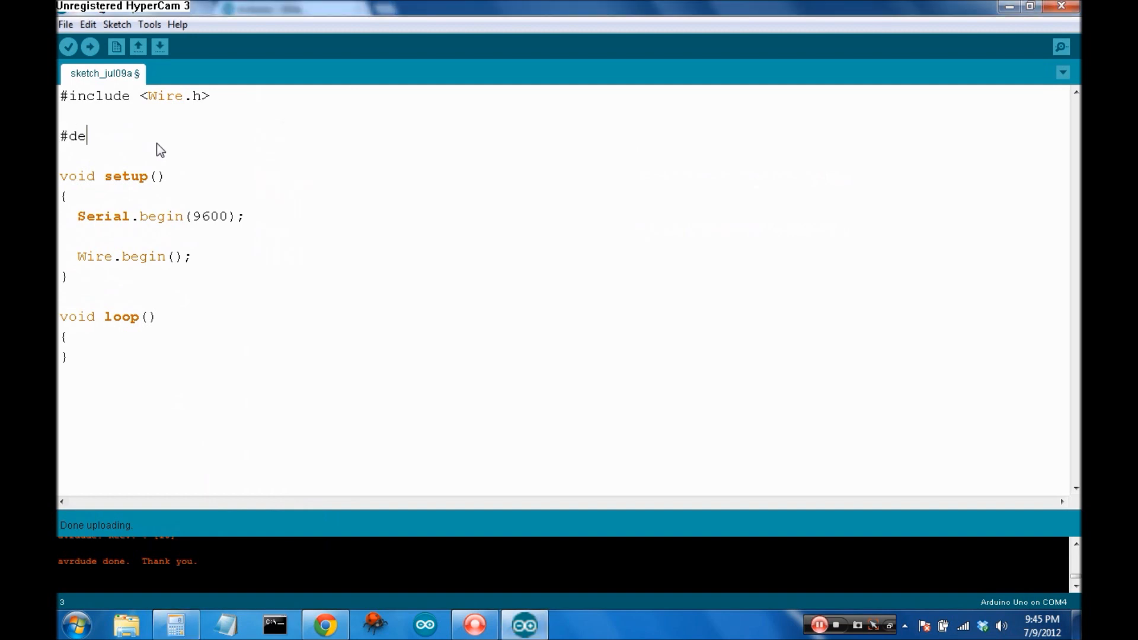
pyautogui.write('fine ADDRES')
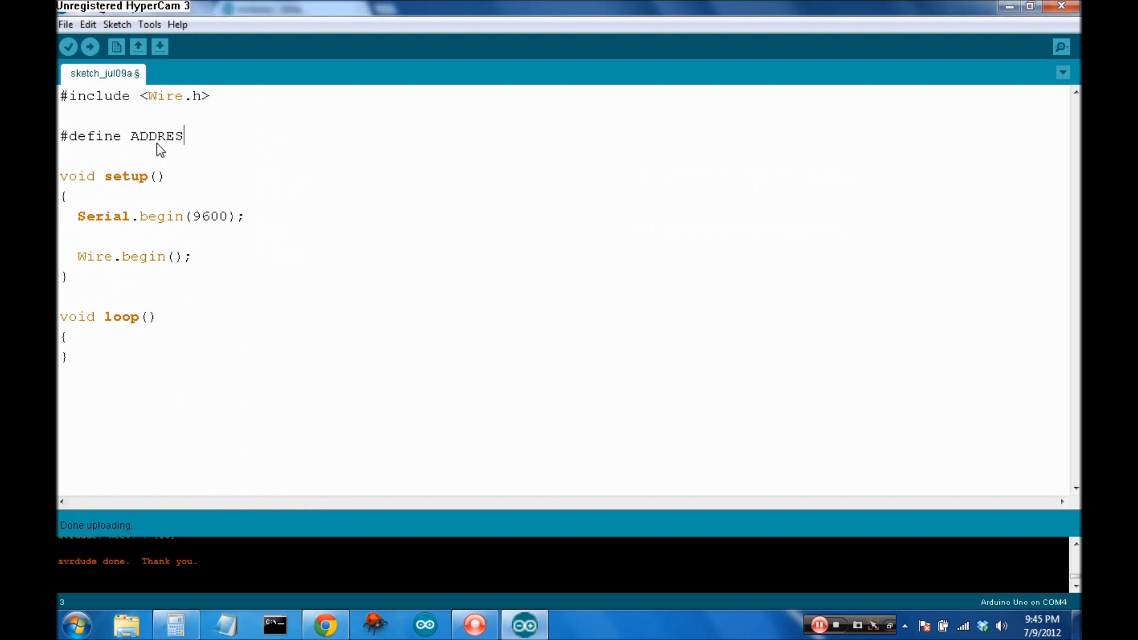
pyautogui.write('S 0x50')
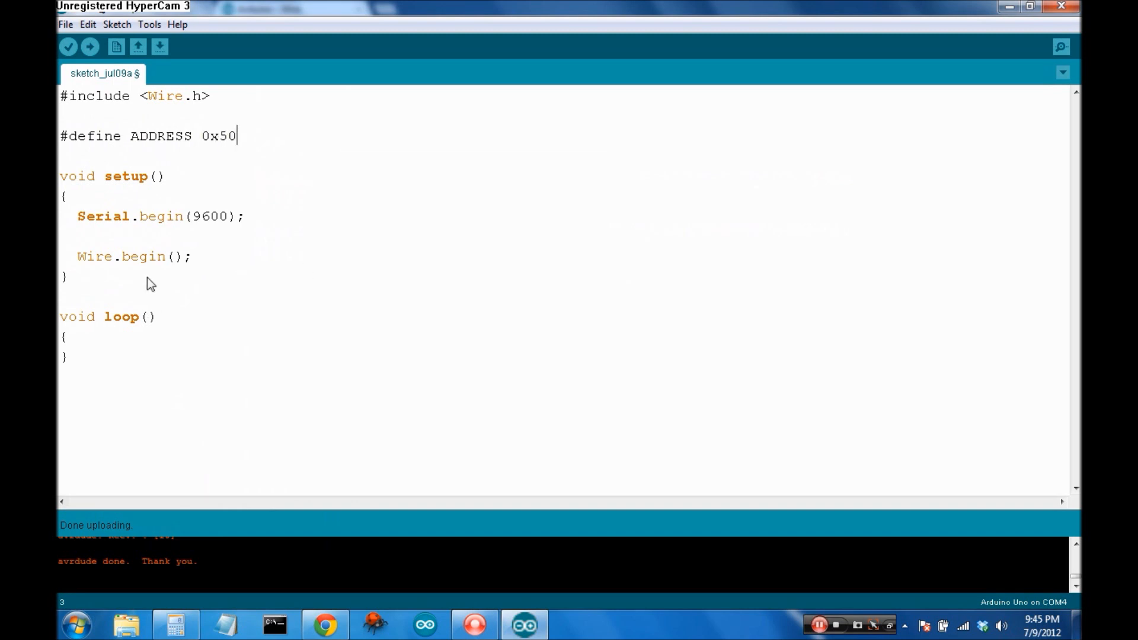
# Add empty void eepromWrite() and byte eepromRead() stubs after loop()
pyautogui.write('v')
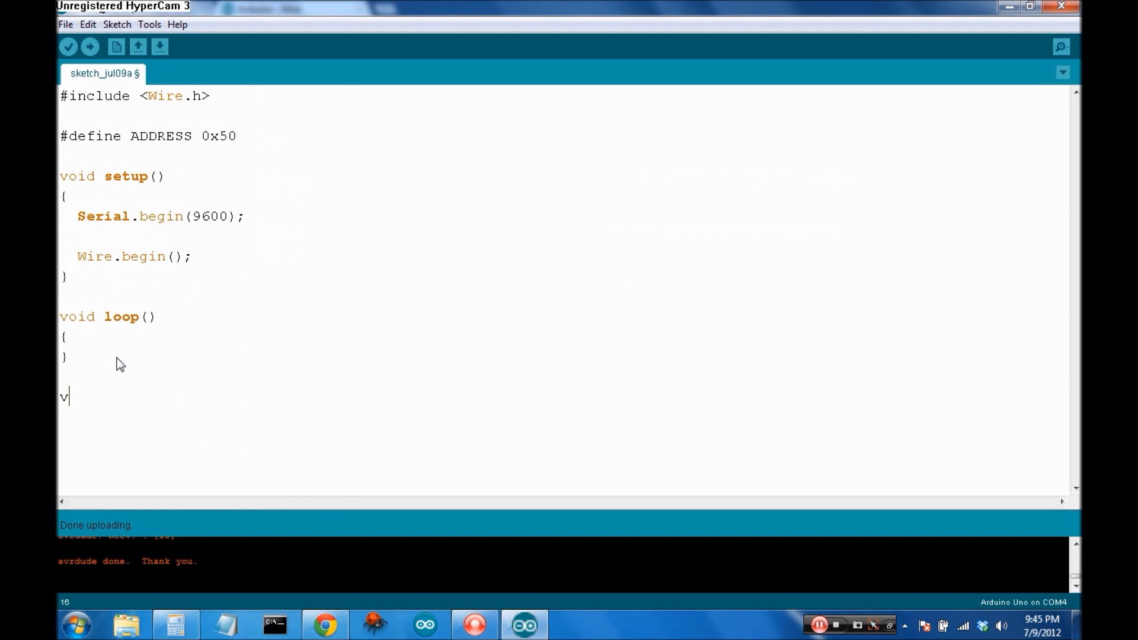
pyautogui.write('oid eeprom')
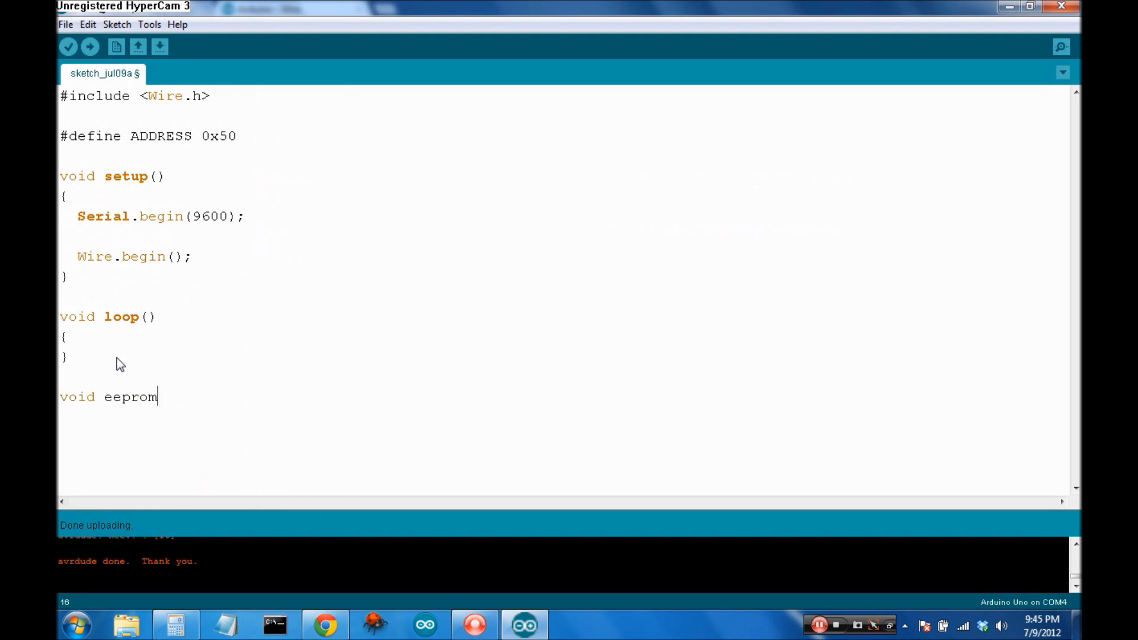
pyautogui.write('Write()')
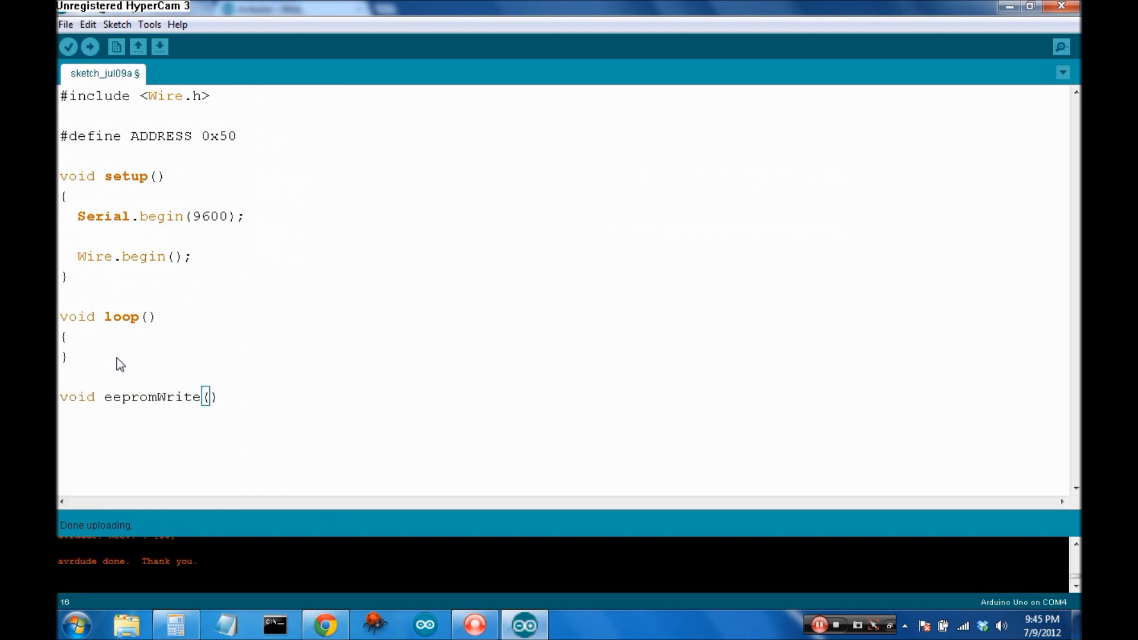
pyautogui.write('{')
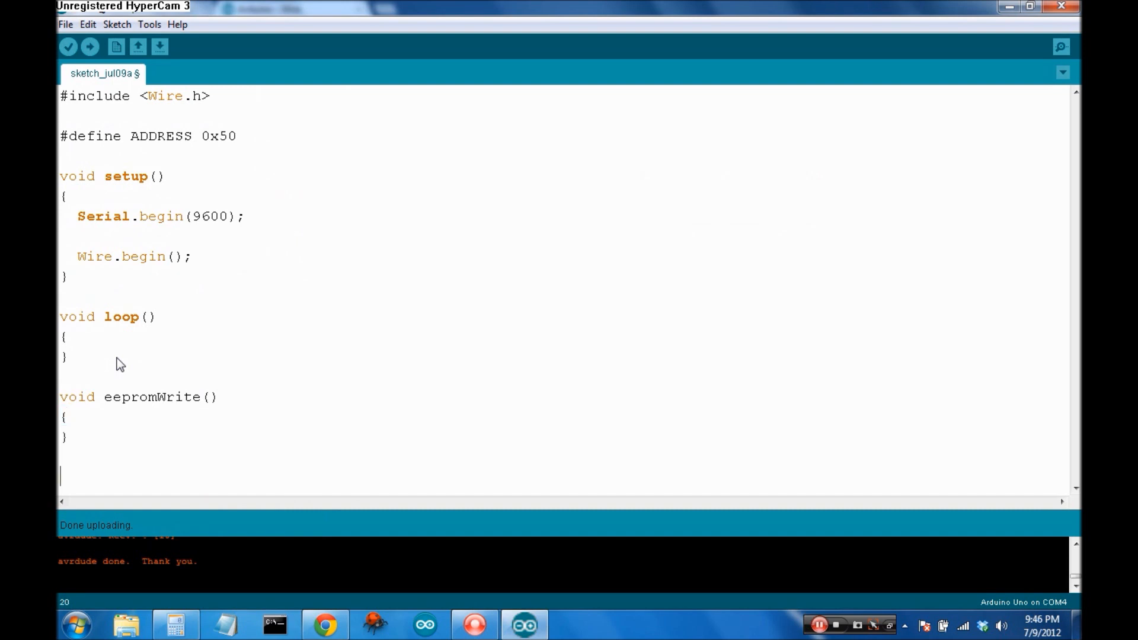
pyautogui.write('byte')
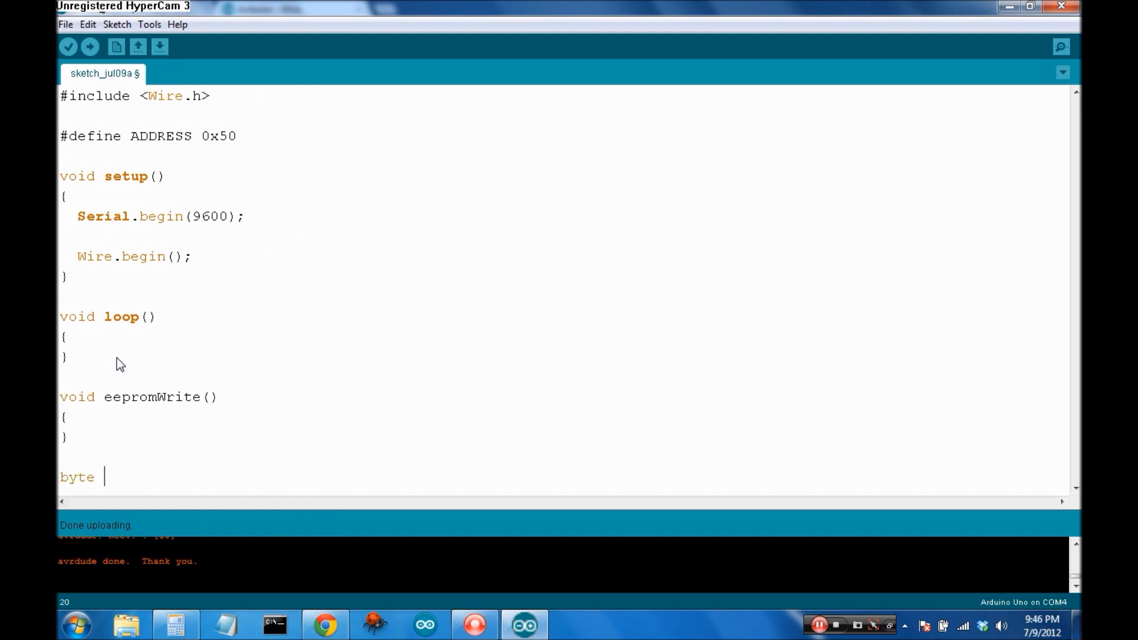
pyautogui.write('eepromRead()')
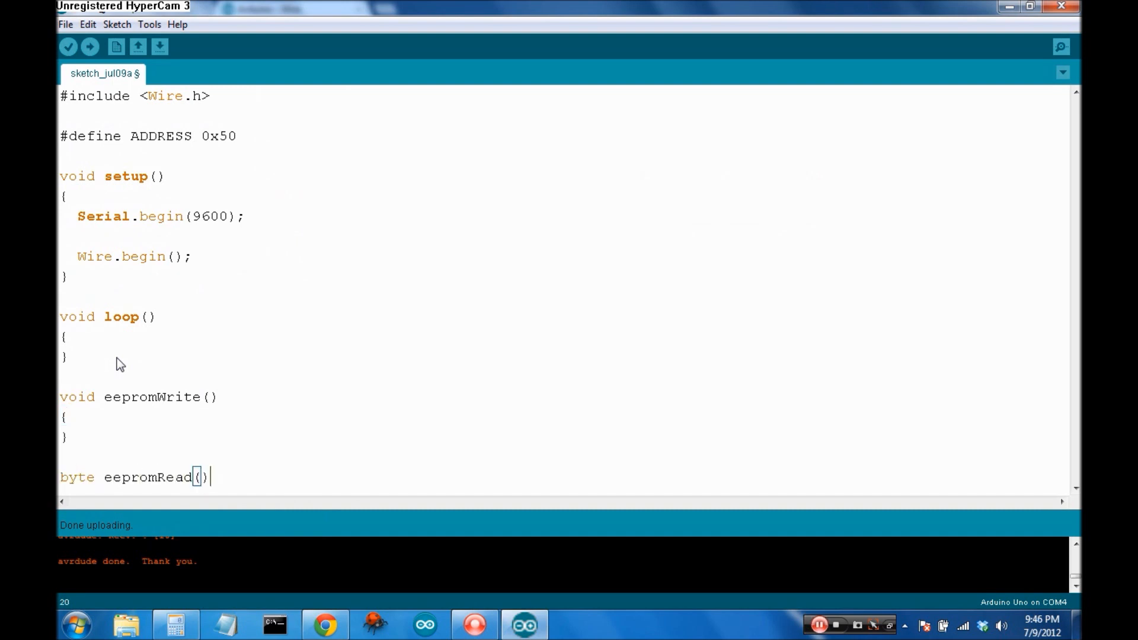
pyautogui.write(';')
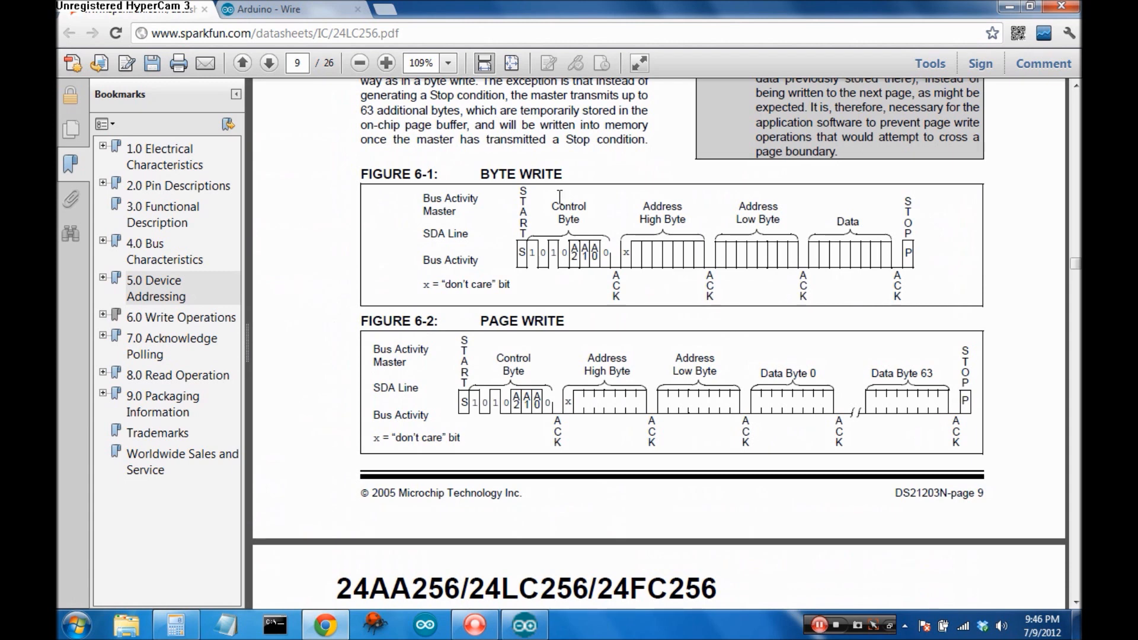
pyautogui.moveTo(545, 188)
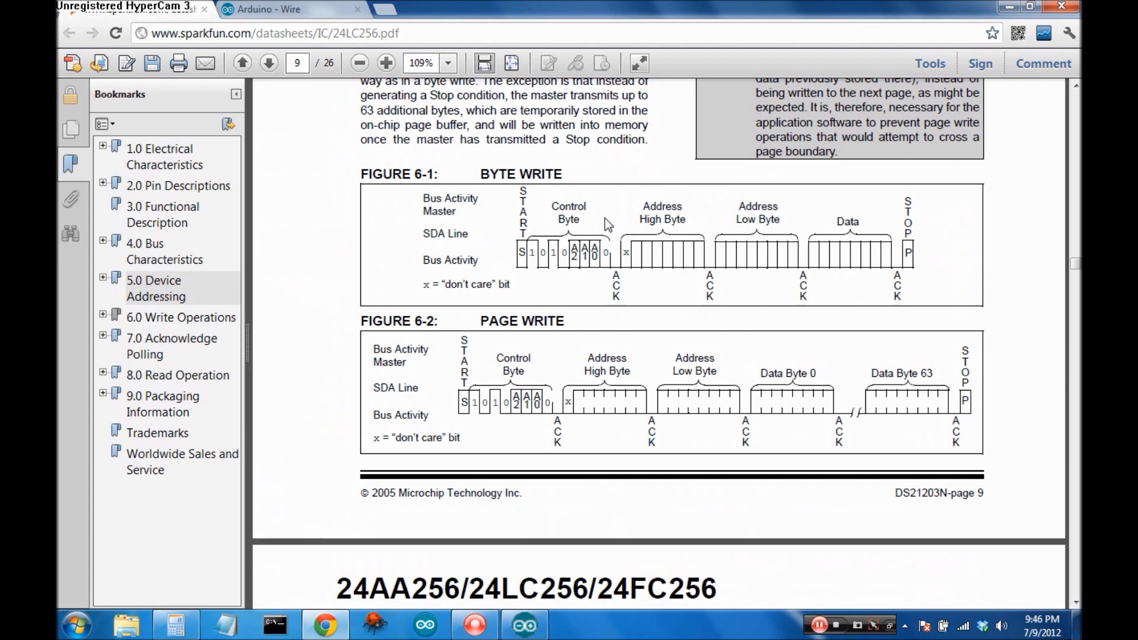
pyautogui.moveTo(642, 211)
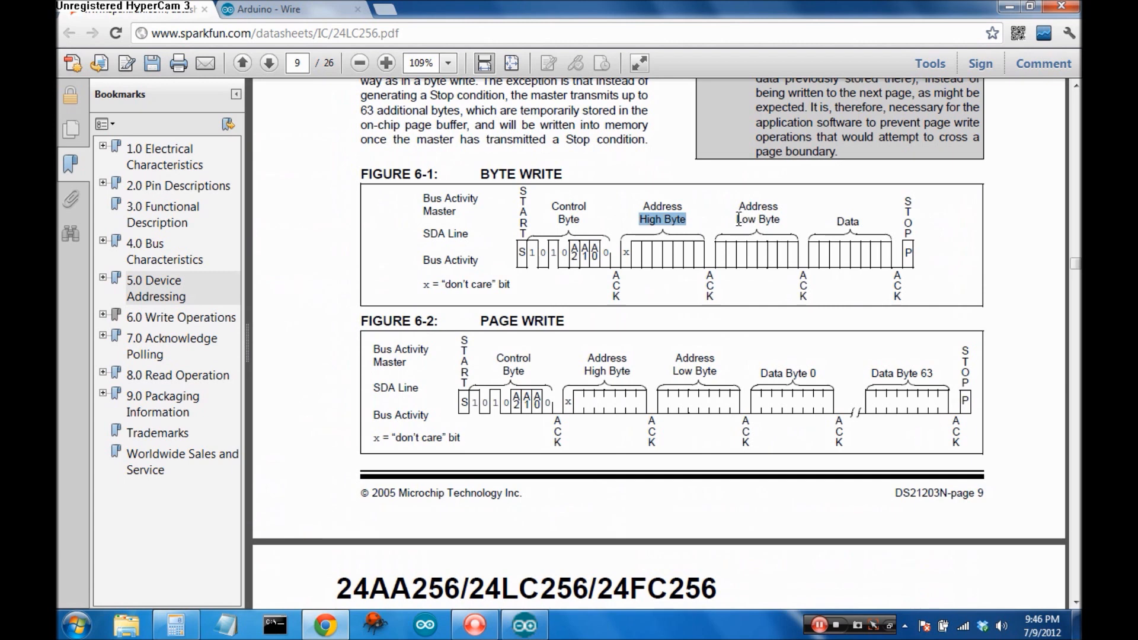
# Review the byte write figure's address byte labels, then return to the Arduino sketch
pyautogui.doubleClick(758, 219)
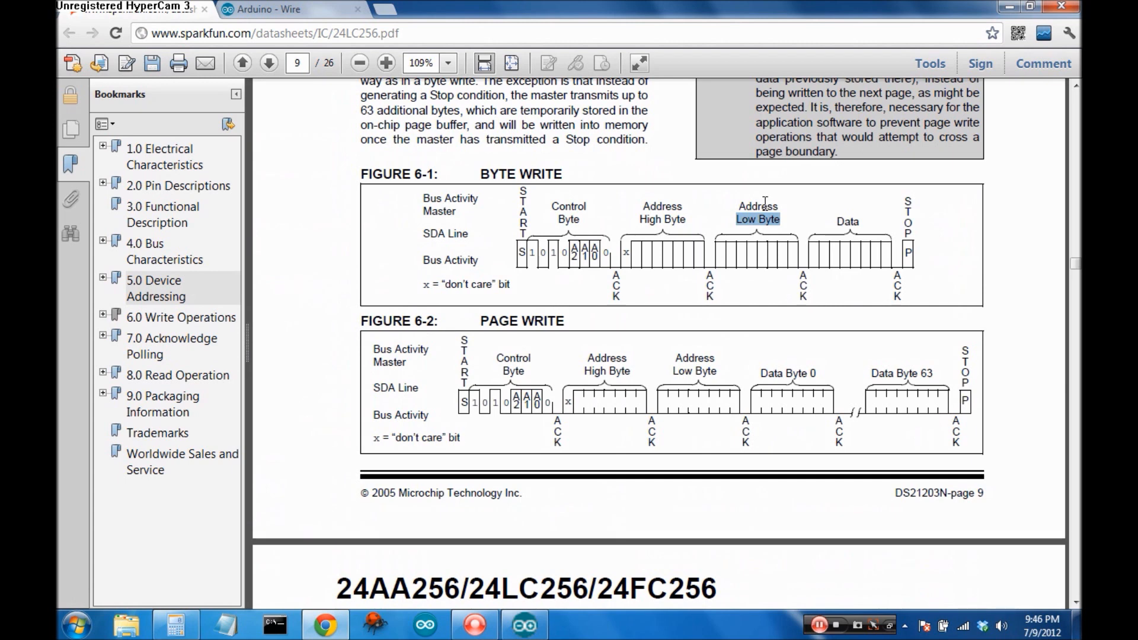
pyautogui.moveTo(657, 206)
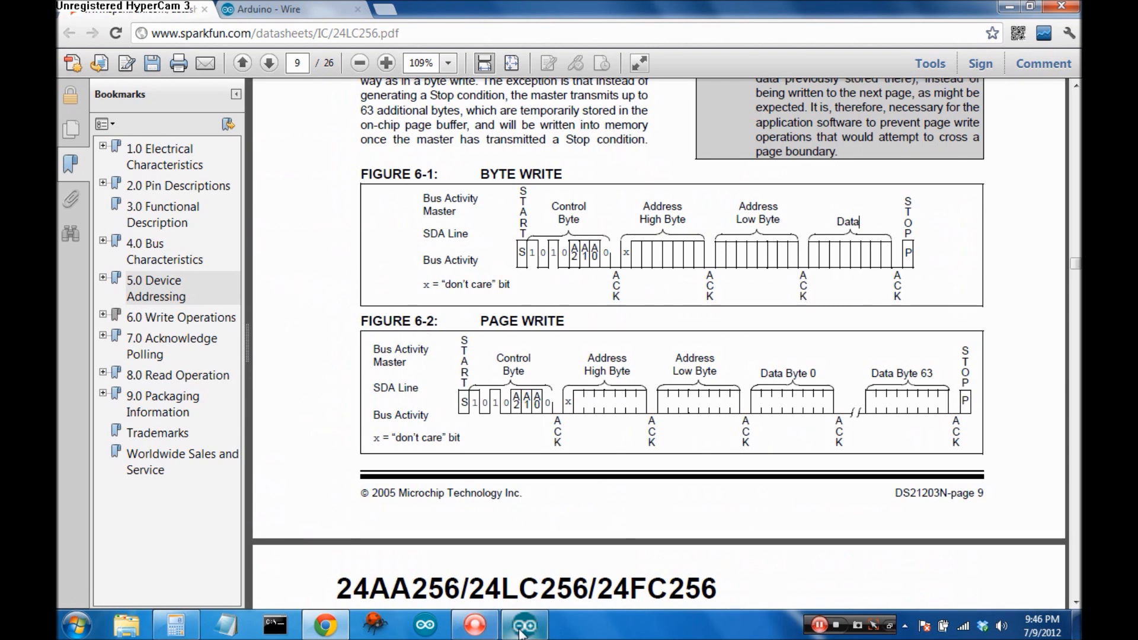
pyautogui.click(523, 624)
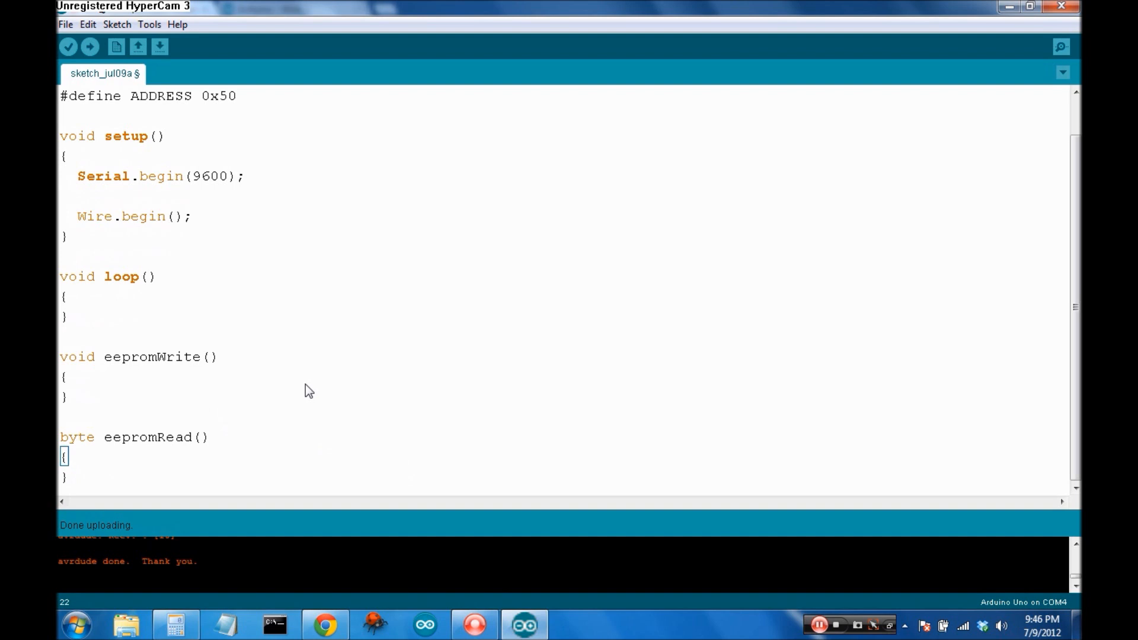
# Give eepromWrite the parameters byte highAddress, byte lowAddress, byte data
pyautogui.write('byte')
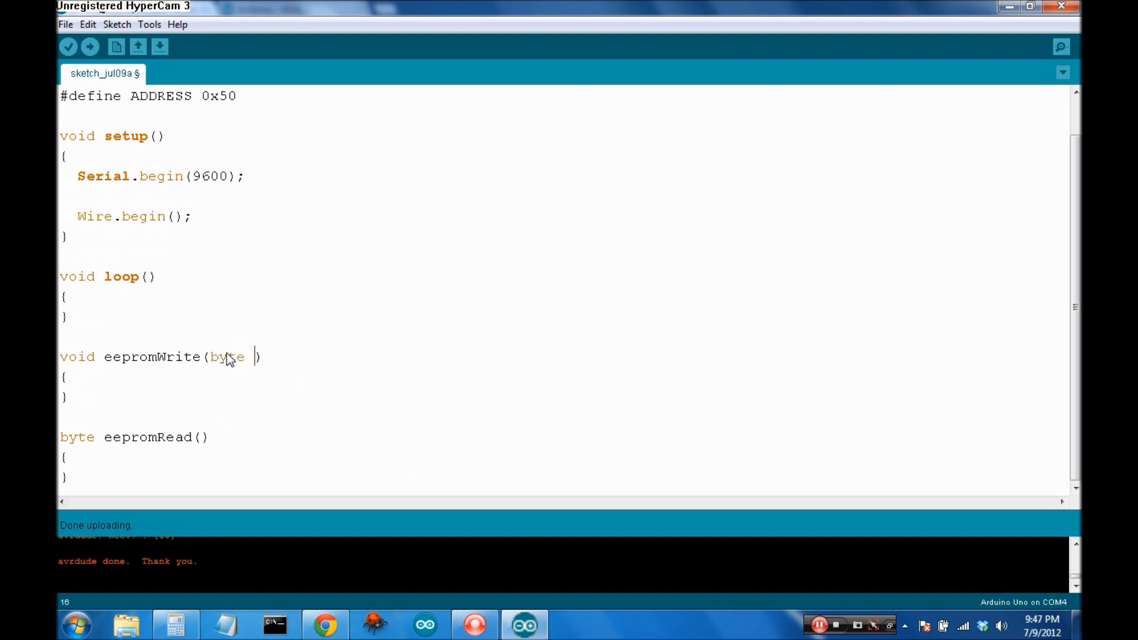
pyautogui.write('highA')
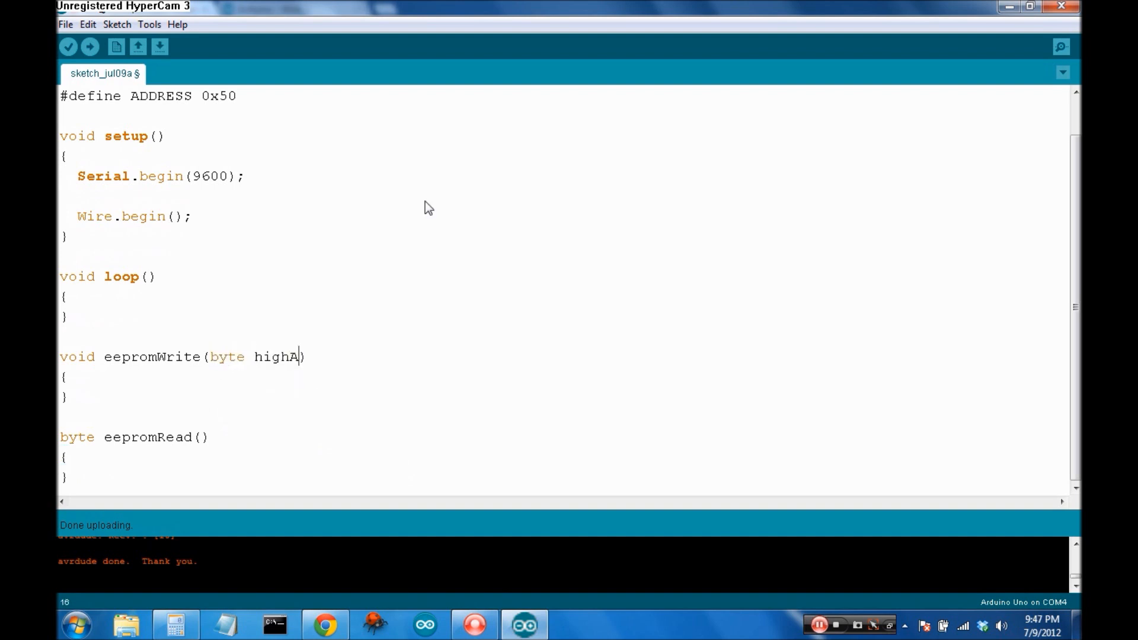
pyautogui.write('ddress')
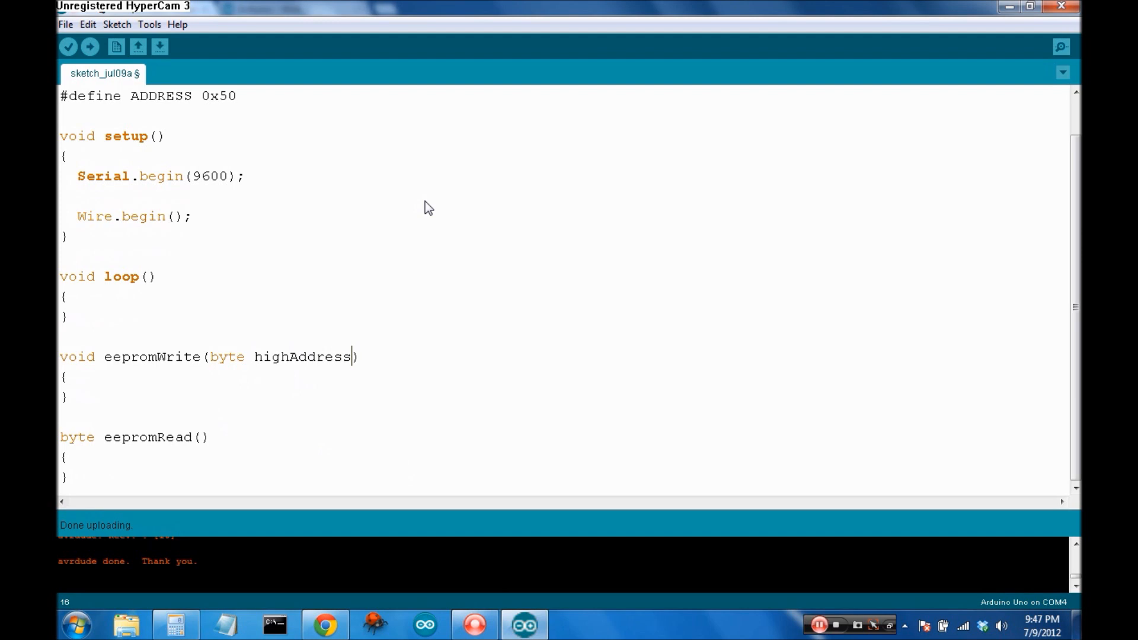
pyautogui.write(', byte lowAdd')
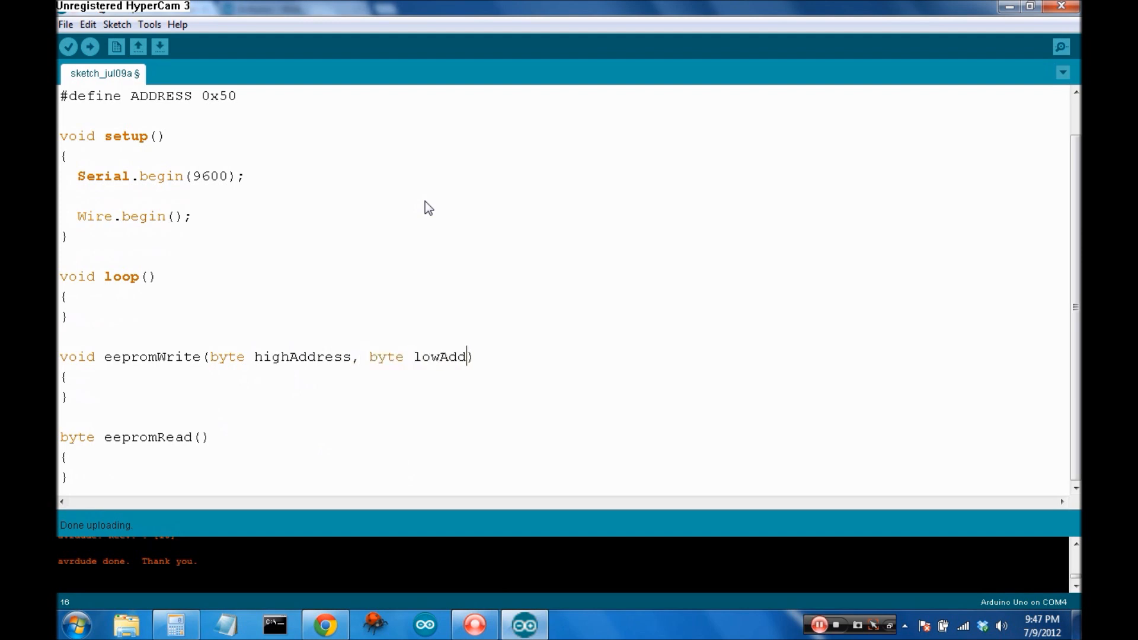
pyautogui.write('ress,')
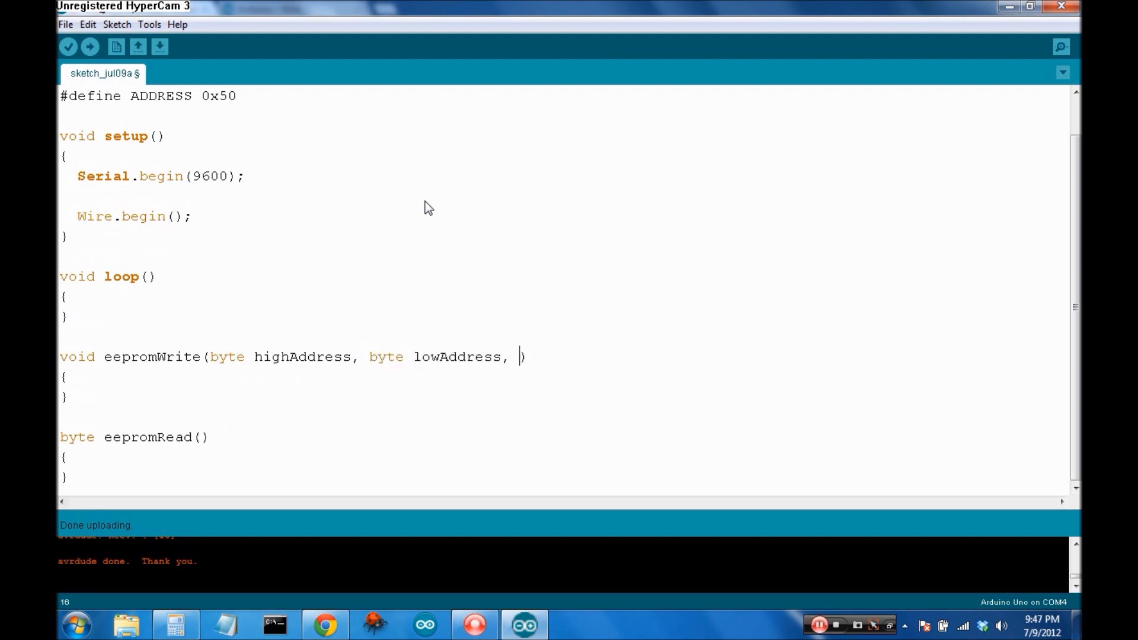
pyautogui.write('byte data')
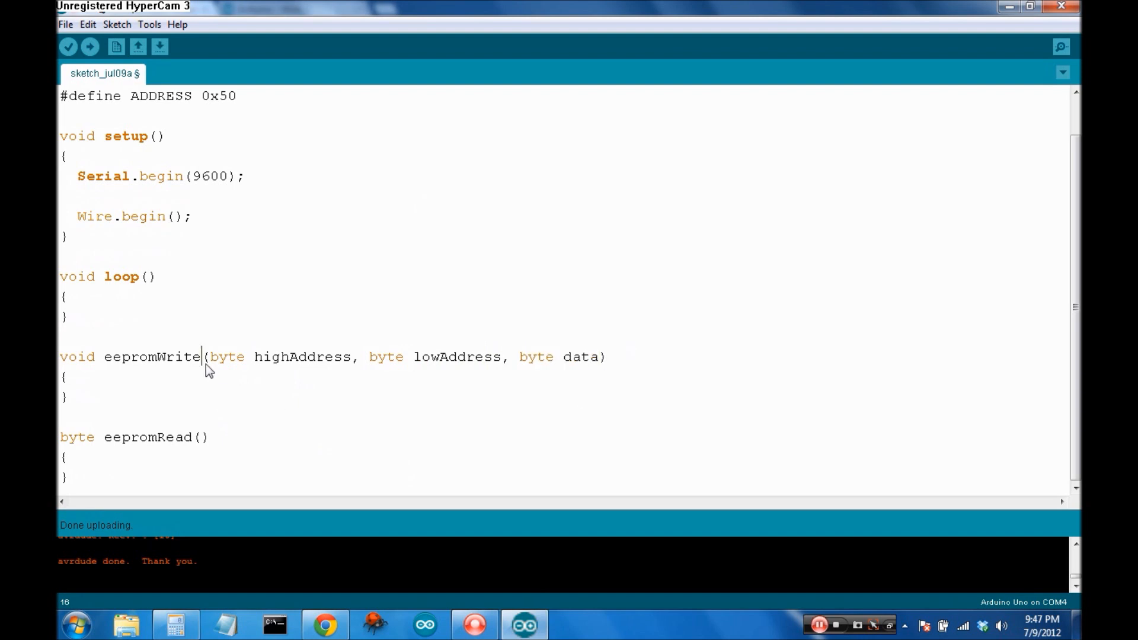
# Start the body with Wire.beginTransmission(ADDRESS);
pyautogui.write('Wir')
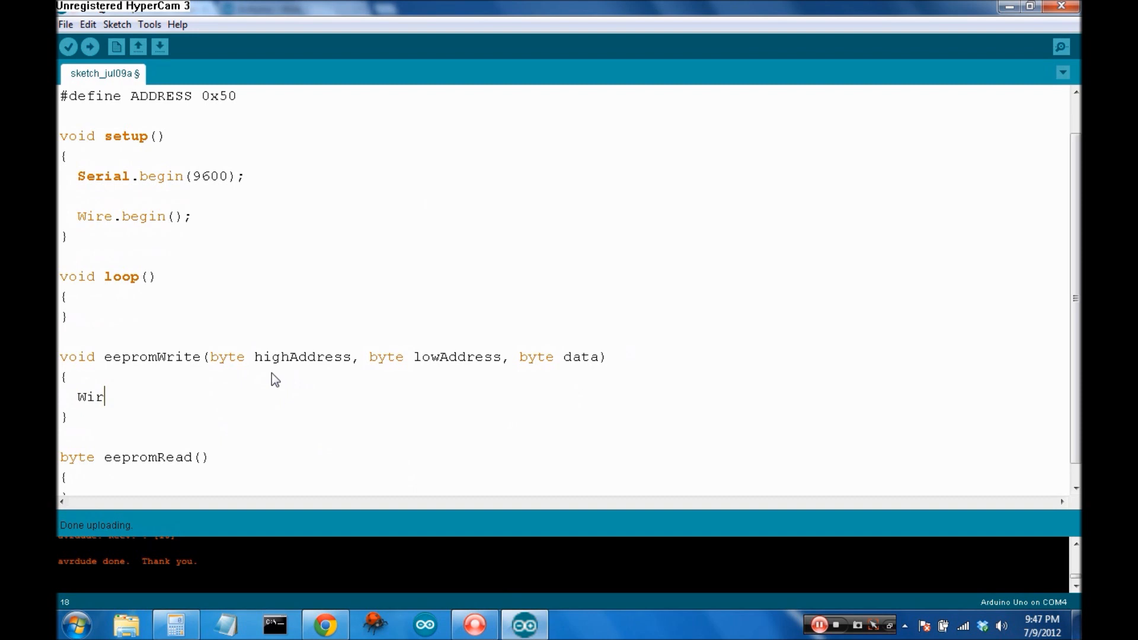
pyautogui.write('e.beginT')
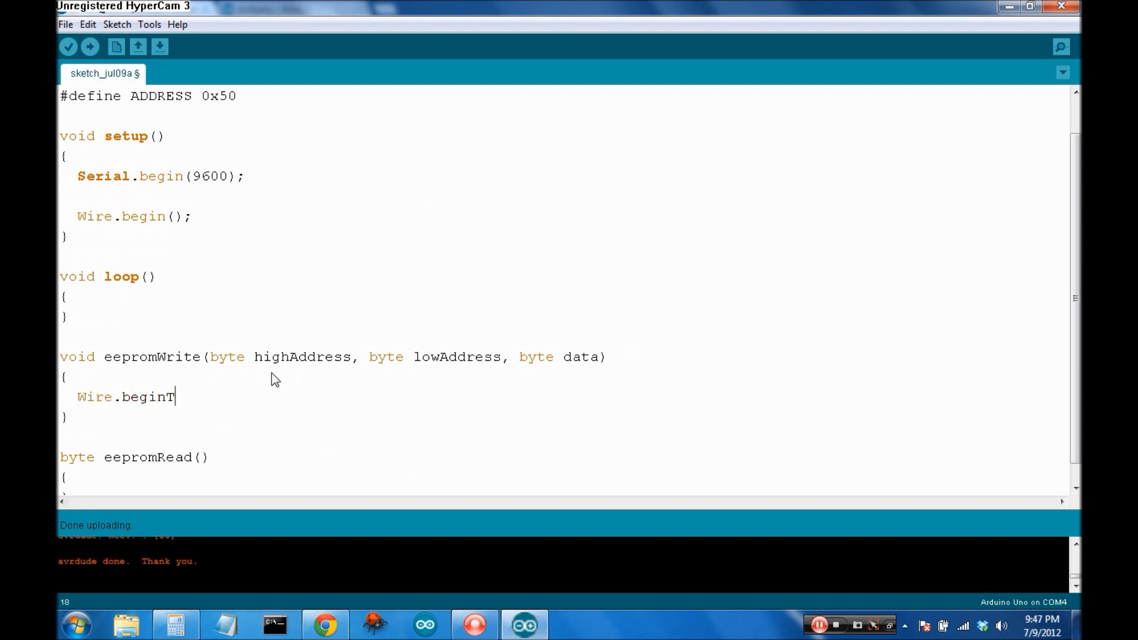
pyautogui.write('rans')
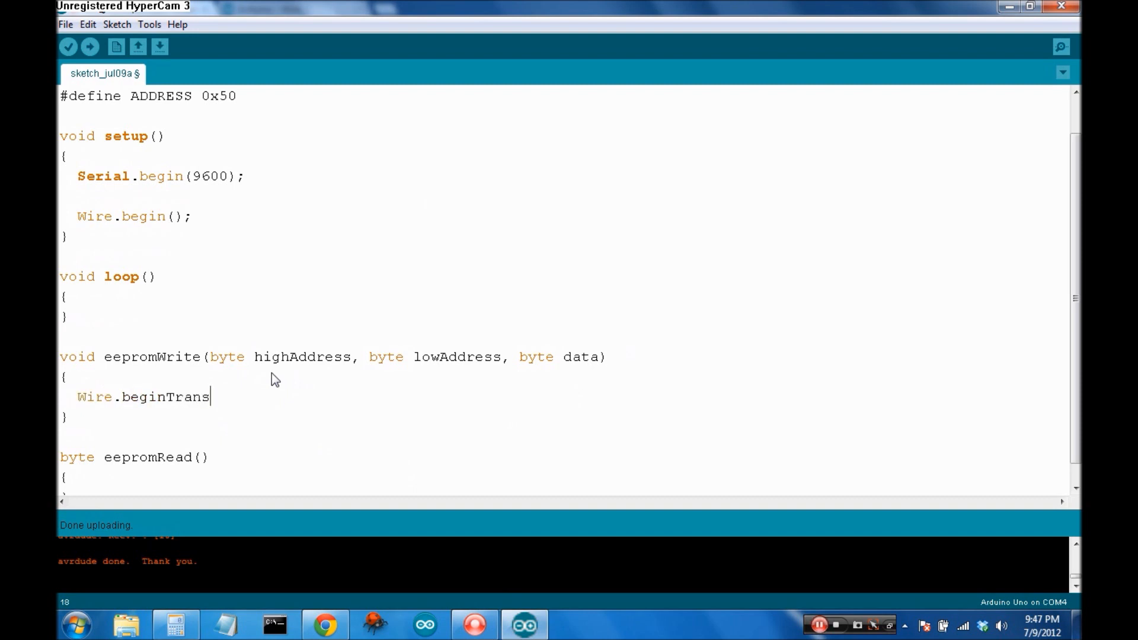
pyautogui.write('mission(ADD')
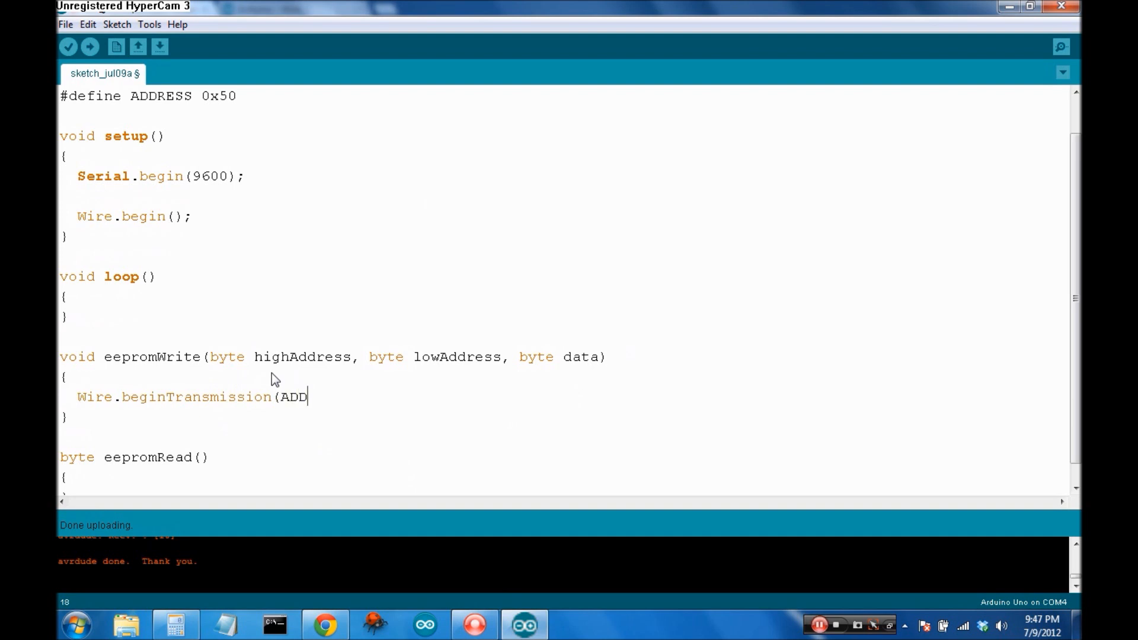
pyautogui.write('RESS);')
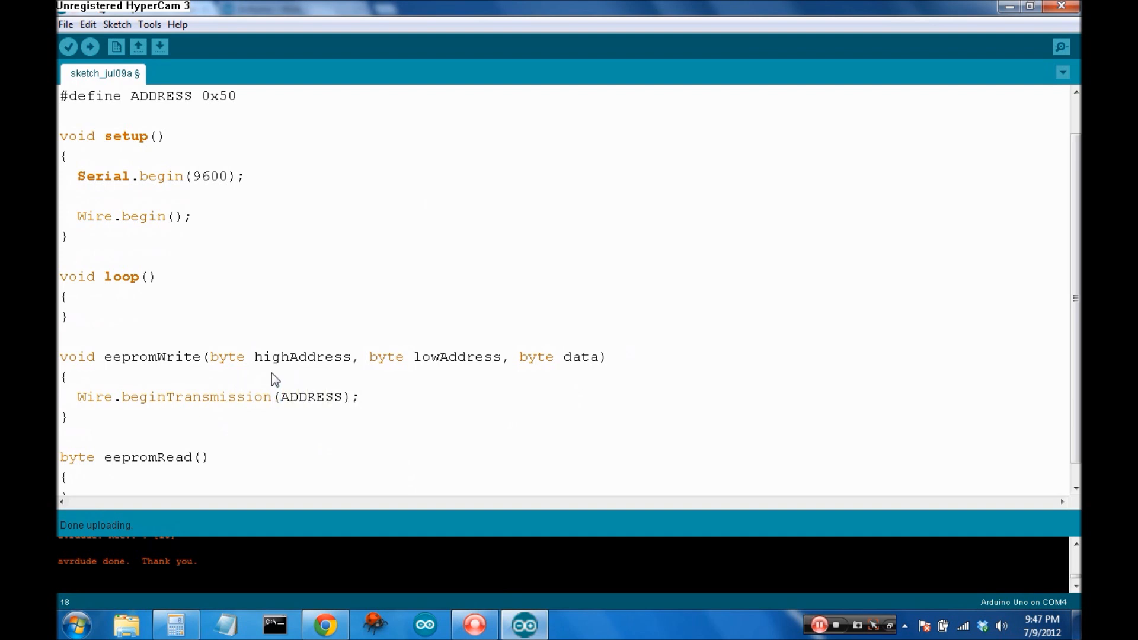
pyautogui.press('enter')
pyautogui.write('Wi')
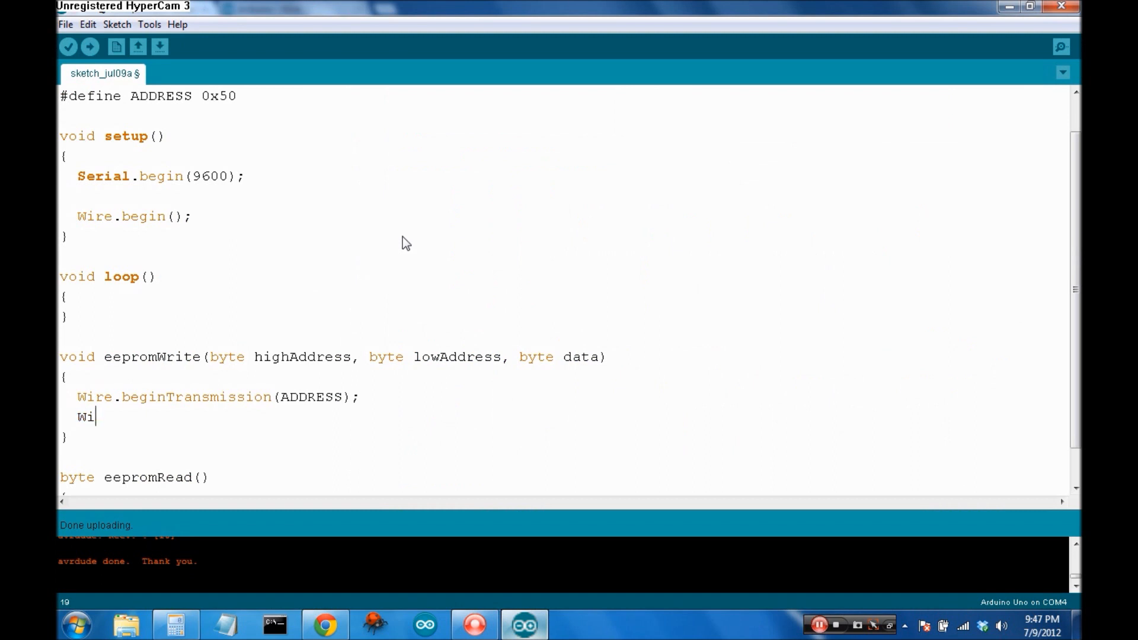
# Send highAddress, lowAddress and data with three Wire.write calls
pyautogui.write('re.write(')
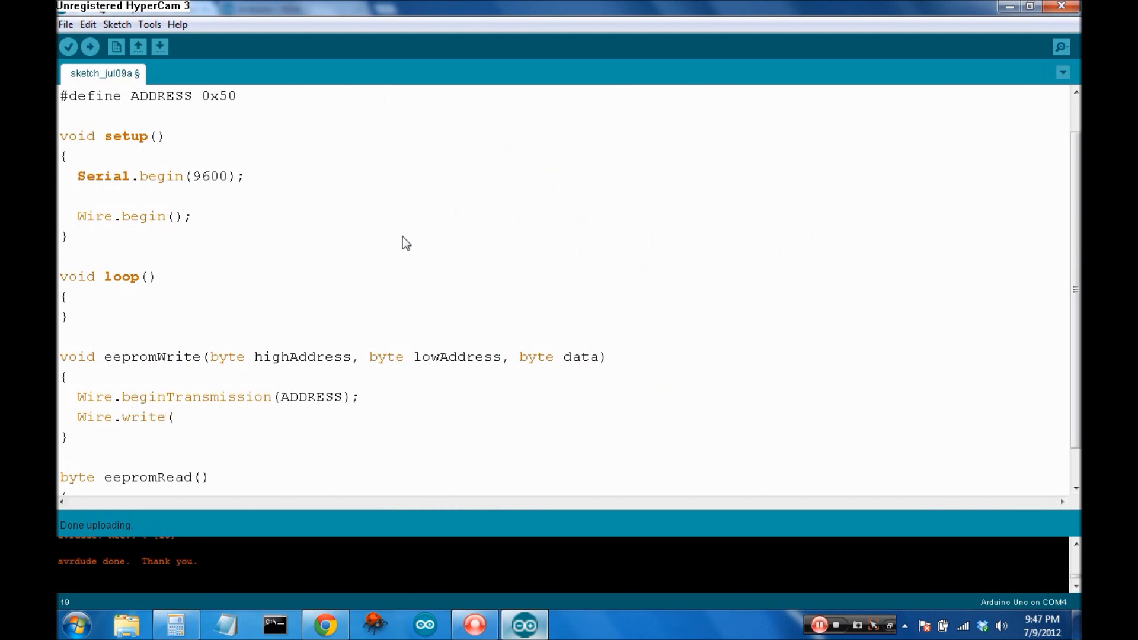
pyautogui.write('highAddr')
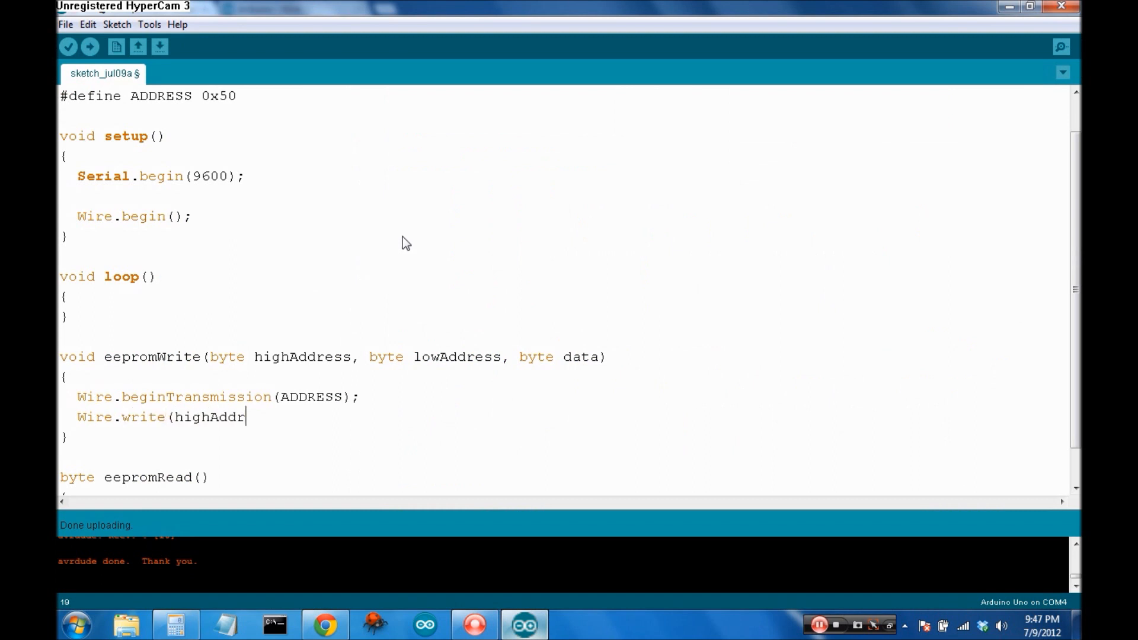
pyautogui.write('ess);')
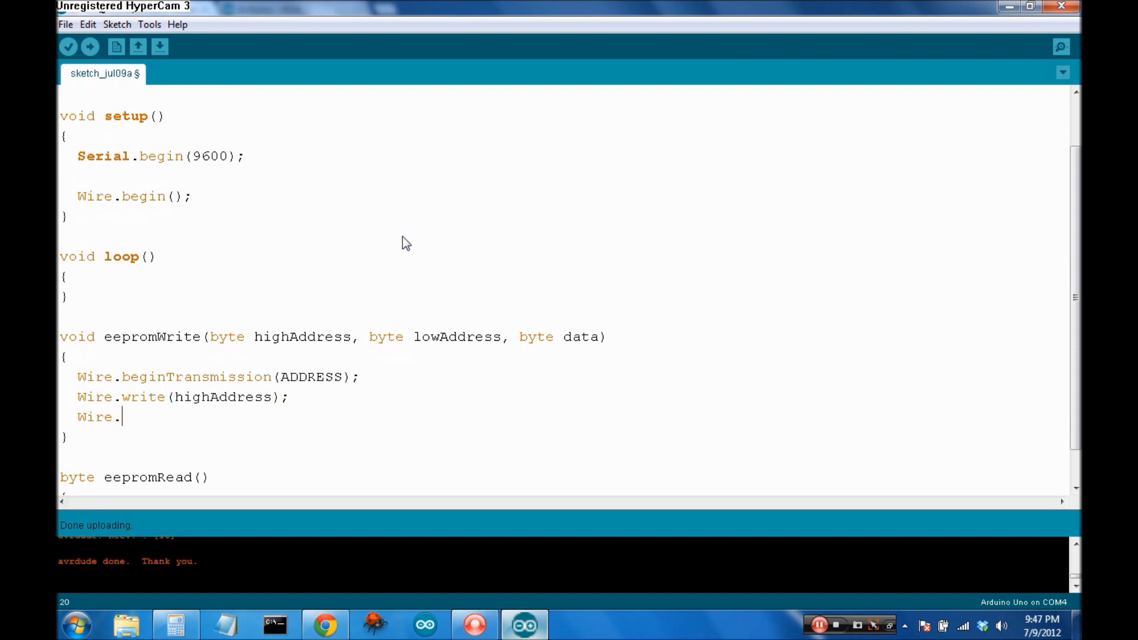
pyautogui.write('write(low')
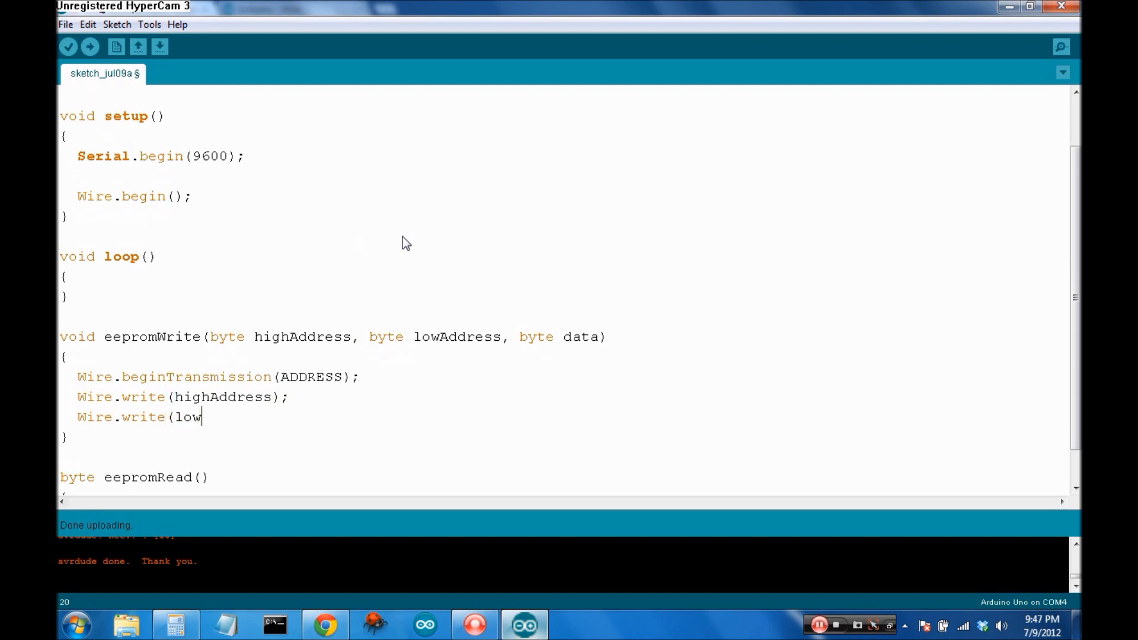
pyautogui.write('Address);')
pyautogui.write('Wire.')
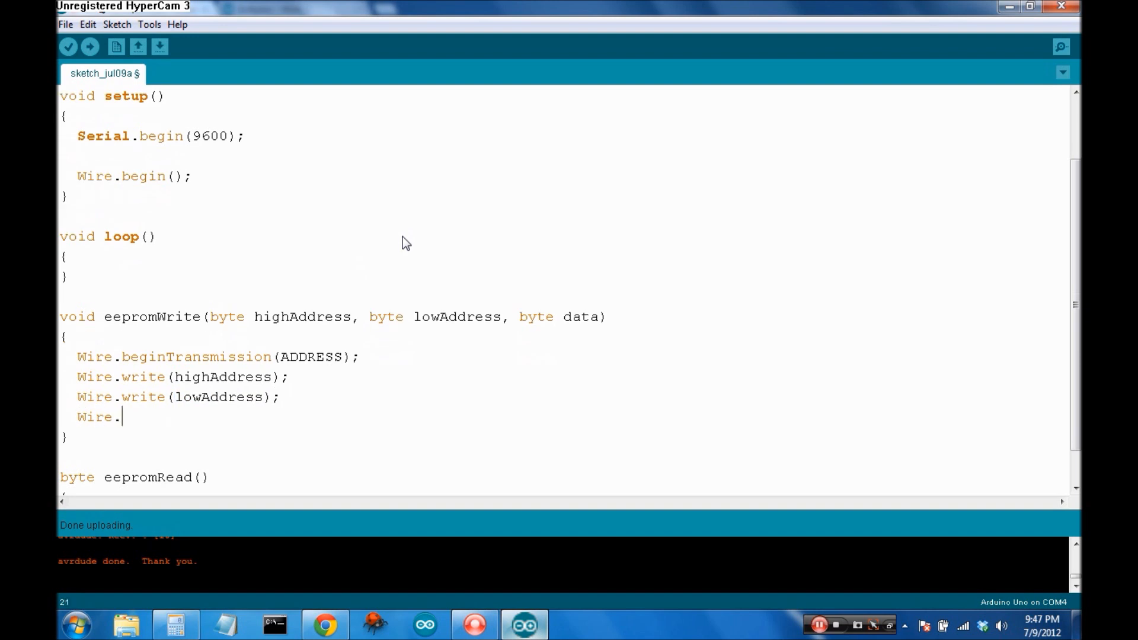
pyautogui.write('write(da')
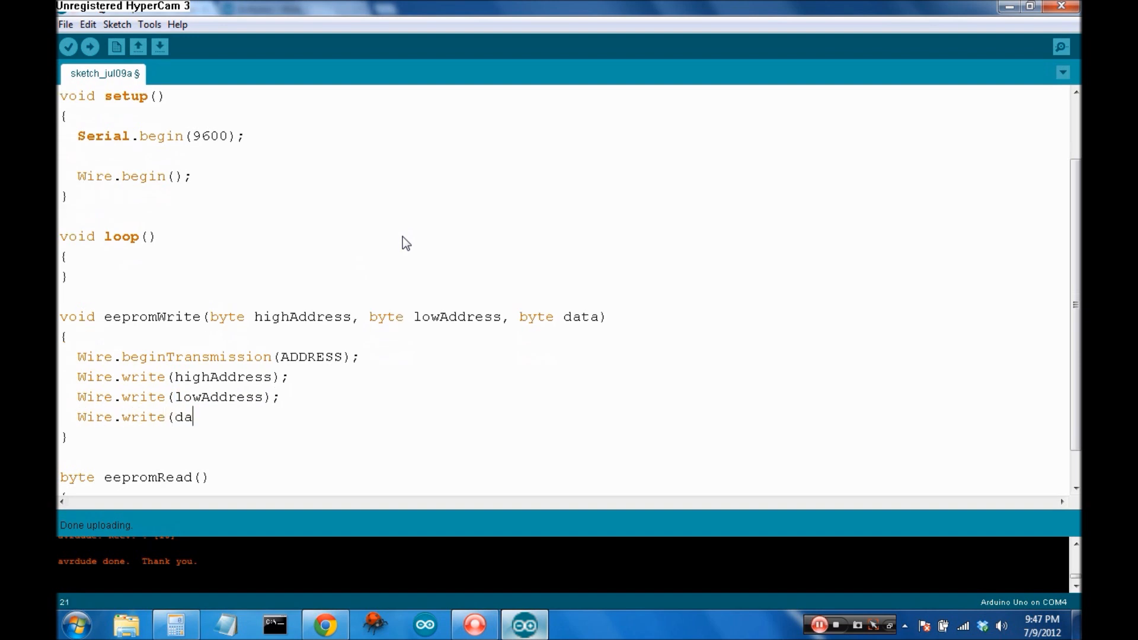
pyautogui.write('ta);')
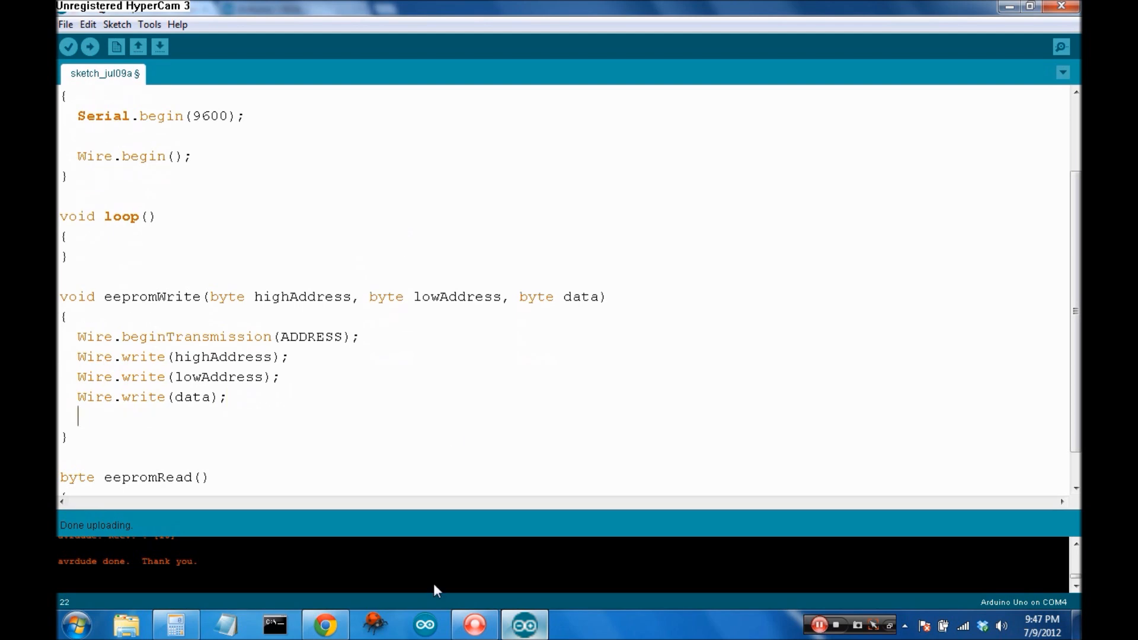
# Finish the function with Wire.endTransmission();
pyautogui.click(290, 8)
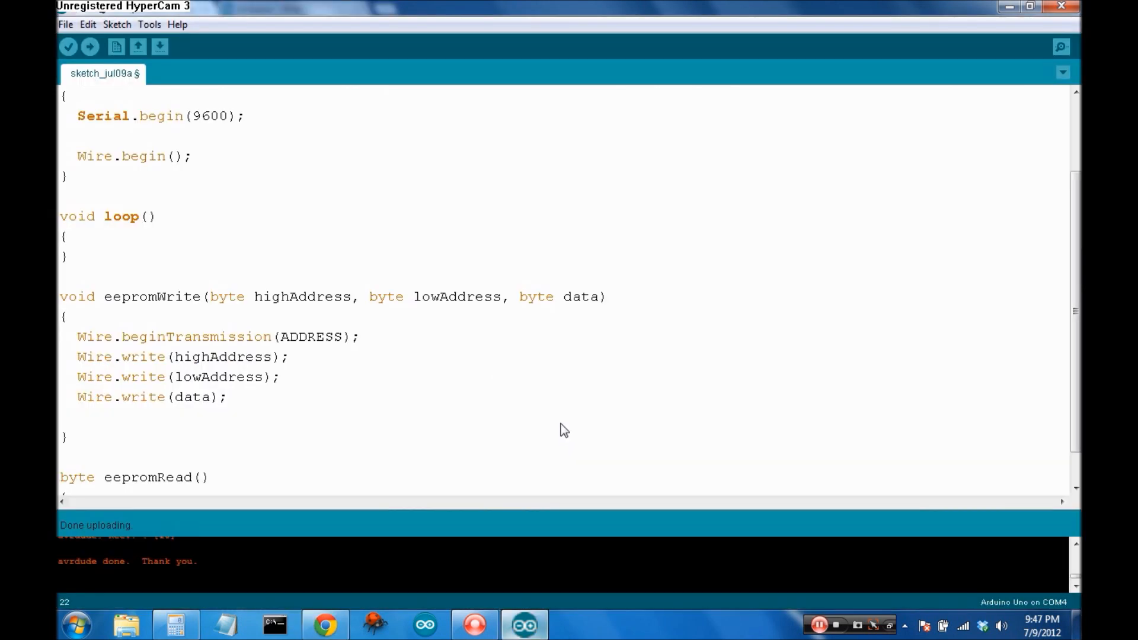
pyautogui.write('Wire.end')
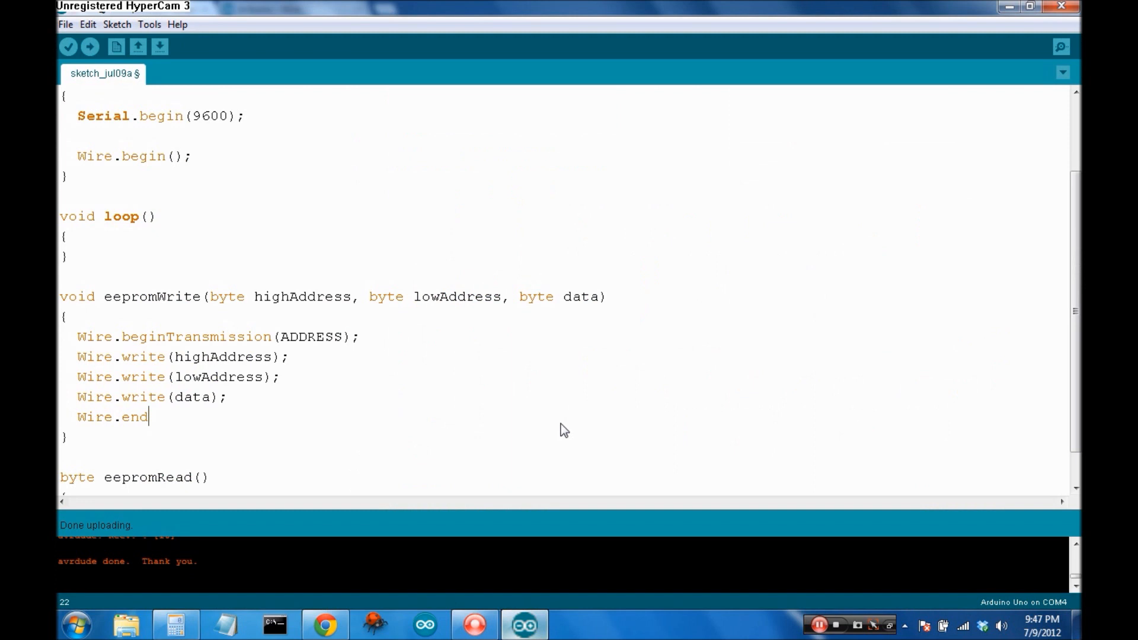
pyautogui.write('Transmissi')
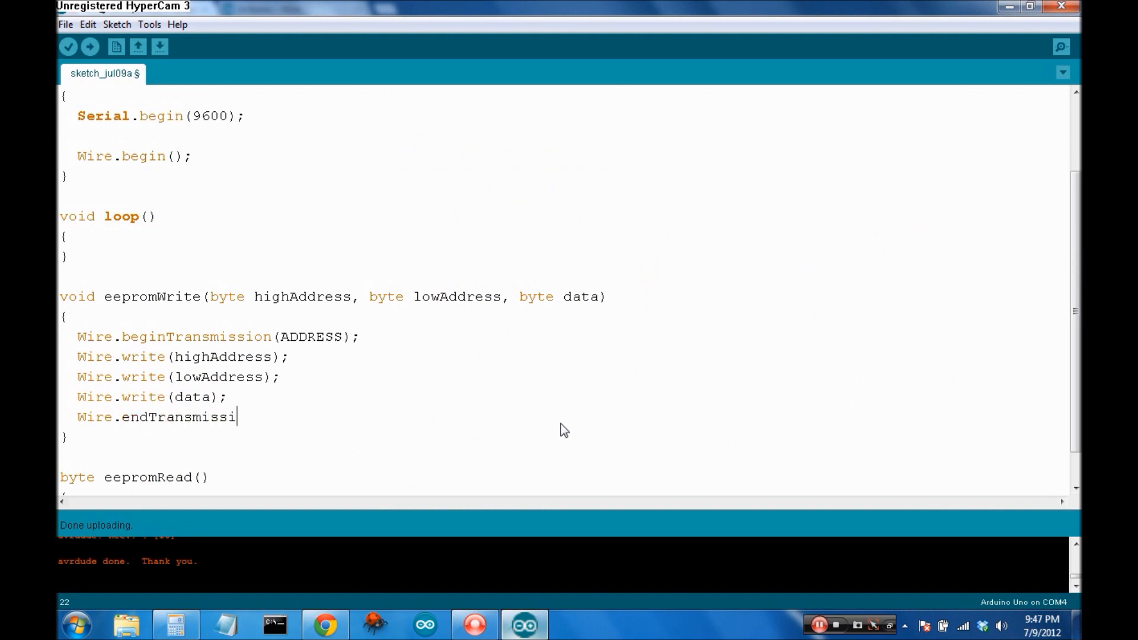
pyautogui.write('on();')
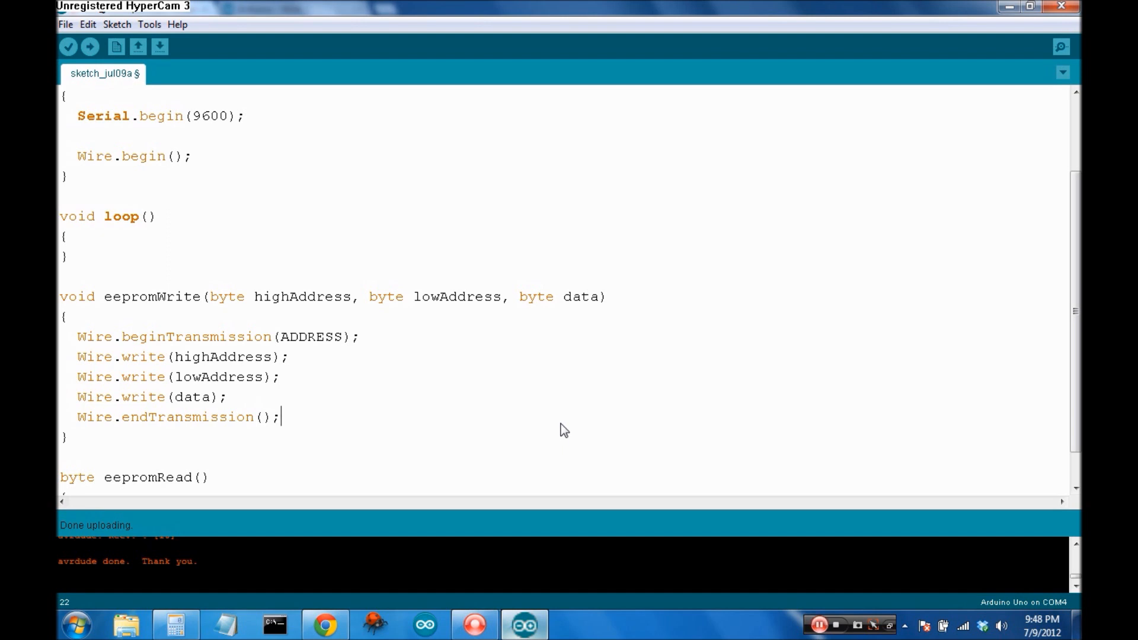
pyautogui.moveTo(263, 455)
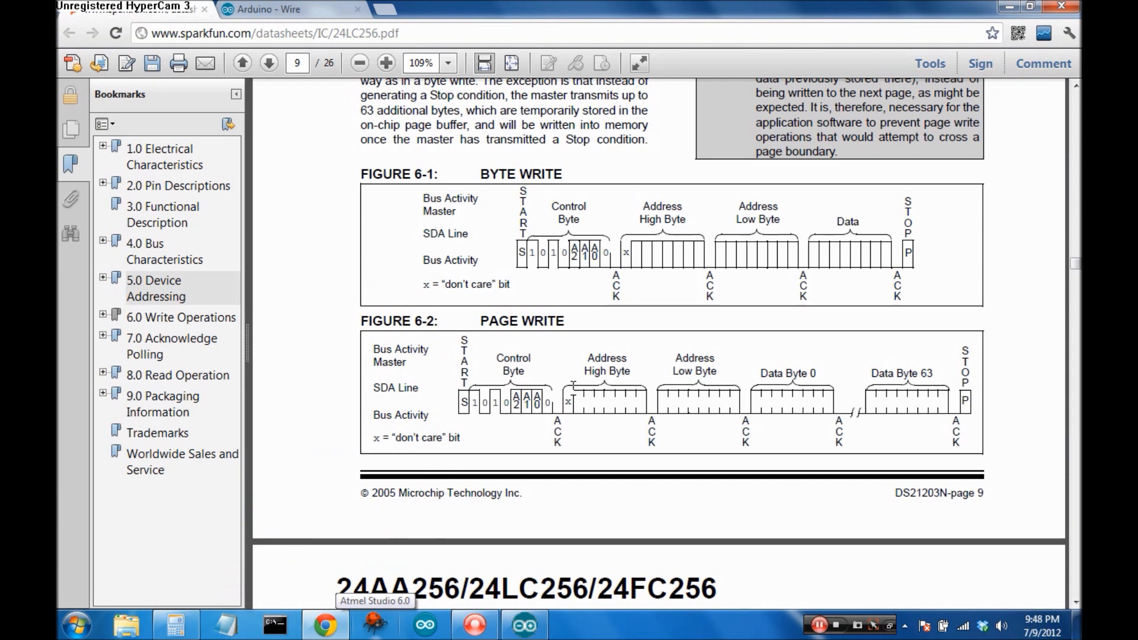
pyautogui.moveTo(536, 633)
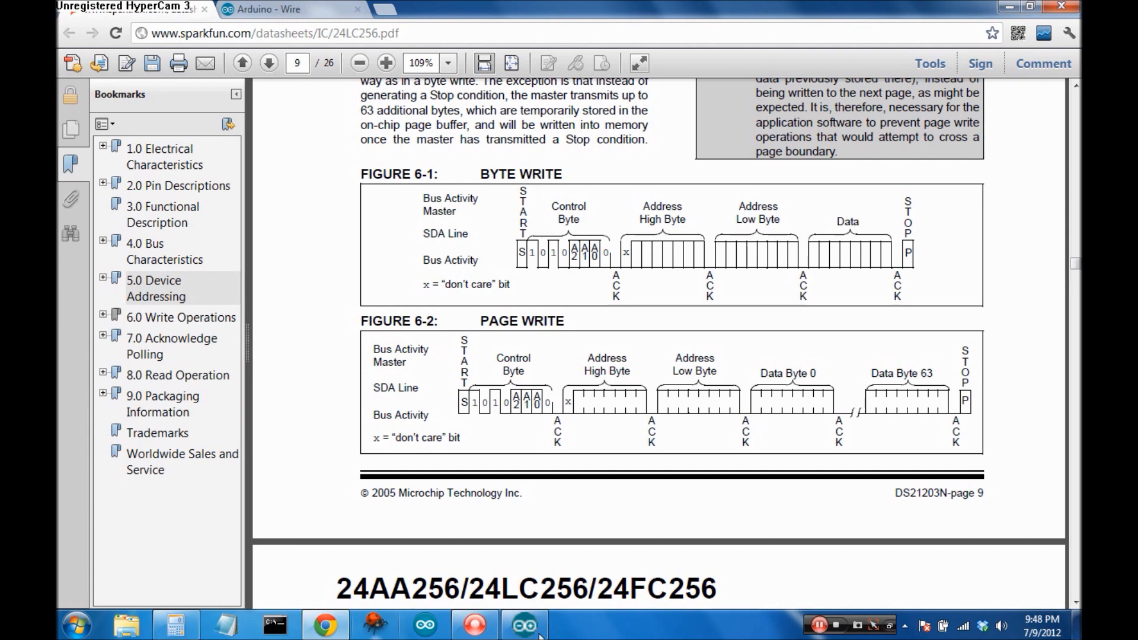
pyautogui.click(524, 625)
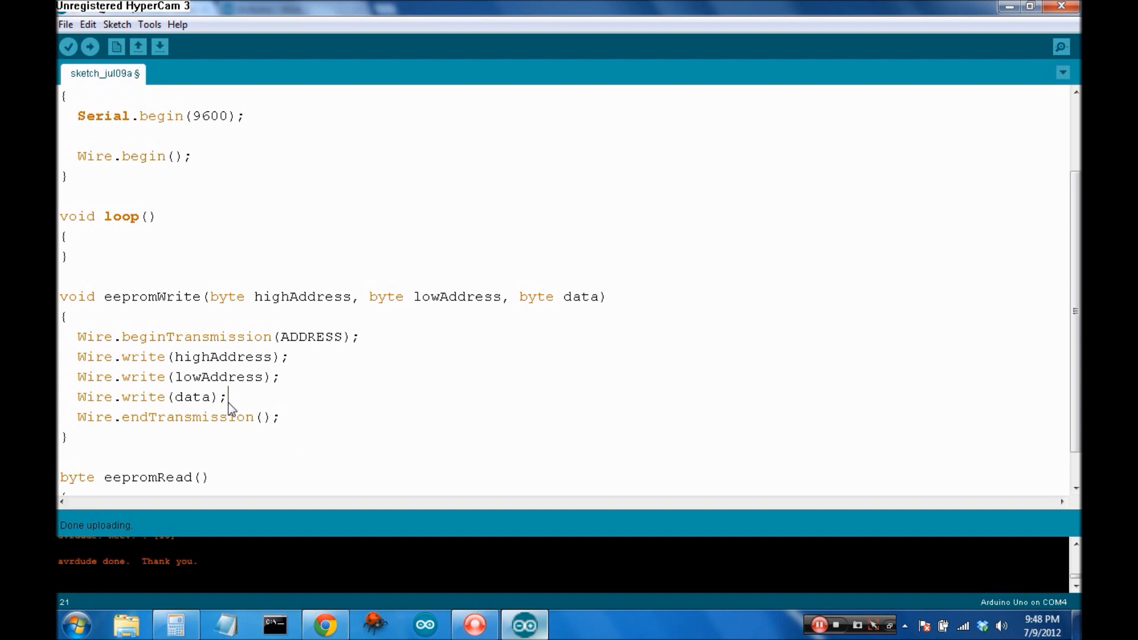
pyautogui.moveTo(128, 428)
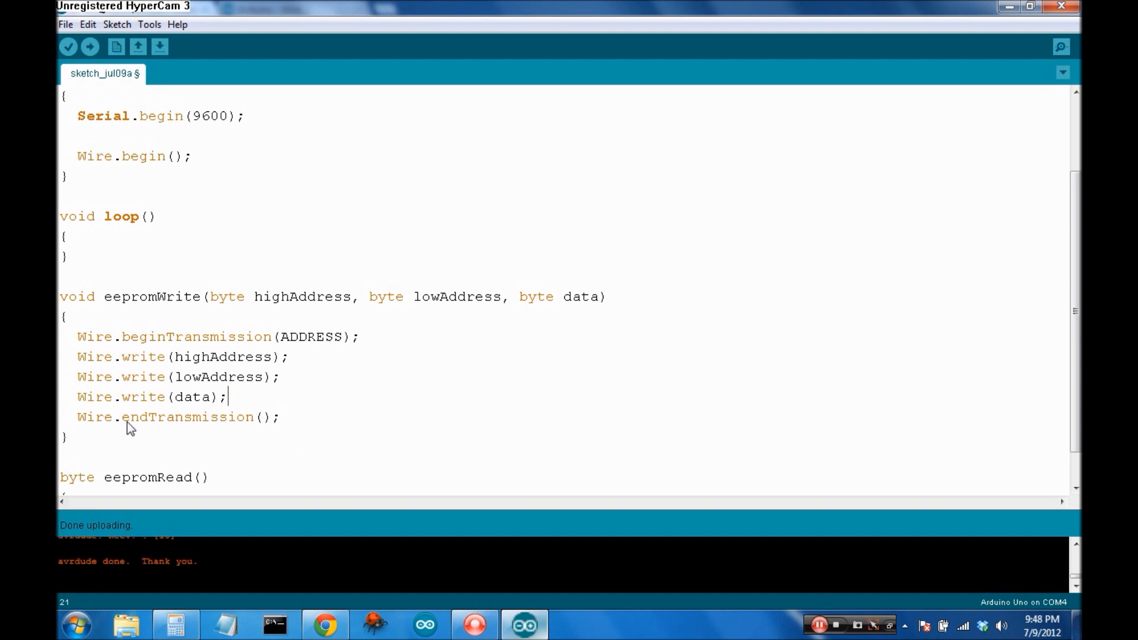
pyautogui.tripleClick(178, 416)
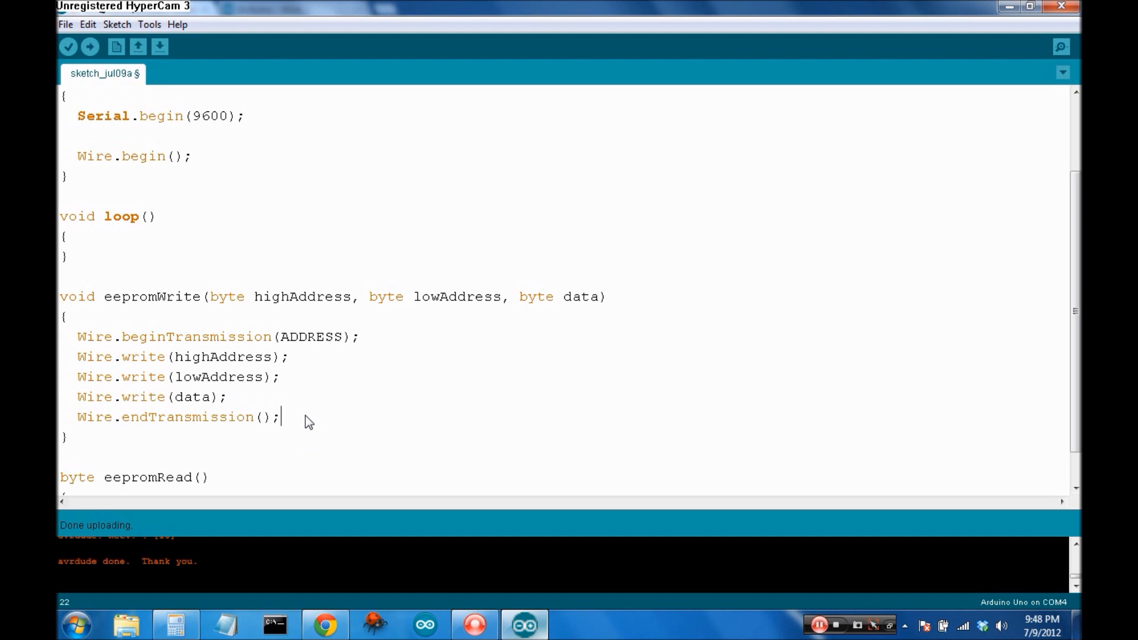
pyautogui.moveTo(329, 581)
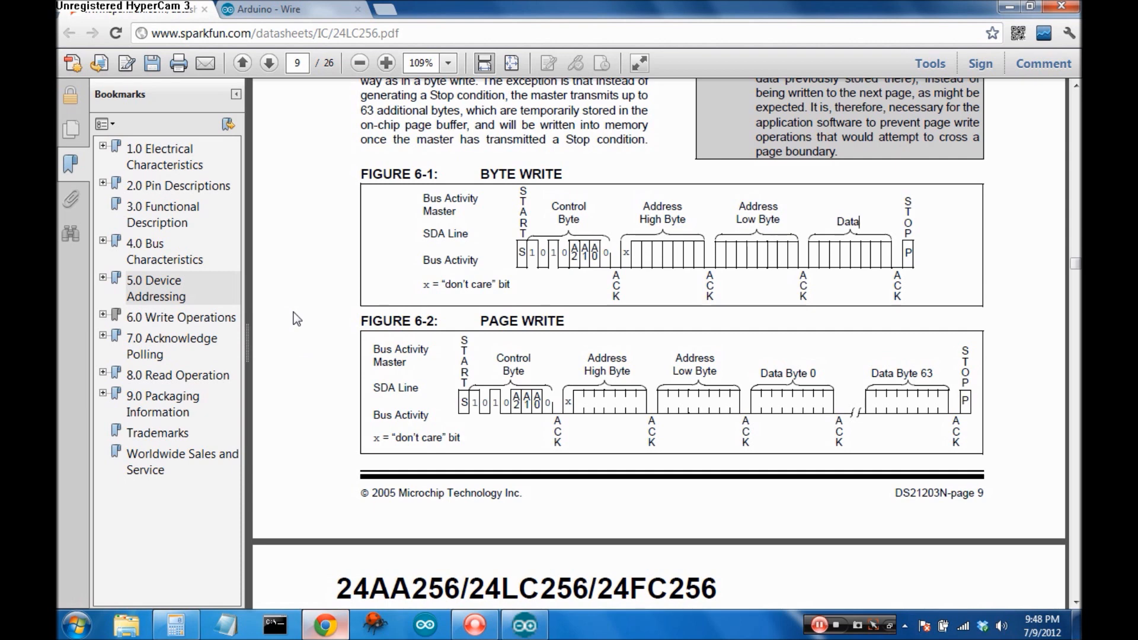
pyautogui.moveTo(600, 455)
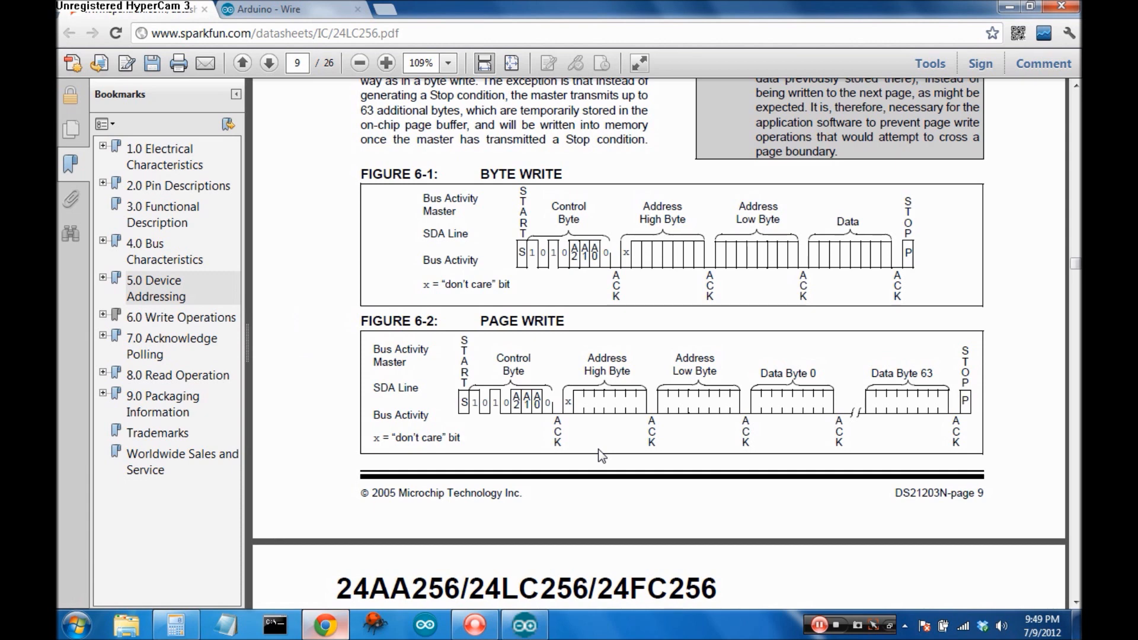
pyautogui.click(525, 625)
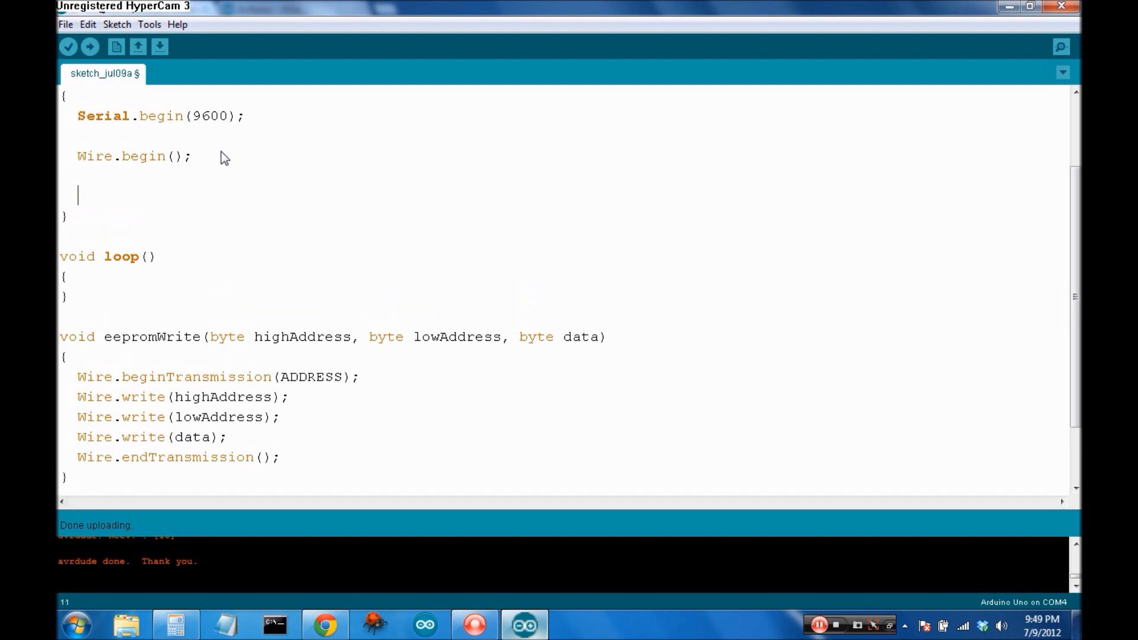
# Add a delay() call in setup() after Wire.begin() and tidy the blank line
pyautogui.write('delay(15);')
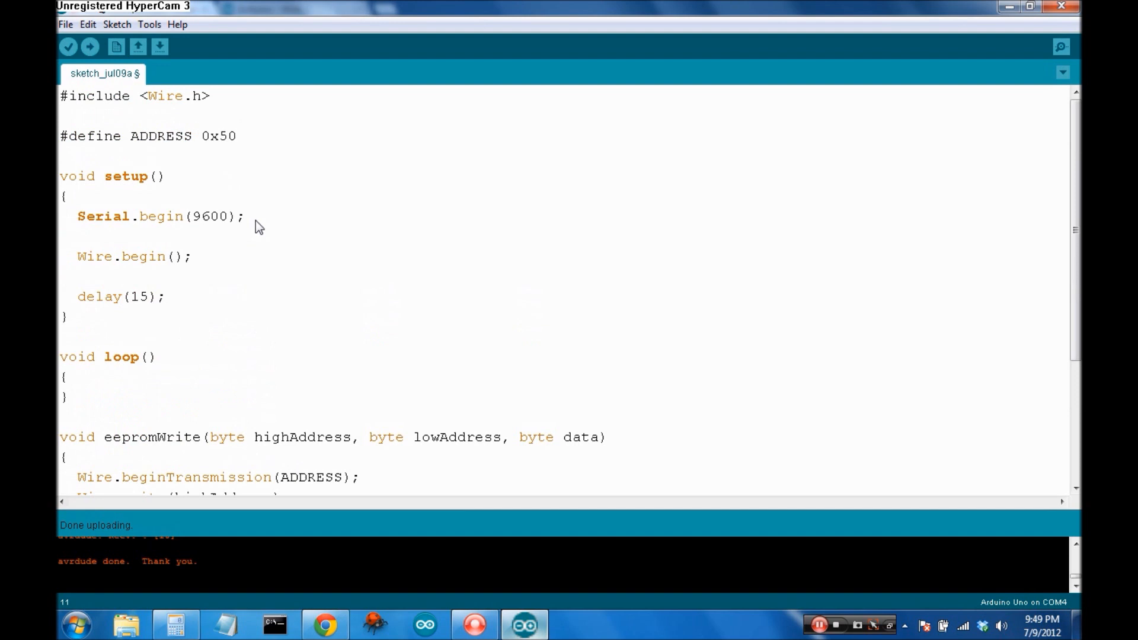
pyautogui.click(165, 296)
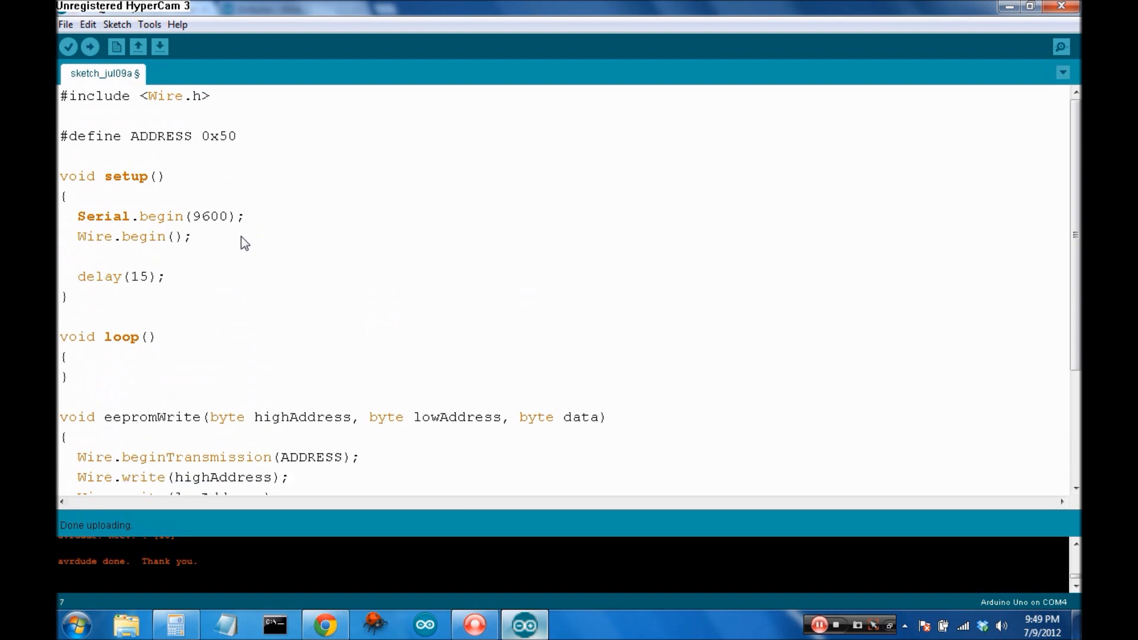
pyautogui.click(166, 277)
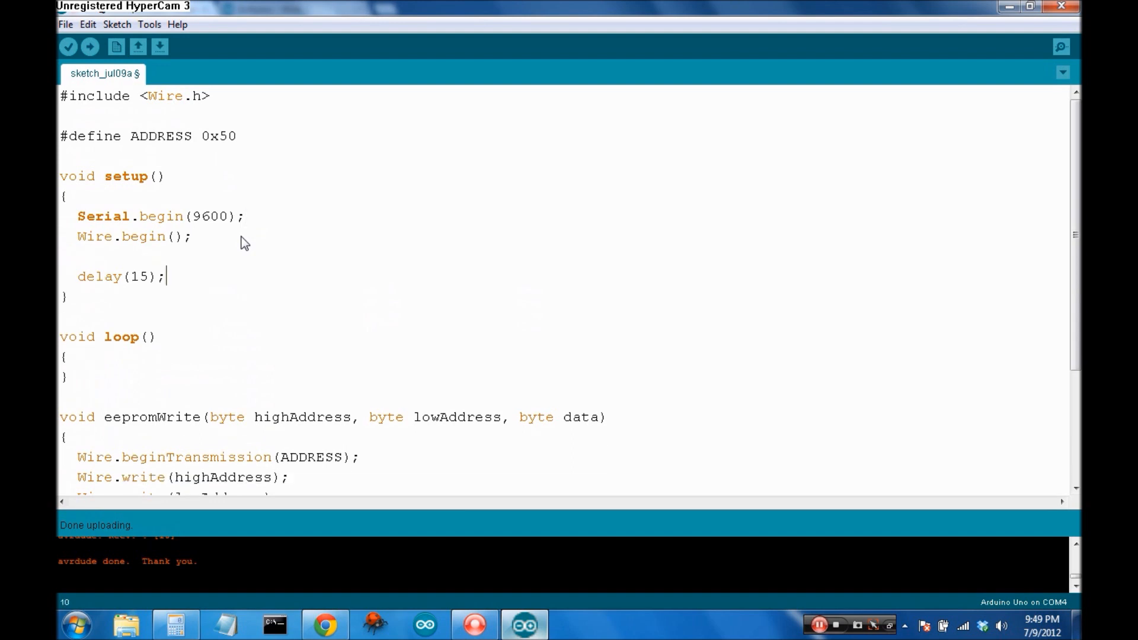
# Write 125 to EEPROM address 0,0 with eepromWrite(0,0,125); followed by delay(5);
pyautogui.write('eep')
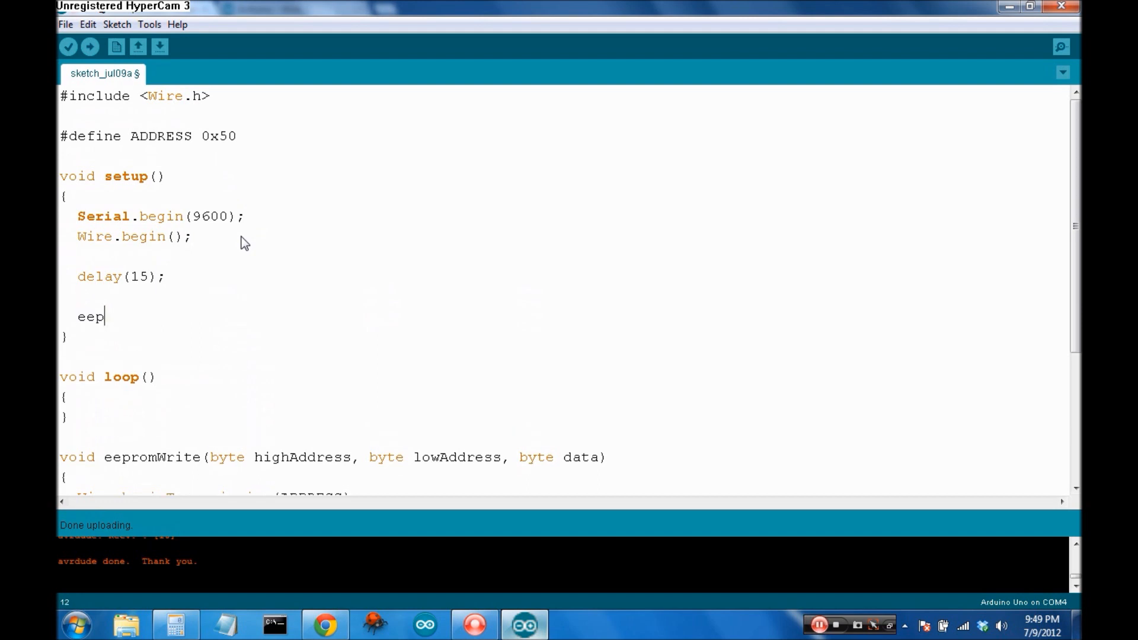
pyautogui.write('romWrite(')
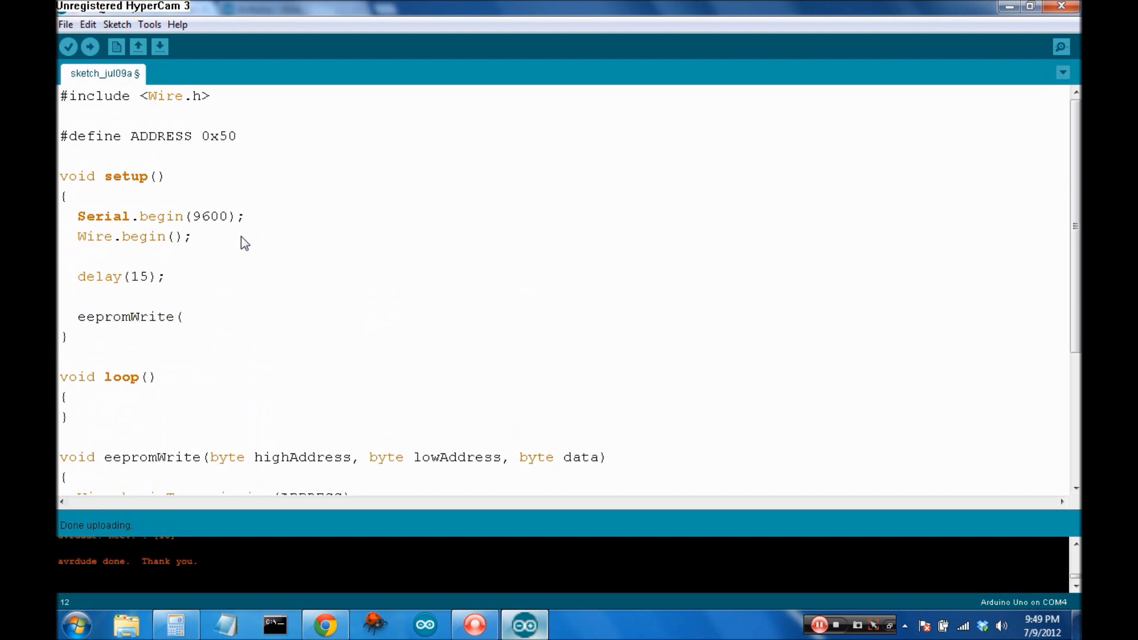
pyautogui.write('0,0,')
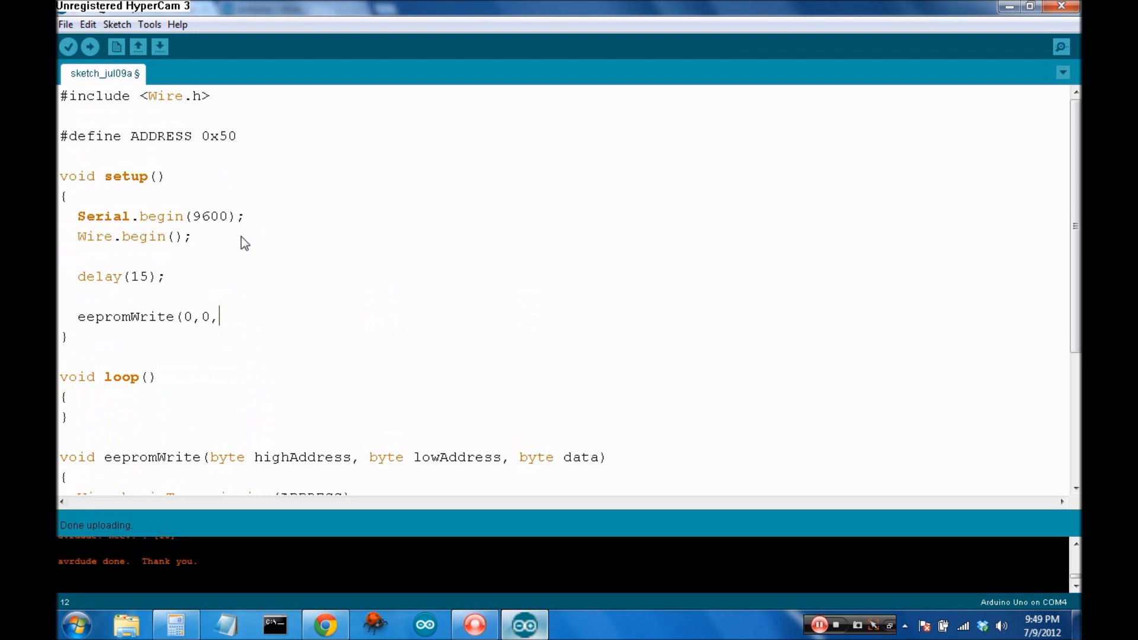
pyautogui.write('1')
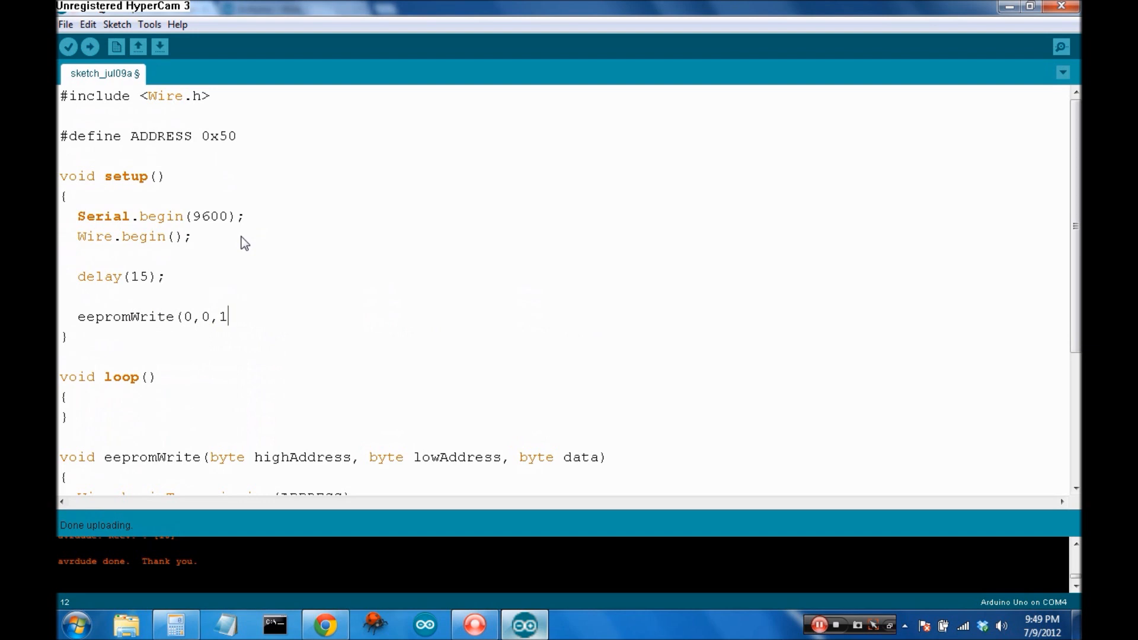
pyautogui.write('25);')
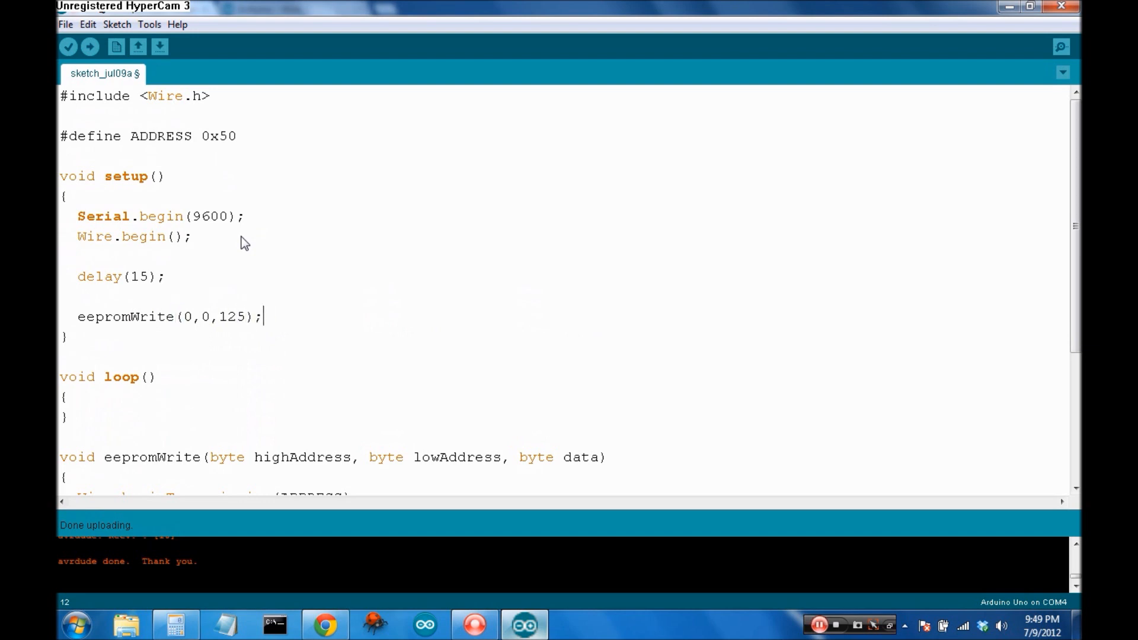
pyautogui.write('delay(6')
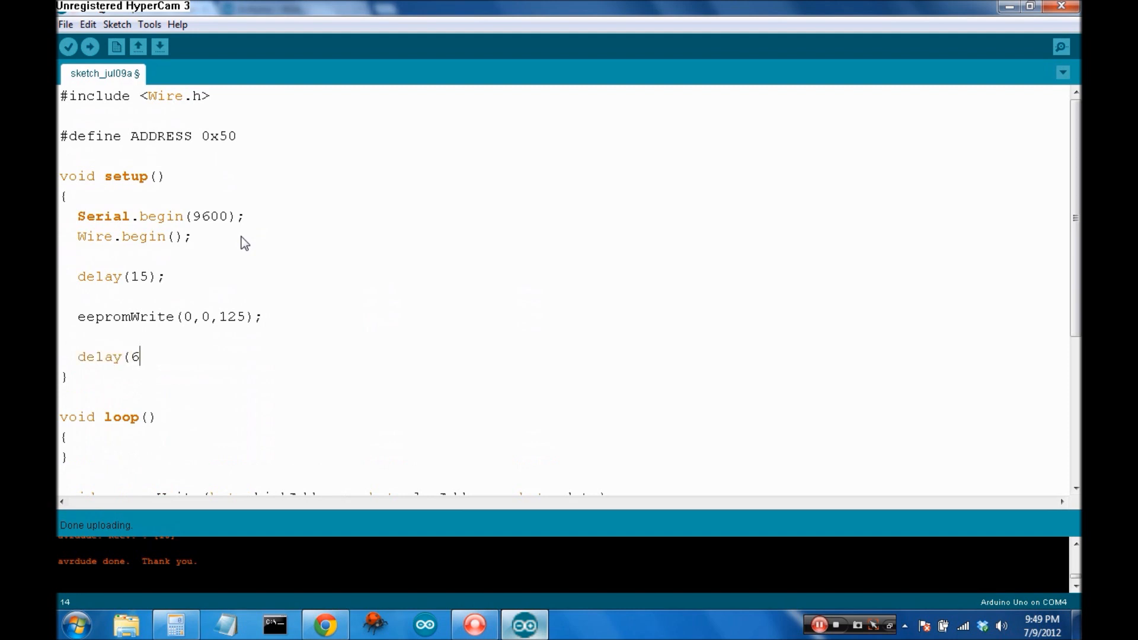
pyautogui.write('5);')
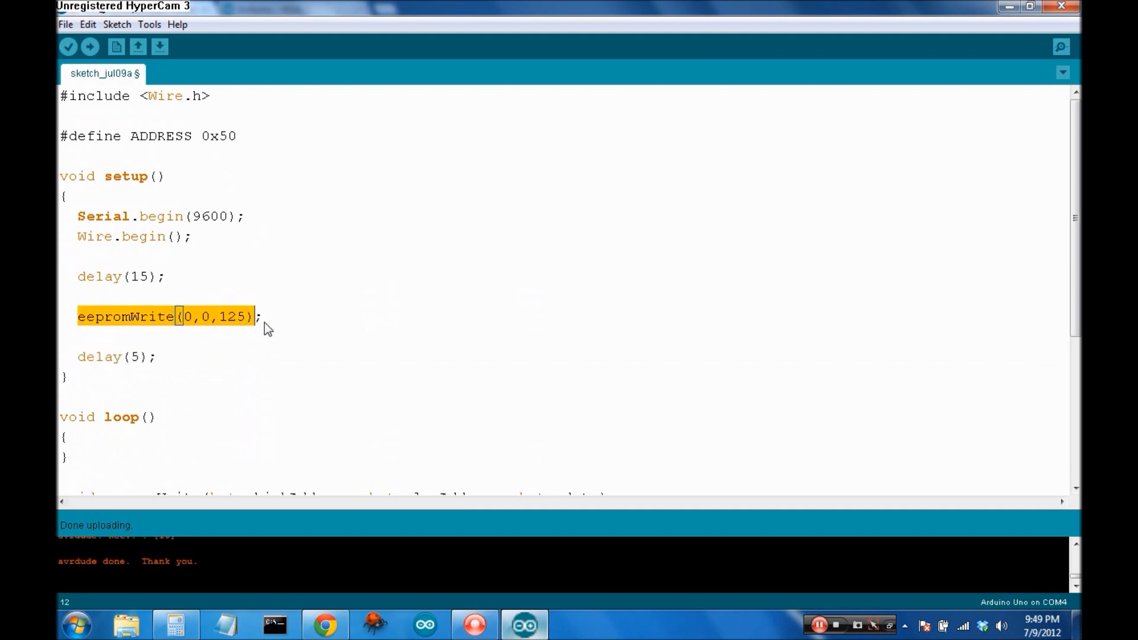
pyautogui.click(258, 334)
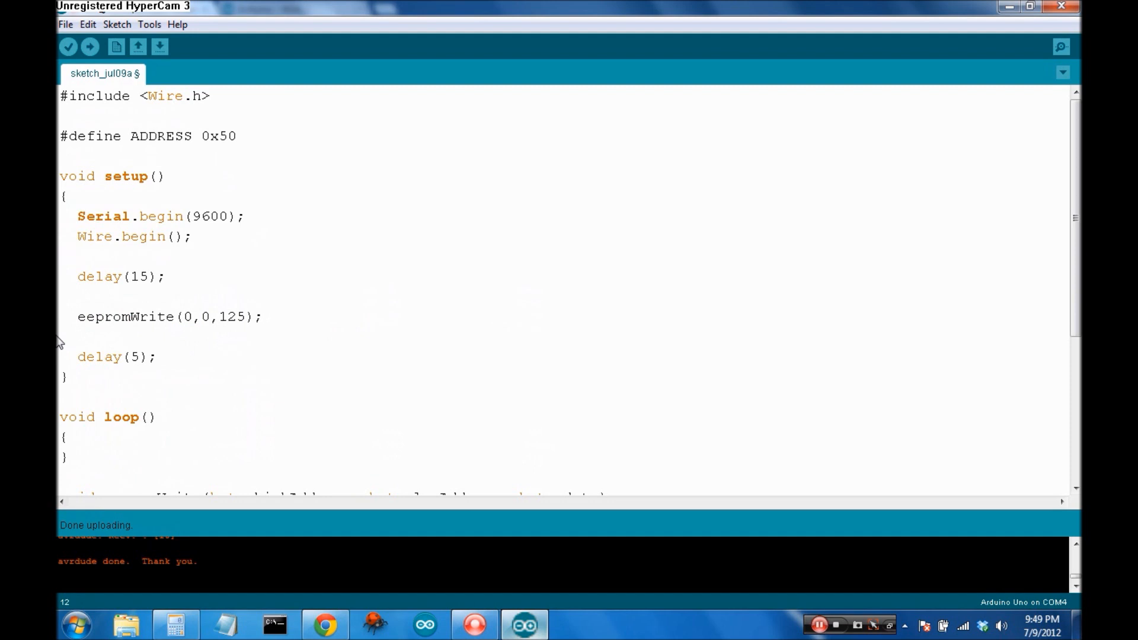
pyautogui.moveTo(60, 352)
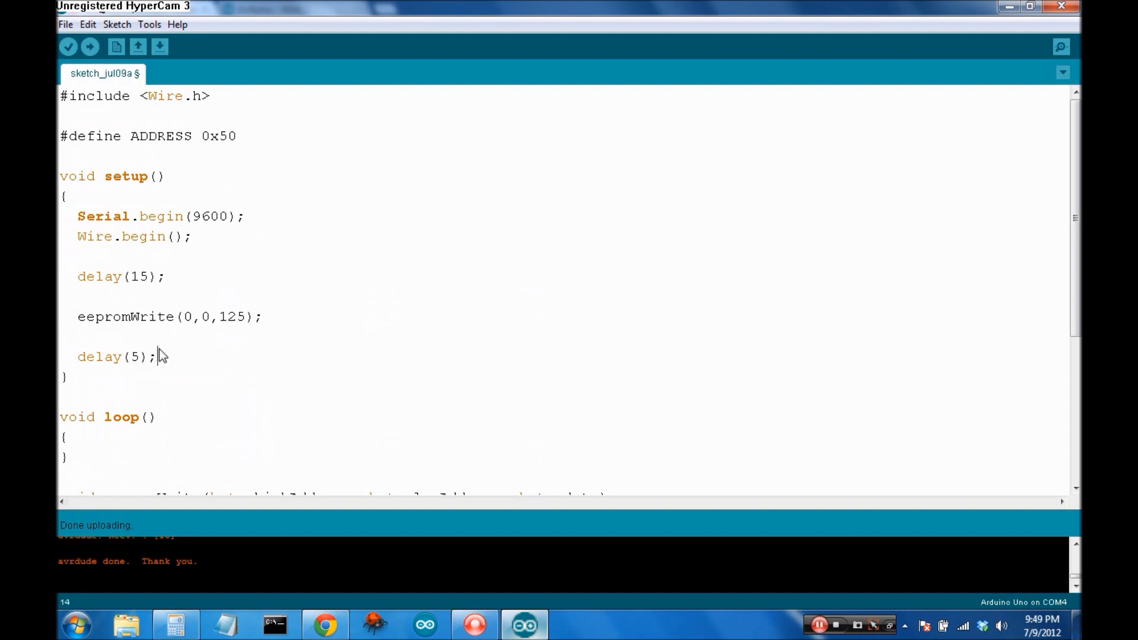
# Scroll the datasheet to page 11 with the Random Read and Sequential Read figures
pyautogui.scroll(-3)
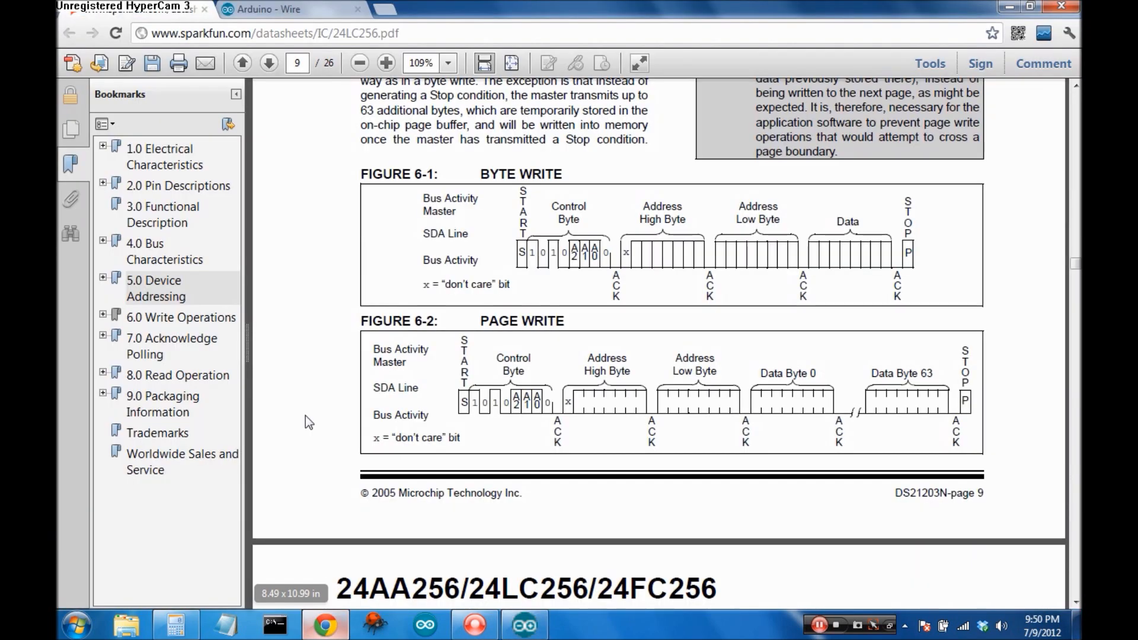
pyautogui.scroll(-3)
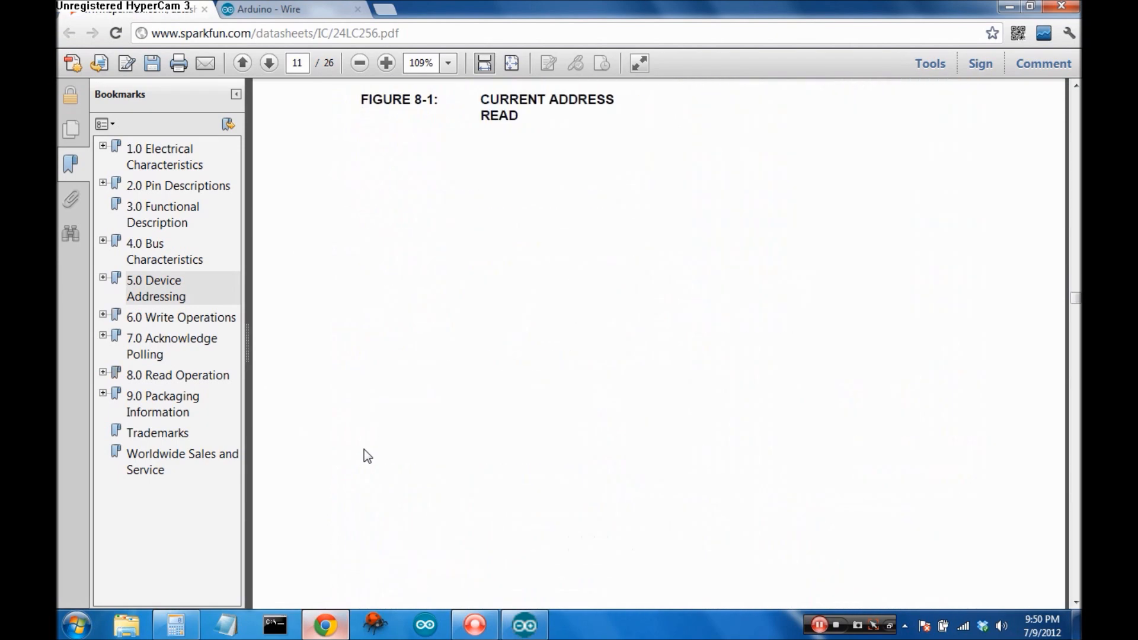
pyautogui.scroll(-3)
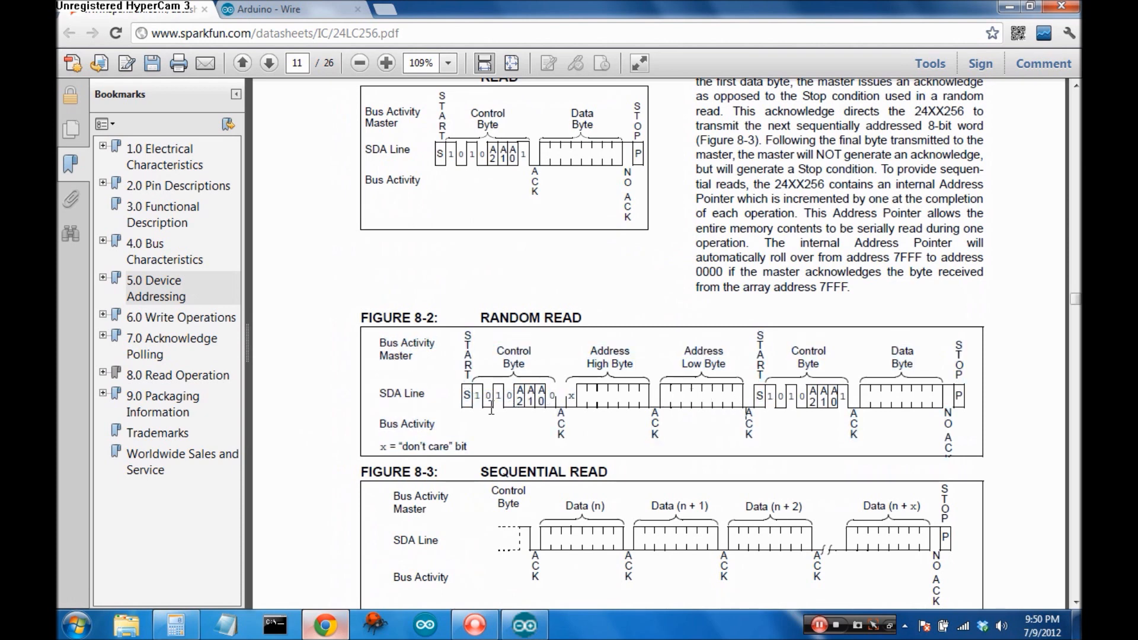
pyautogui.moveTo(612, 402)
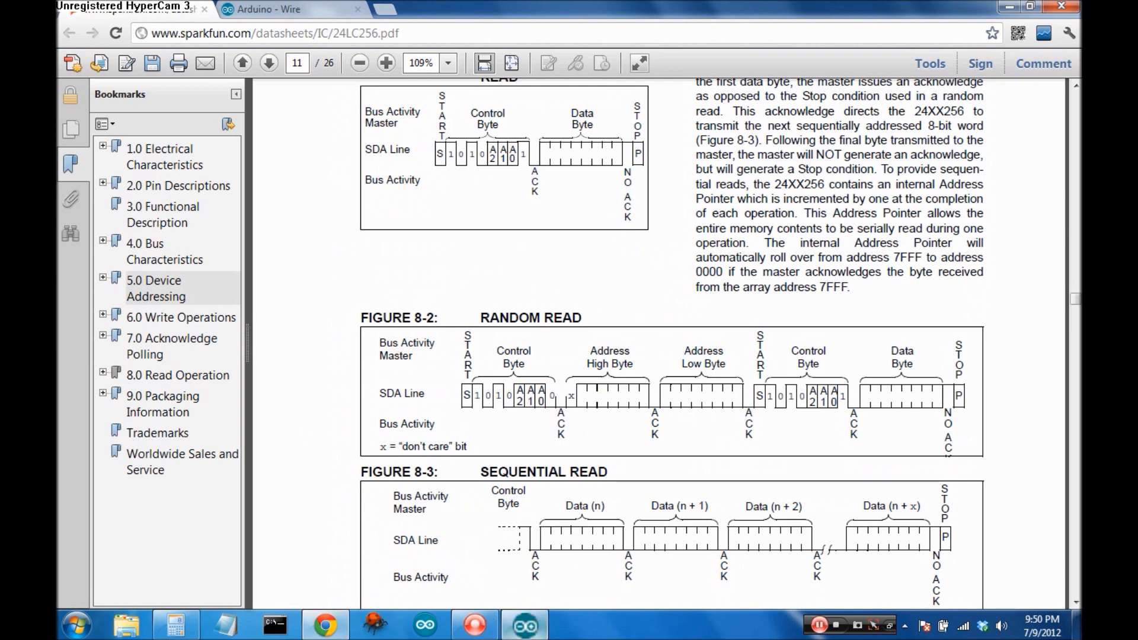
# Back in the sketch, start eepromRead with Wire.beginTransmission(ADDRESS)
pyautogui.click(524, 625)
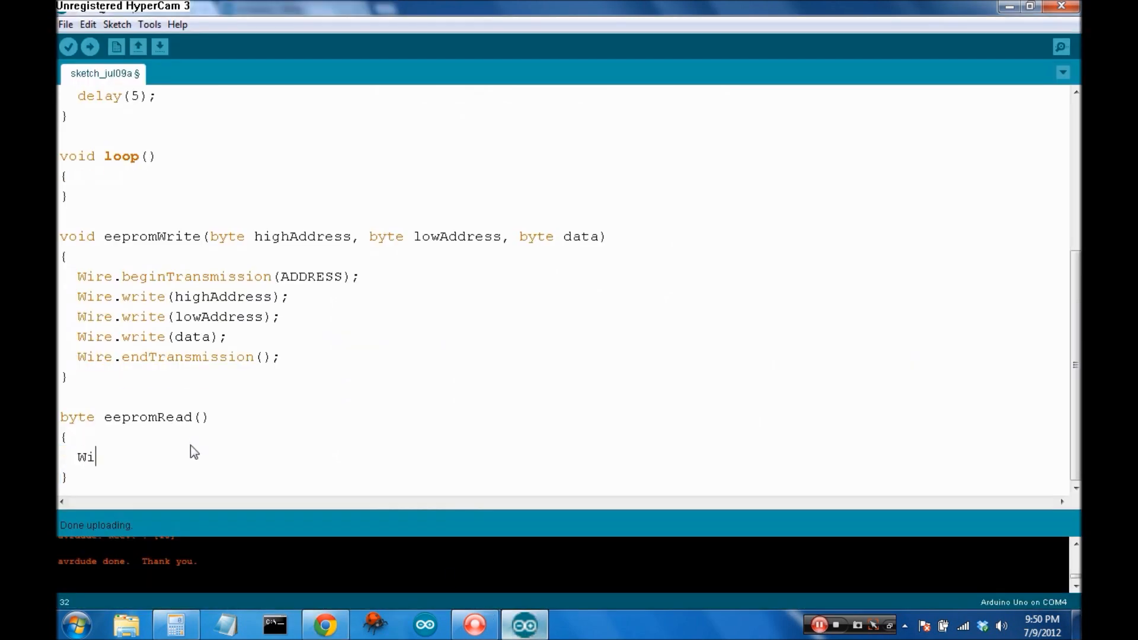
pyautogui.write('re.beginTran')
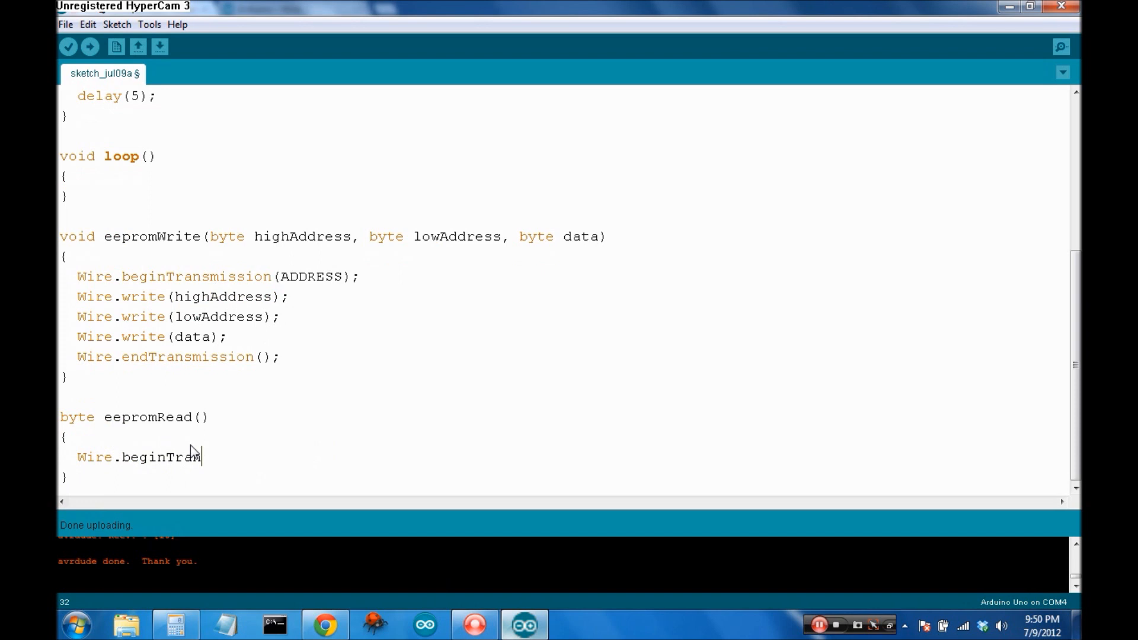
pyautogui.write('smiisti')
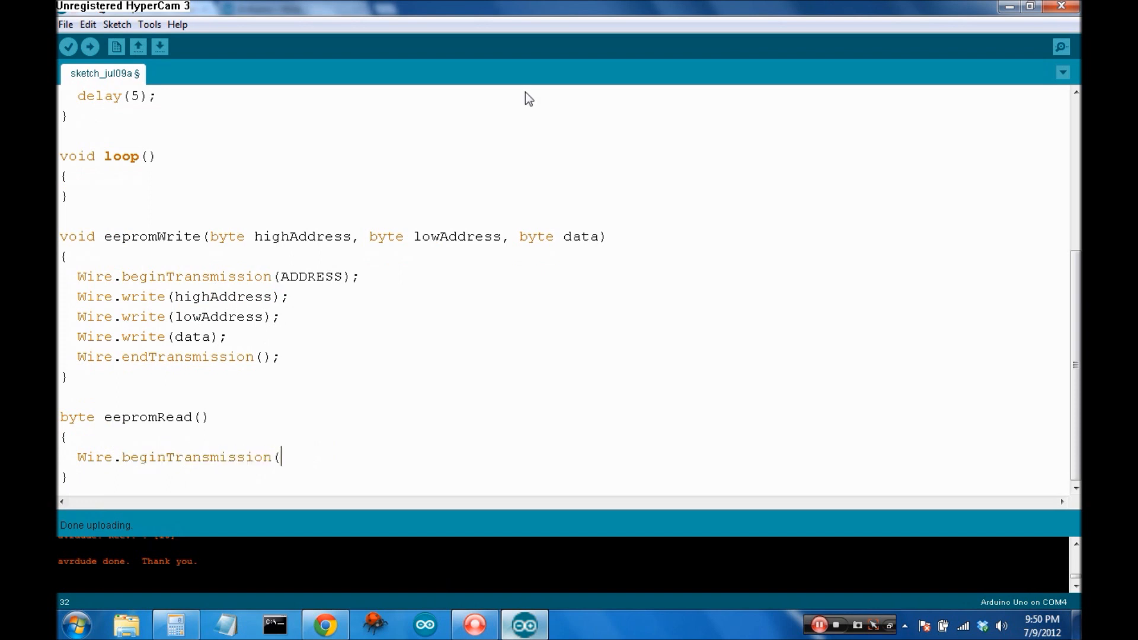
pyautogui.write('ADDRESS);')
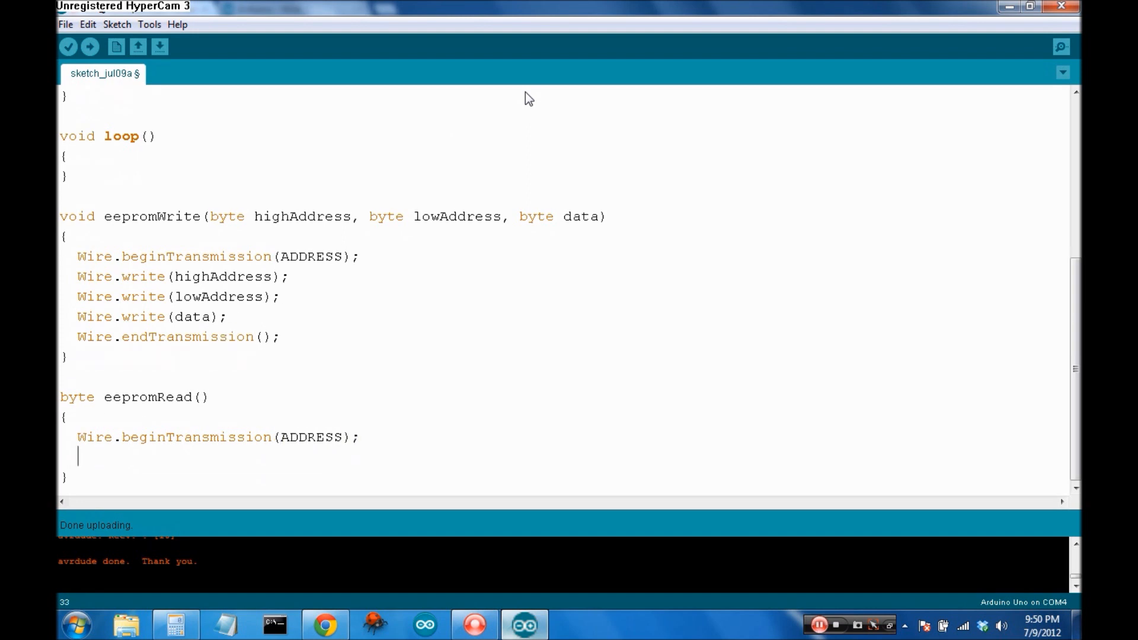
pyautogui.write('Wire.')
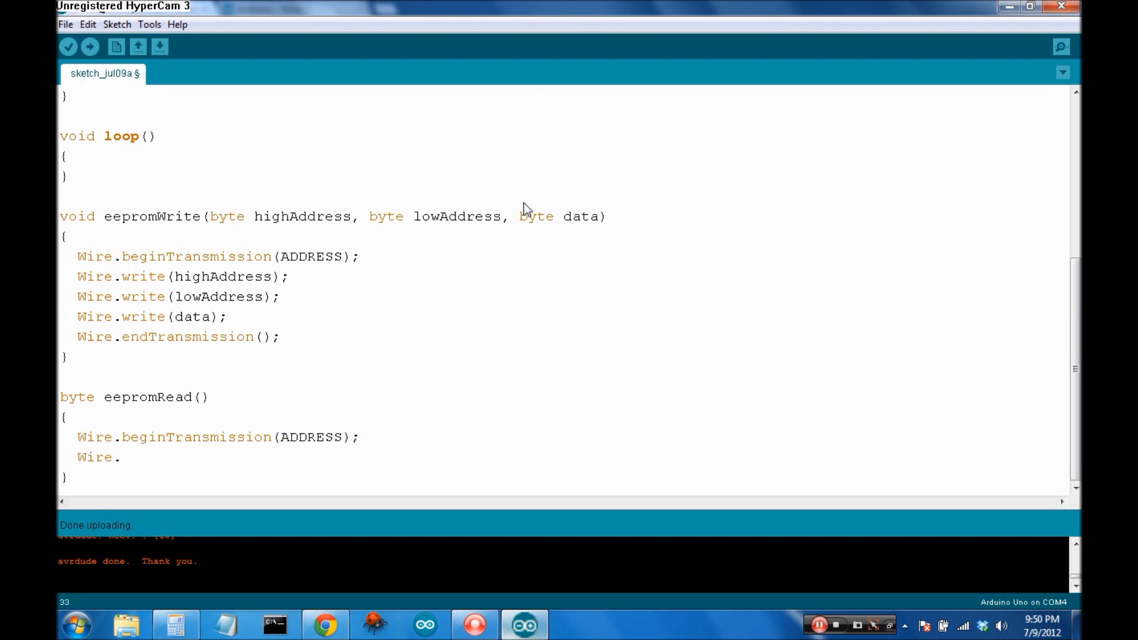
# Add highAddress and lowAddress parameters, write both bytes to the bus and end the transmission
pyautogui.moveTo(211, 216); pyautogui.dragTo(500, 216)
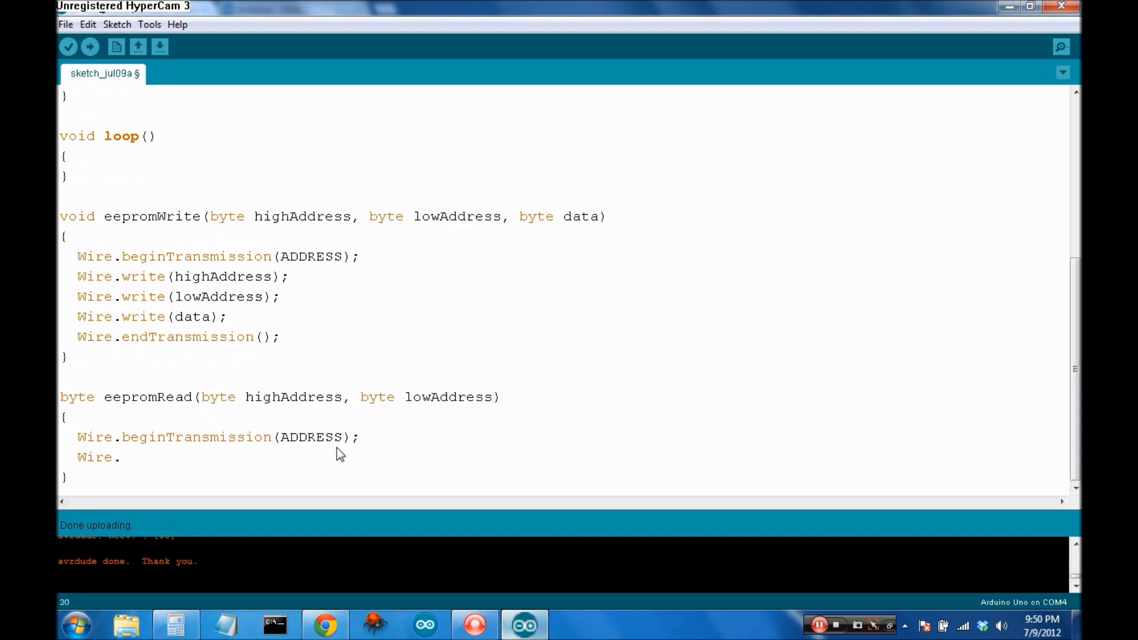
pyautogui.write('write')
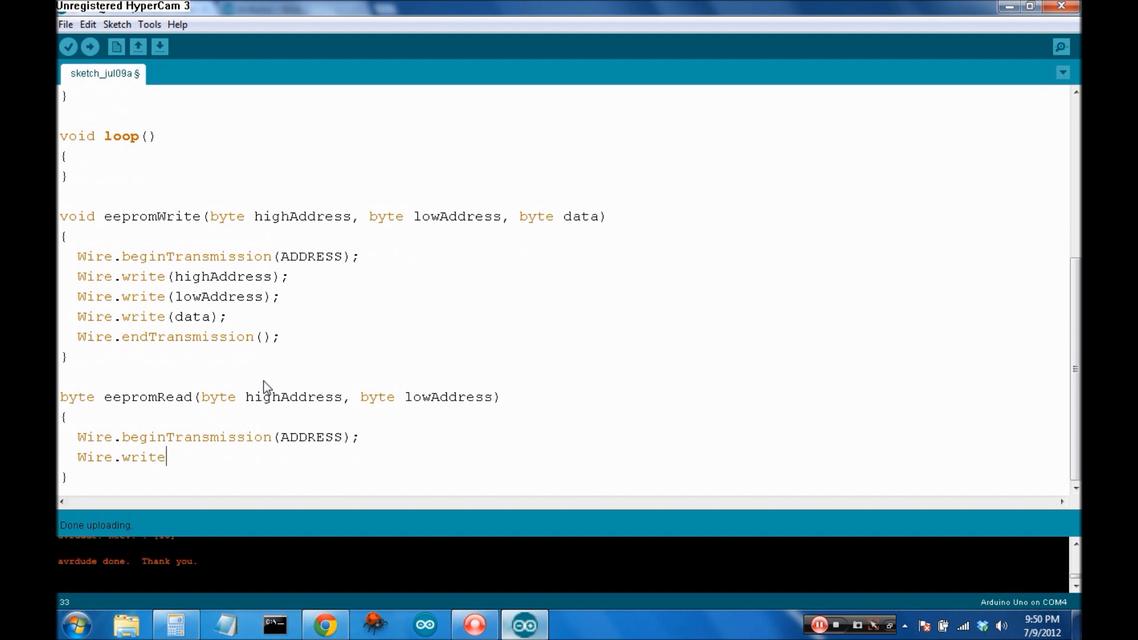
pyautogui.write('(highAddress);')
pyautogui.write('Wire.w')
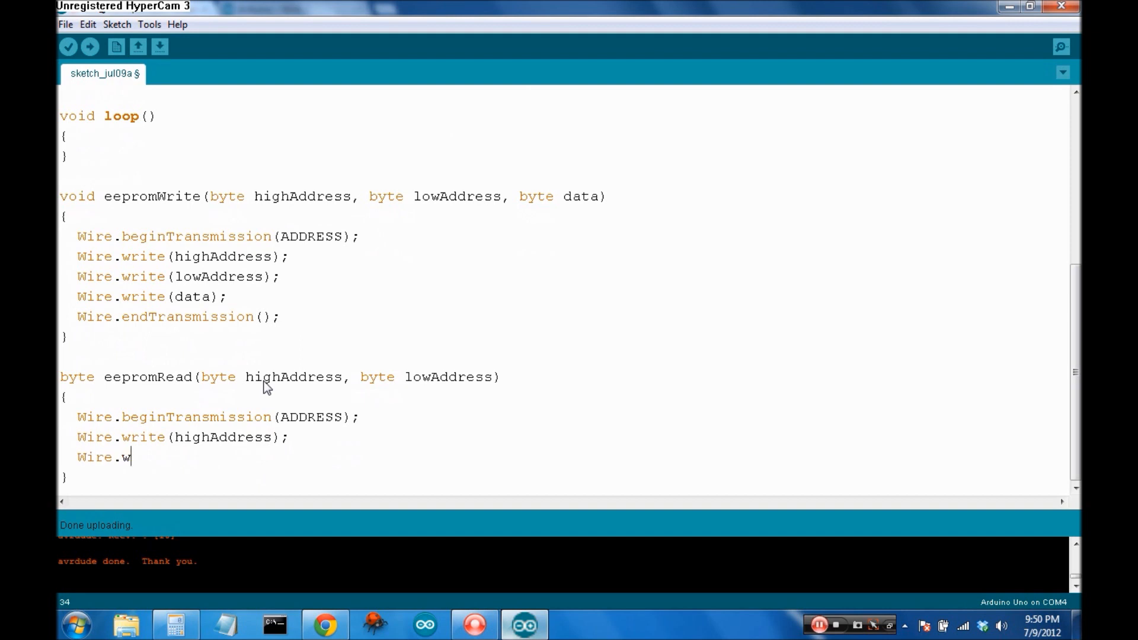
pyautogui.write('rite(low')
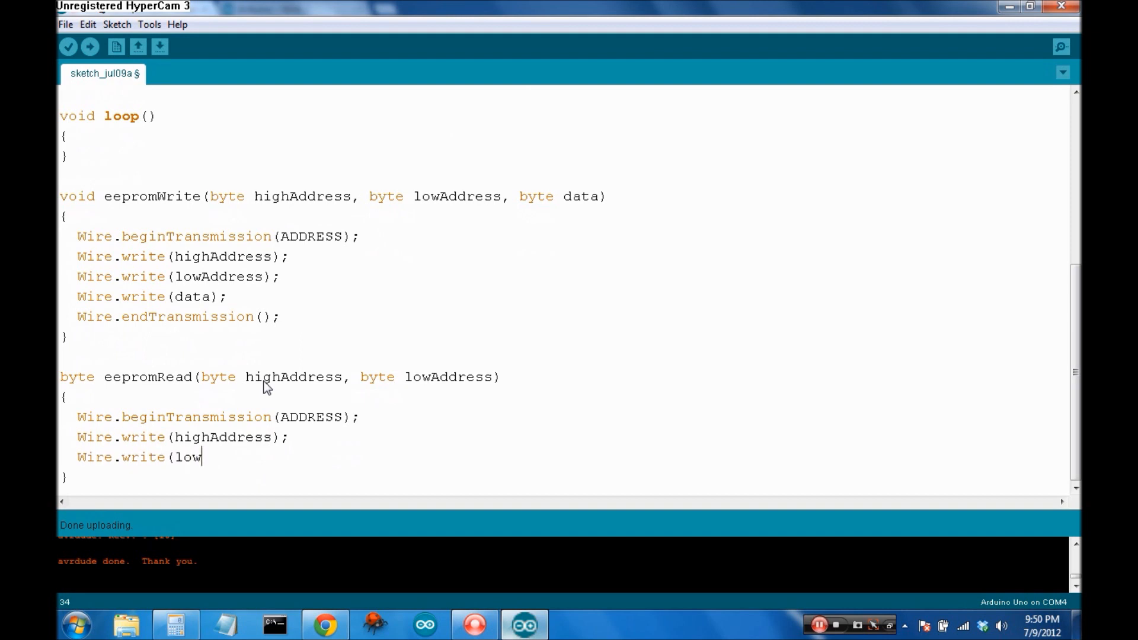
pyautogui.write('Address);')
pyautogui.write('Wire.')
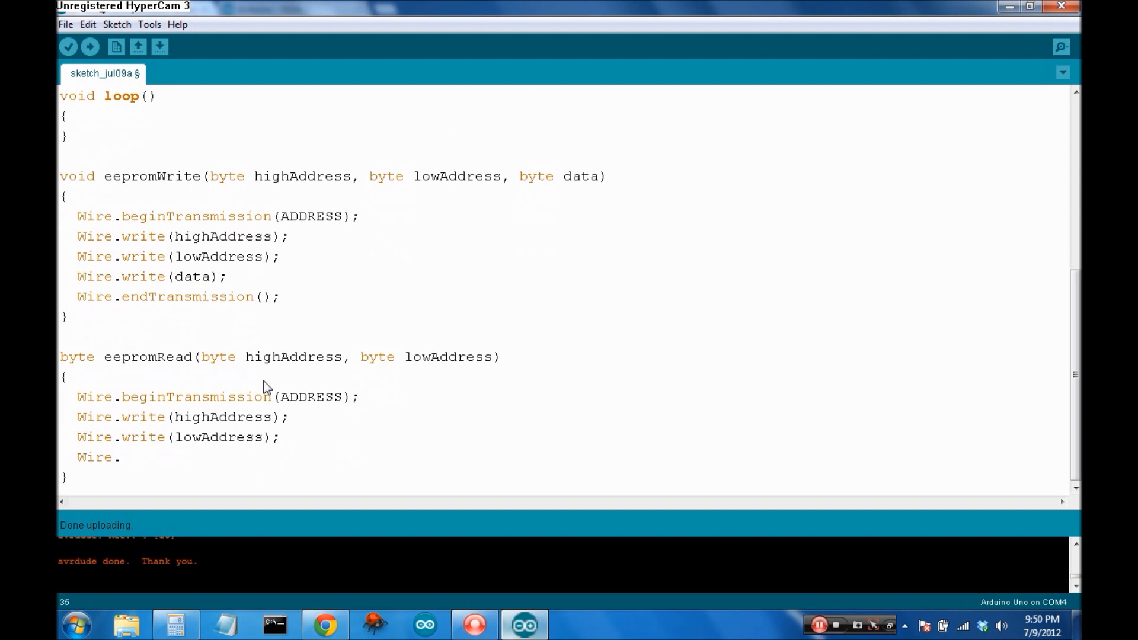
pyautogui.write('endTransmi')
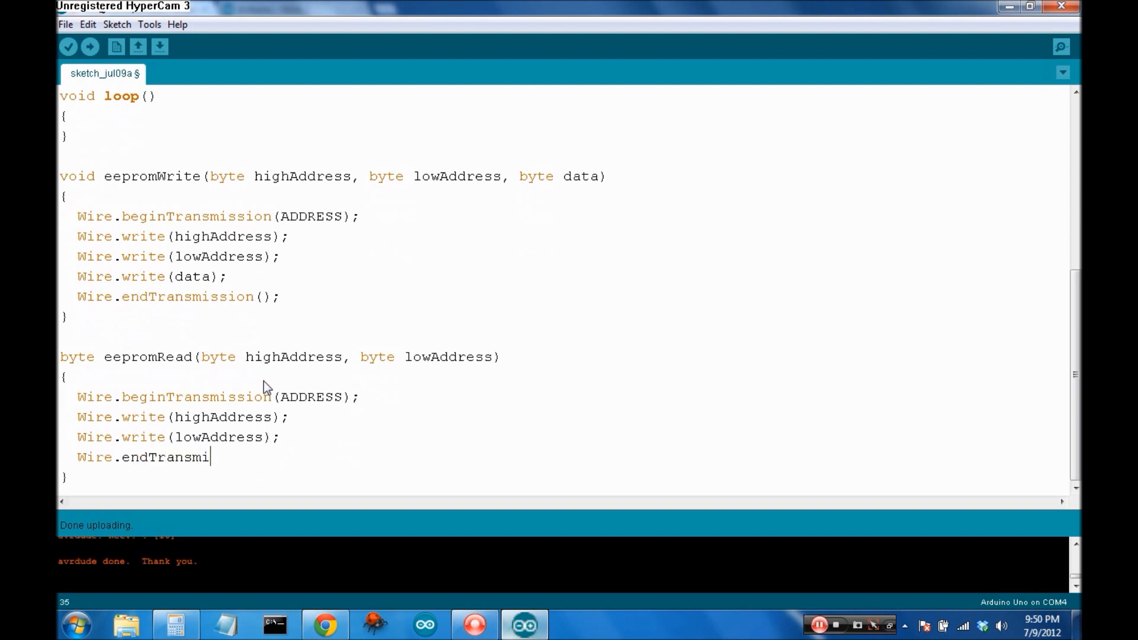
pyautogui.write('ssion();')
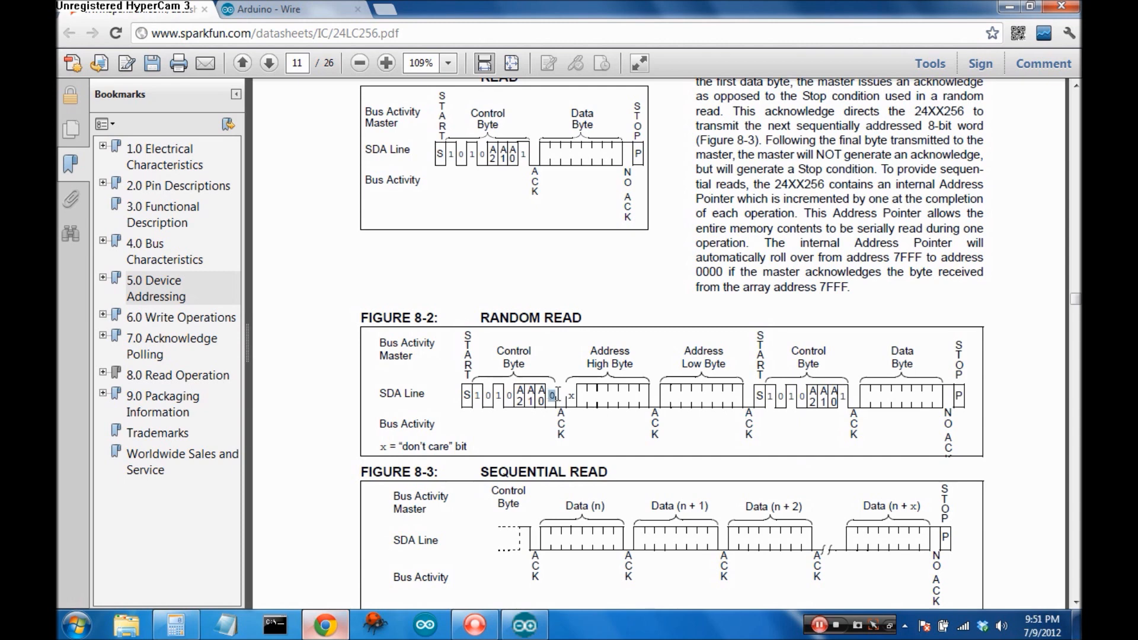
pyautogui.moveTo(558, 387)
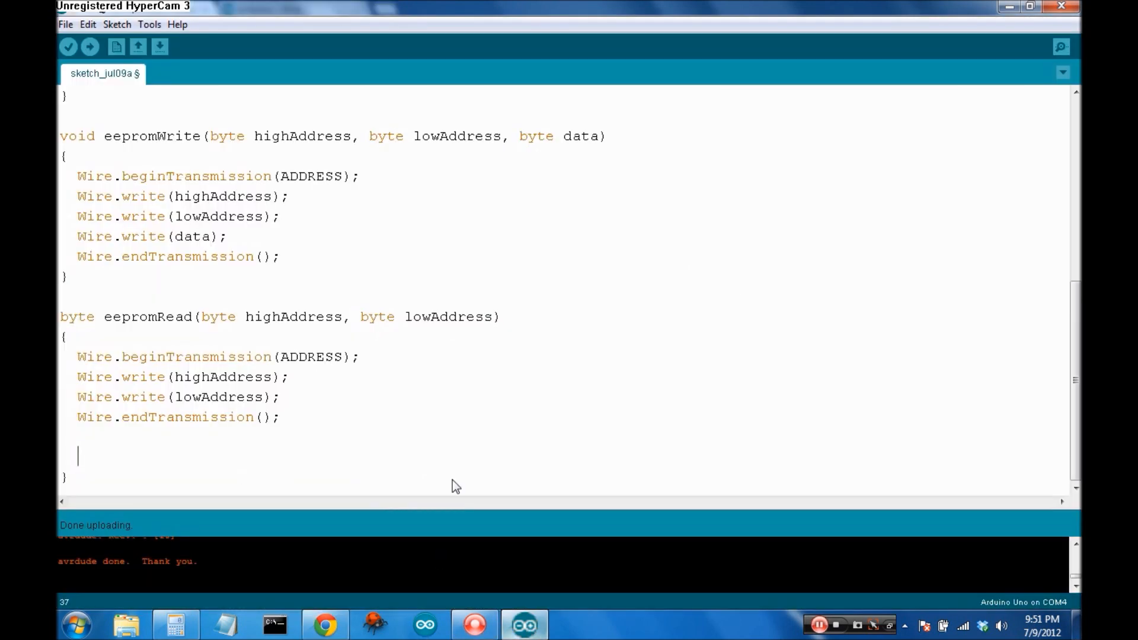
# Request one byte back from the EEPROM with Wire.requestFrom(ADDRESS, 1)
pyautogui.write('Wire.')
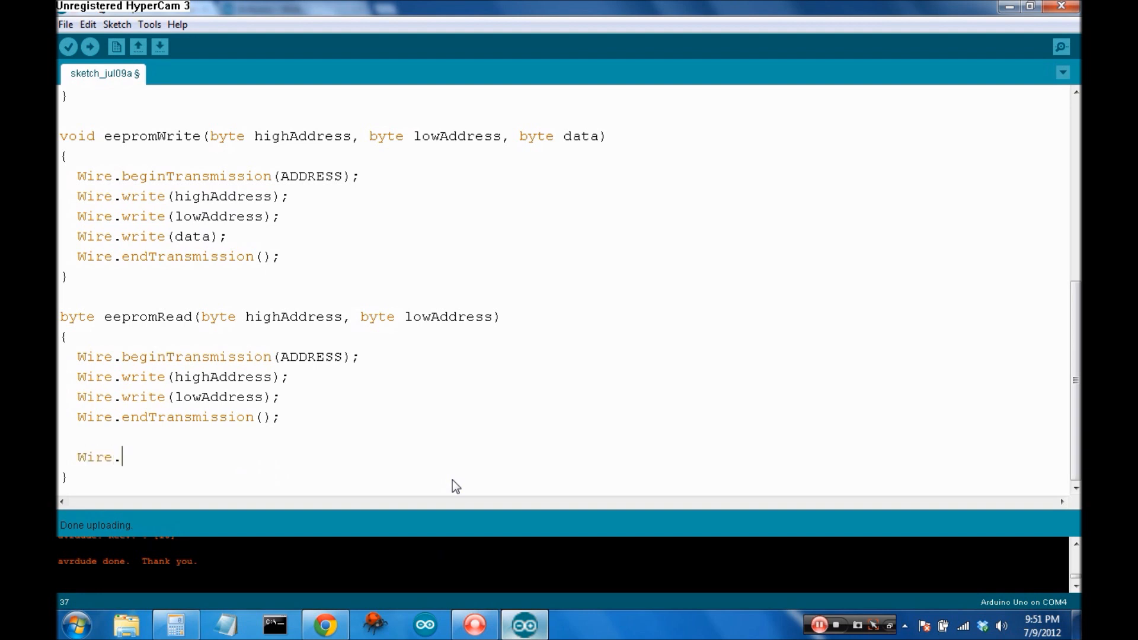
pyautogui.write('requ')
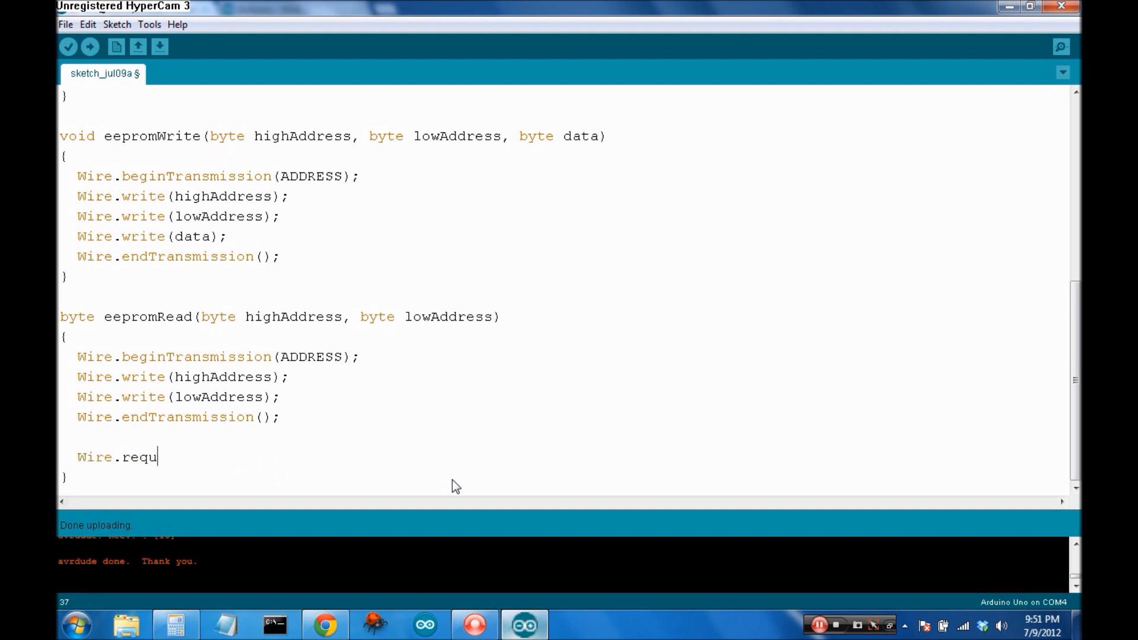
pyautogui.write('estFrom(A')
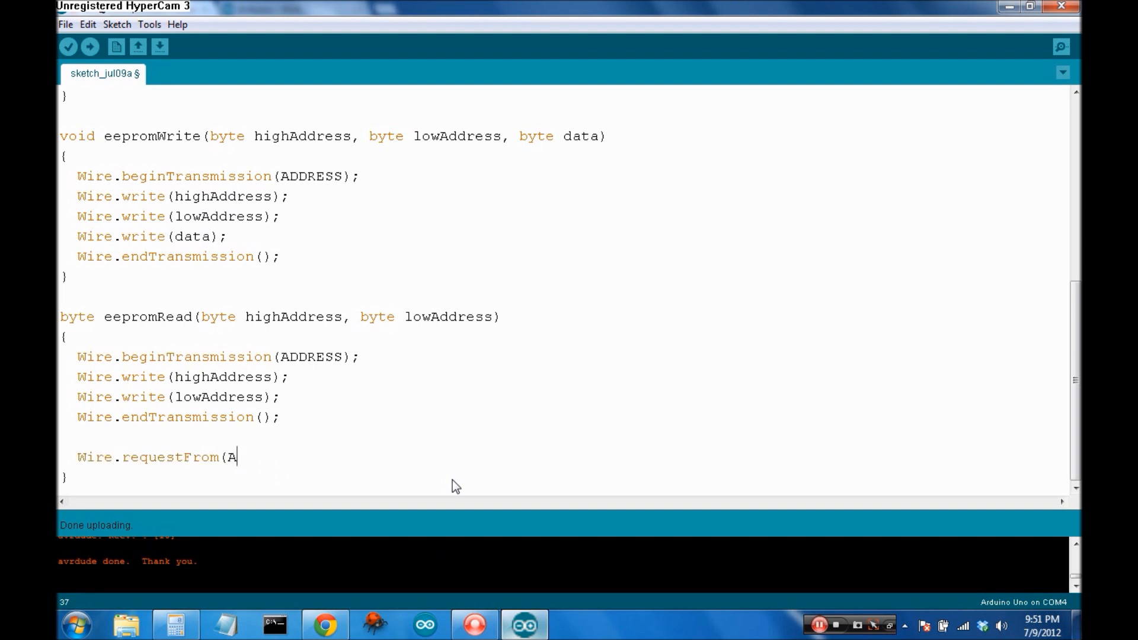
pyautogui.write('DDRESS,')
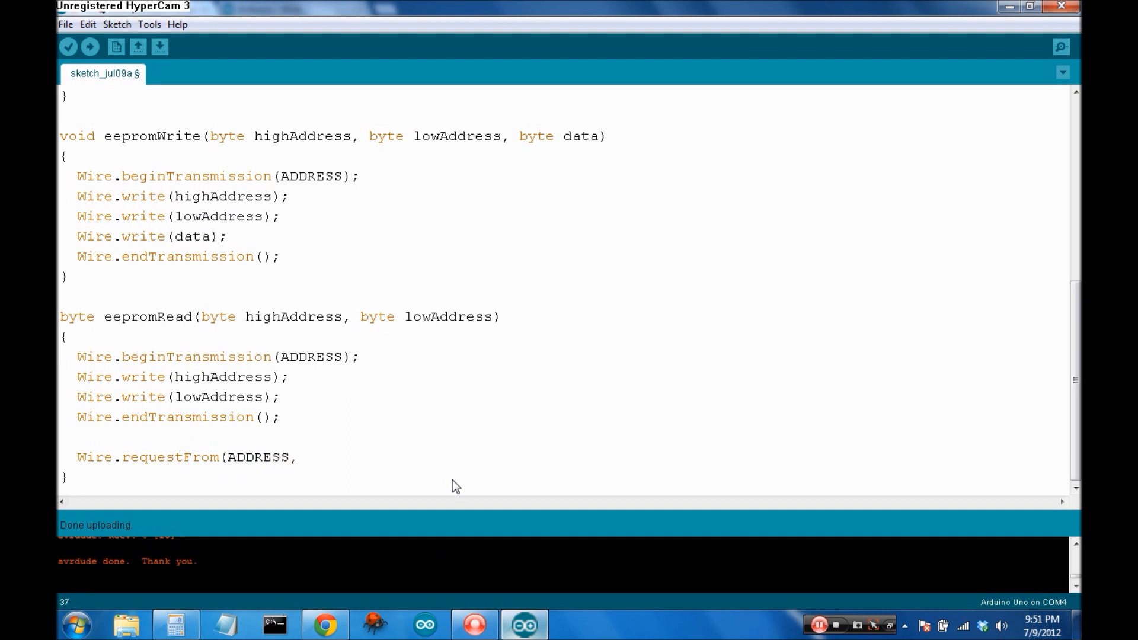
pyautogui.write('1)')
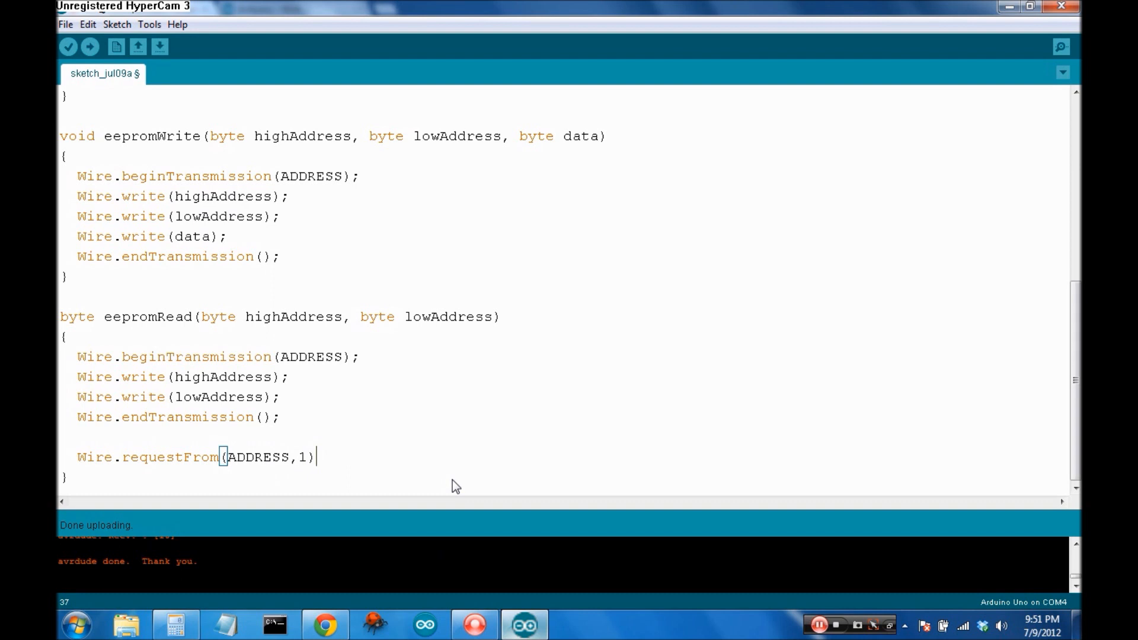
pyautogui.write(';')
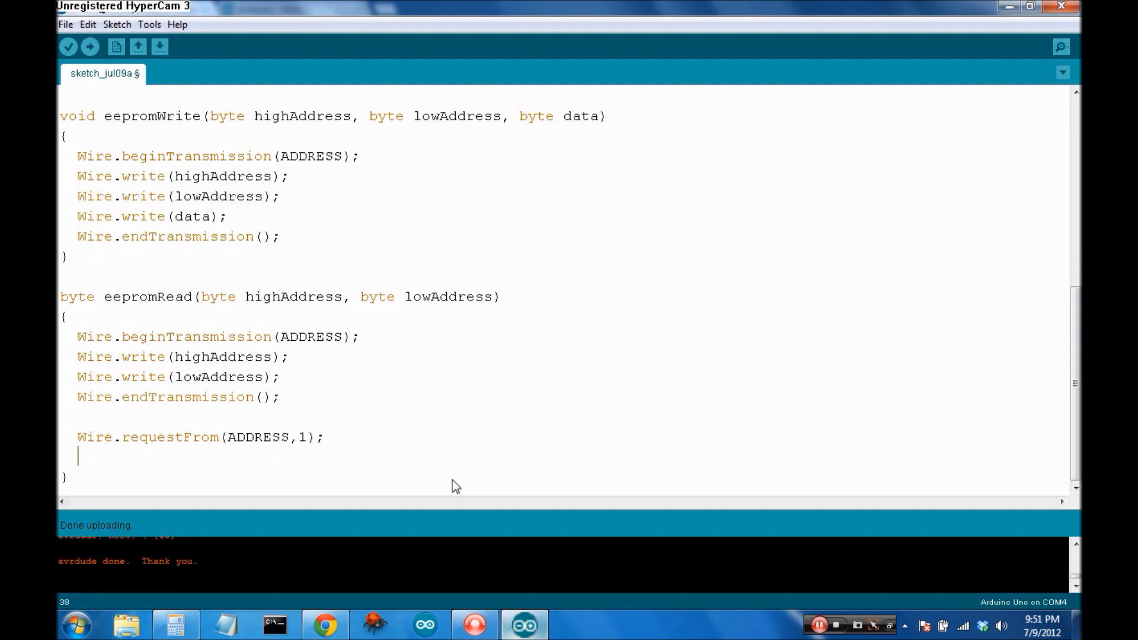
# Wait with while(!Wire.available()){} and return Wire.read() from eepromRead
pyautogui.write('while(')
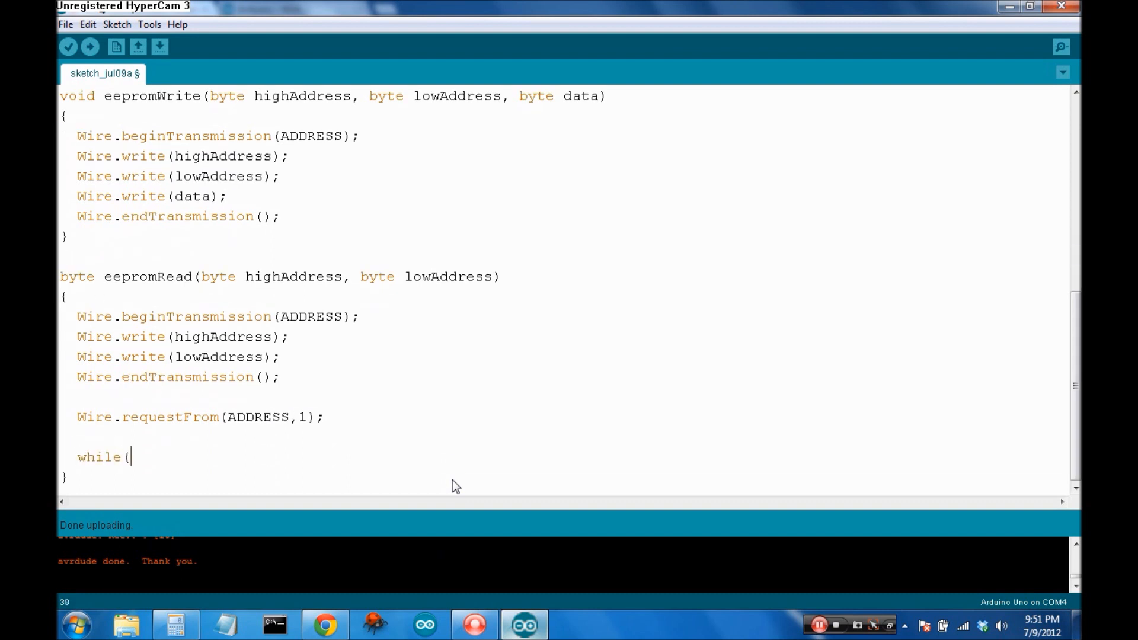
pyautogui.write('!Wire.ab')
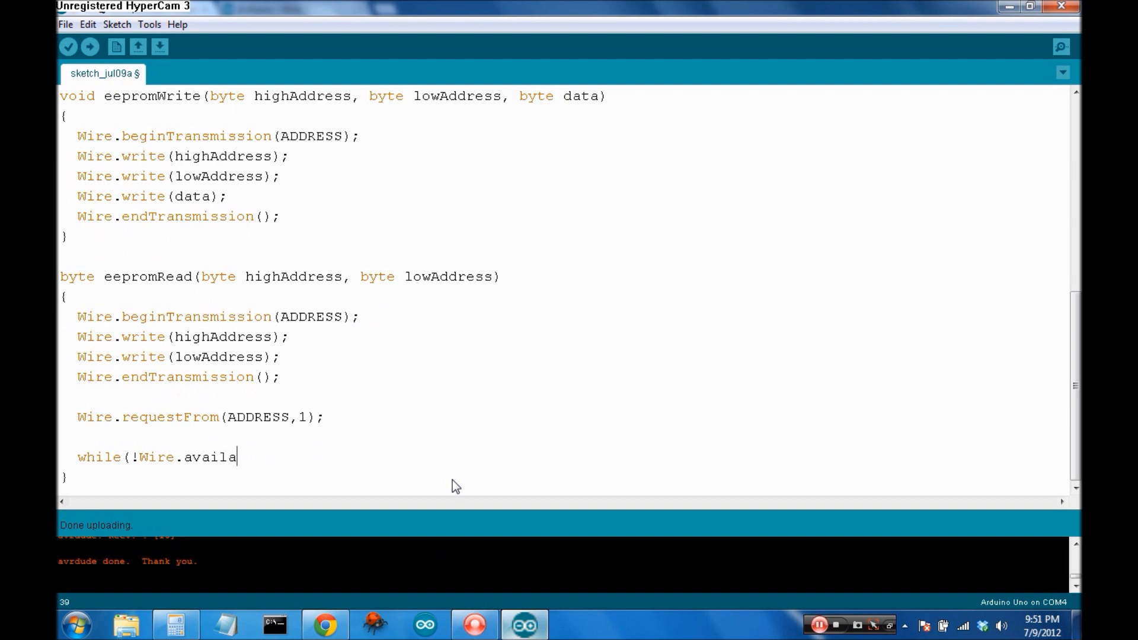
pyautogui.write('ble()){')
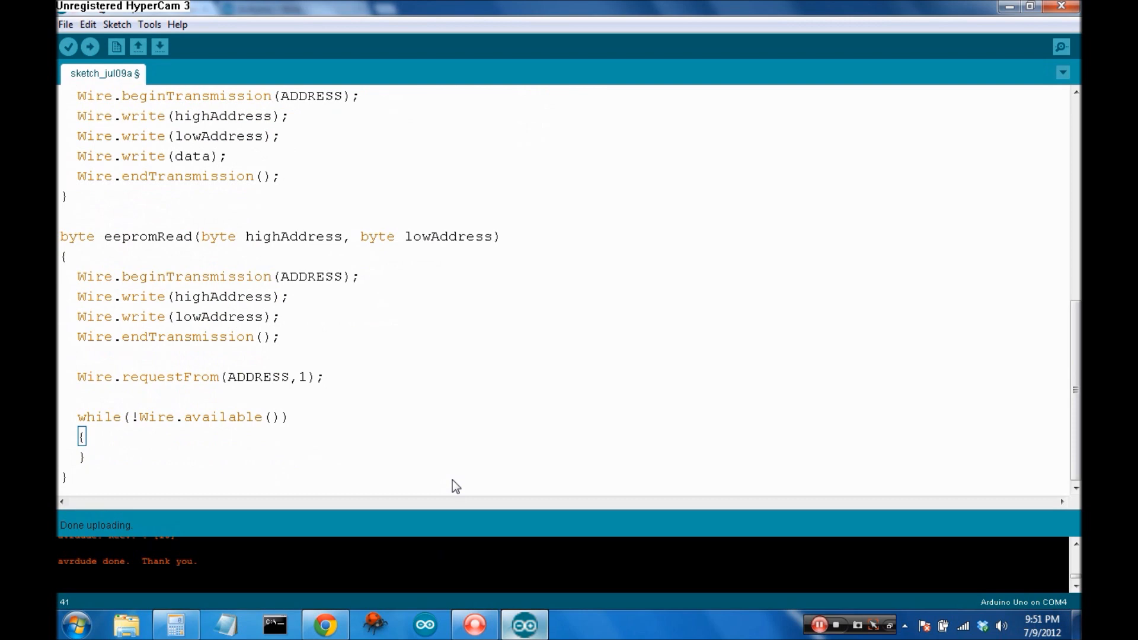
pyautogui.write('return')
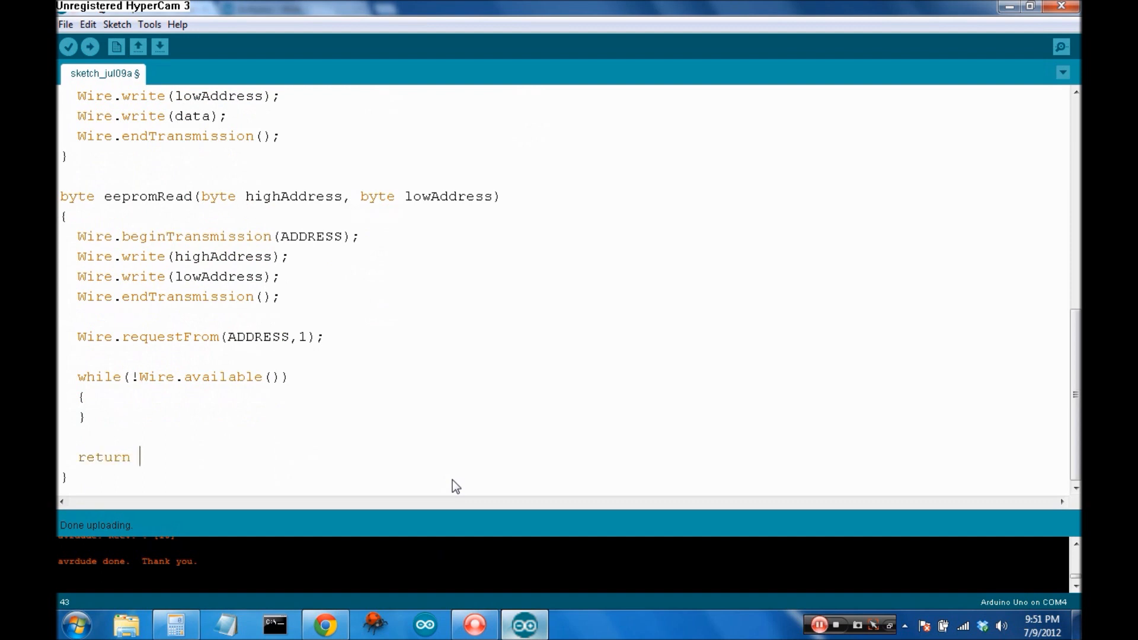
pyautogui.write('Wire.re')
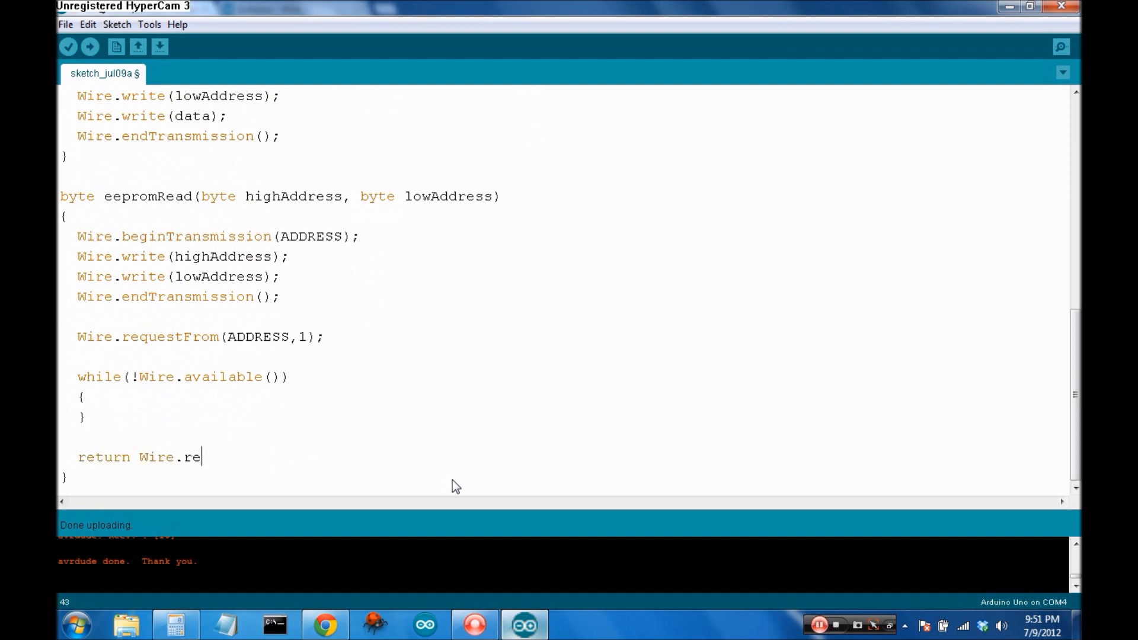
pyautogui.write('ad();')
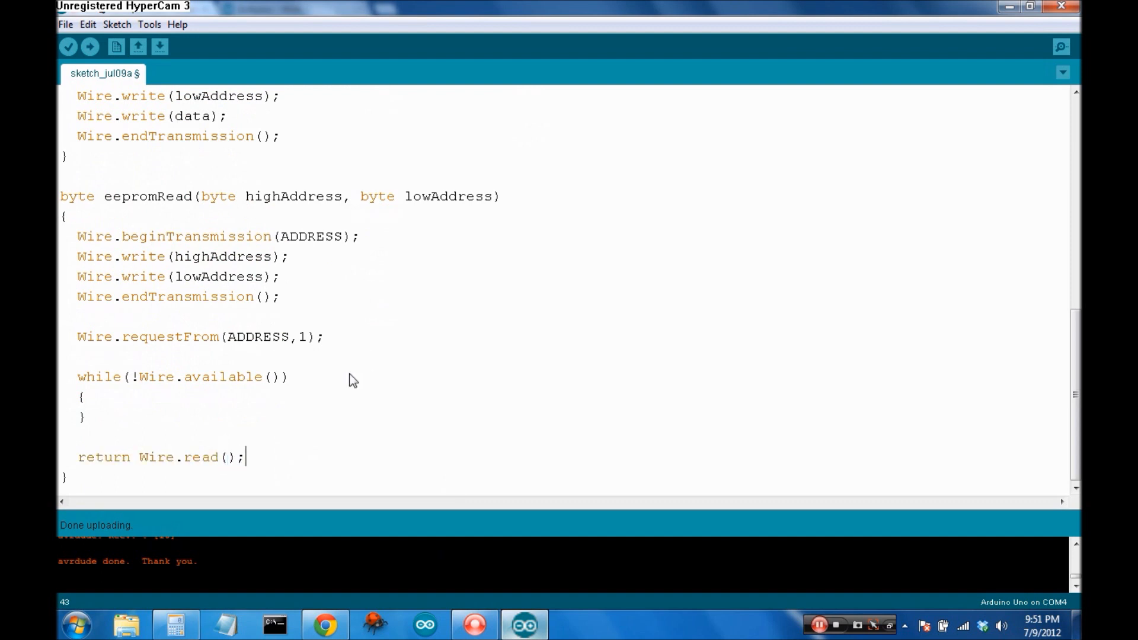
pyautogui.doubleClick(254, 335)
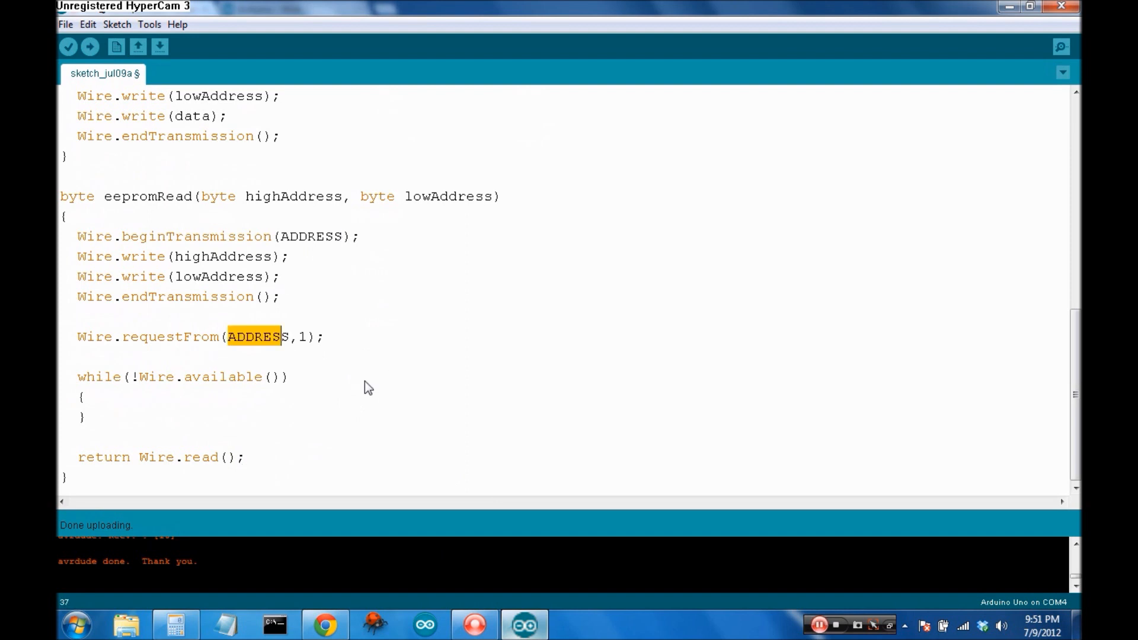
pyautogui.doubleClick(303, 336)
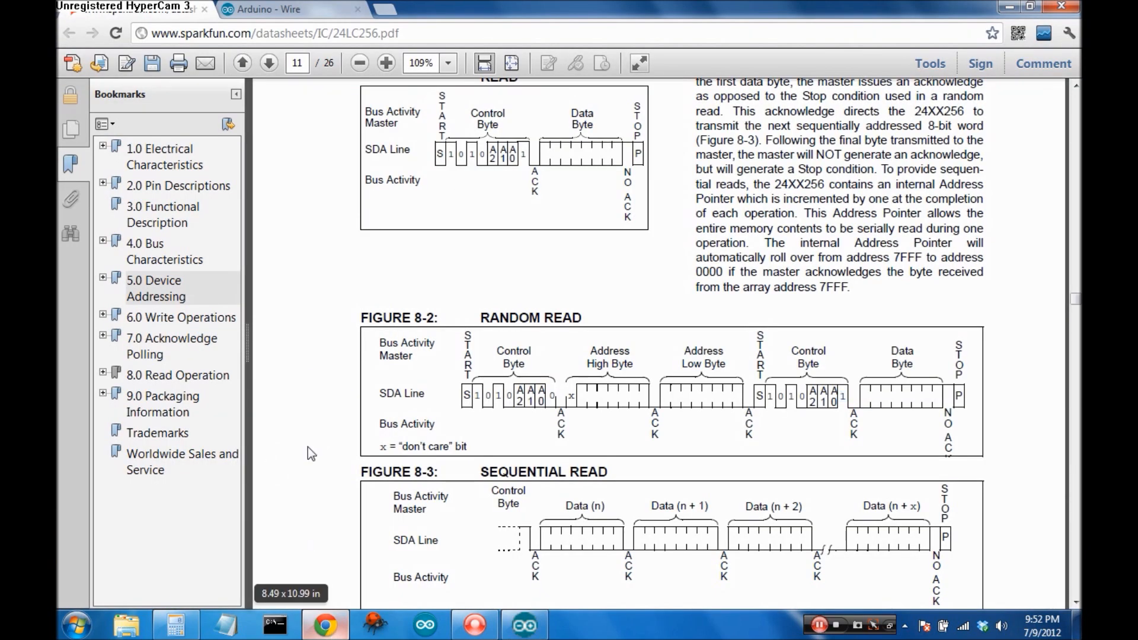
# Check the datasheet's read diagrams and change the requestFrom count to 5 bytes
pyautogui.scroll(-3)
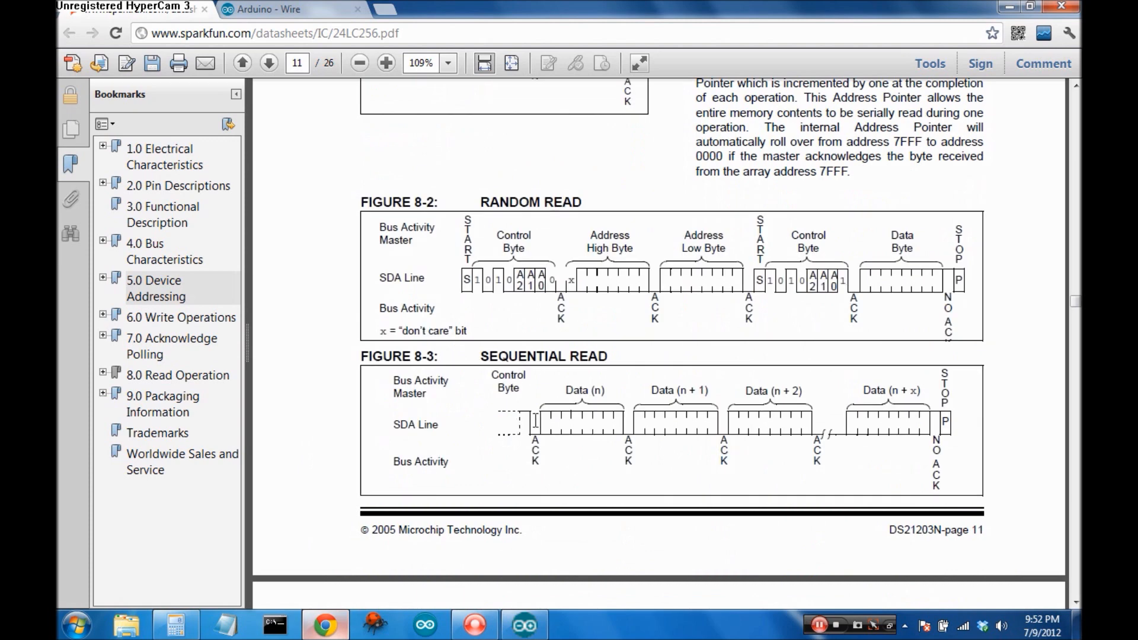
pyautogui.moveTo(553, 435)
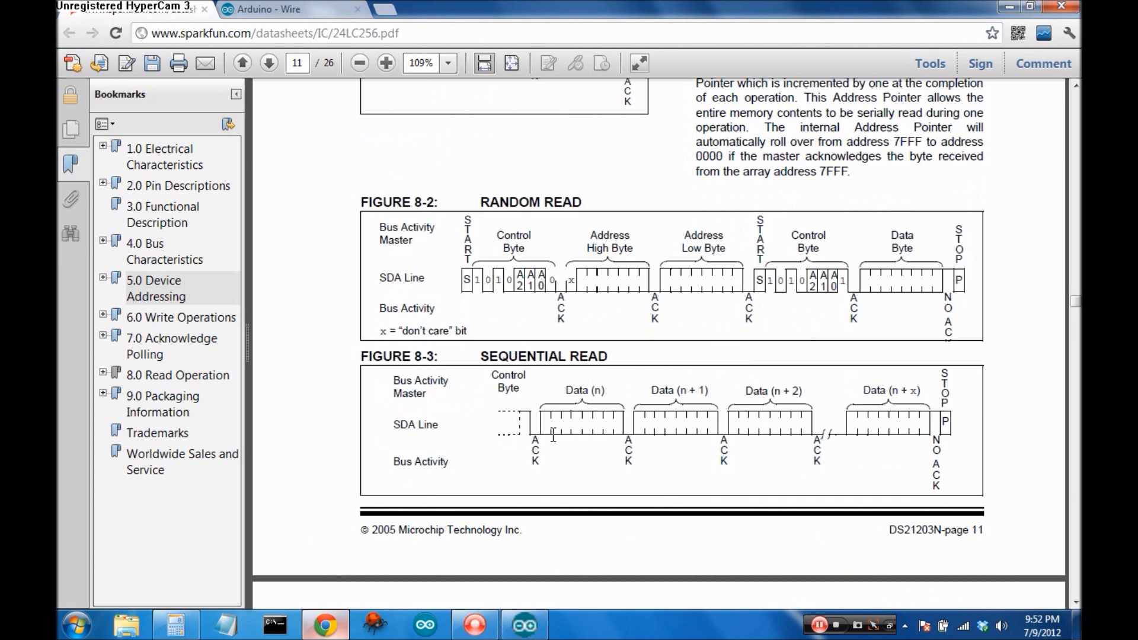
pyautogui.moveTo(594, 446)
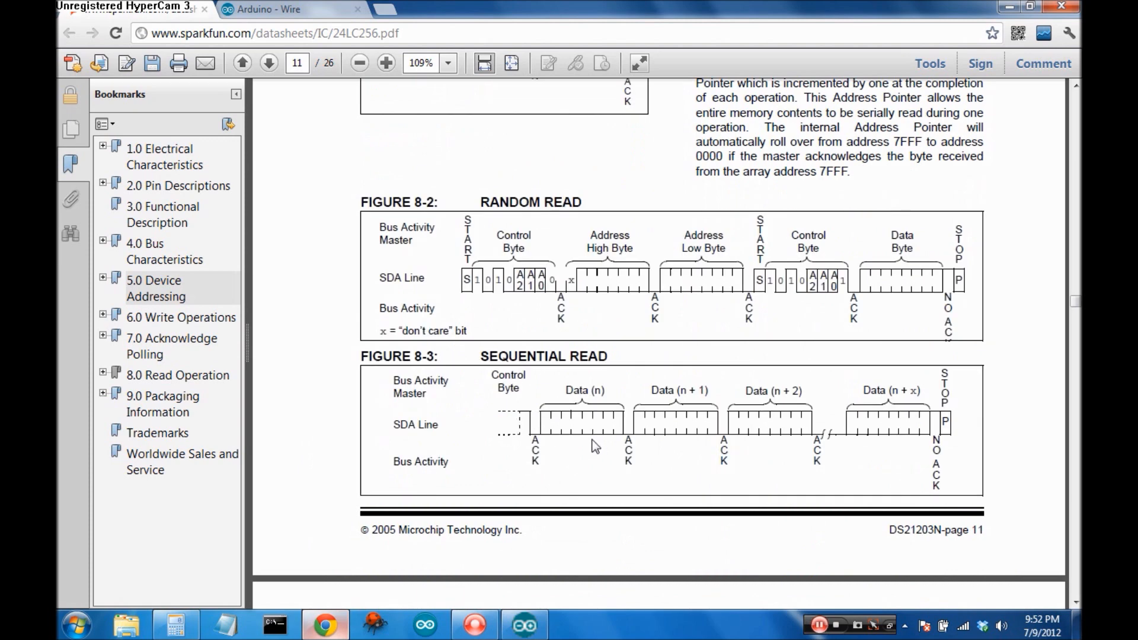
pyautogui.moveTo(600, 421)
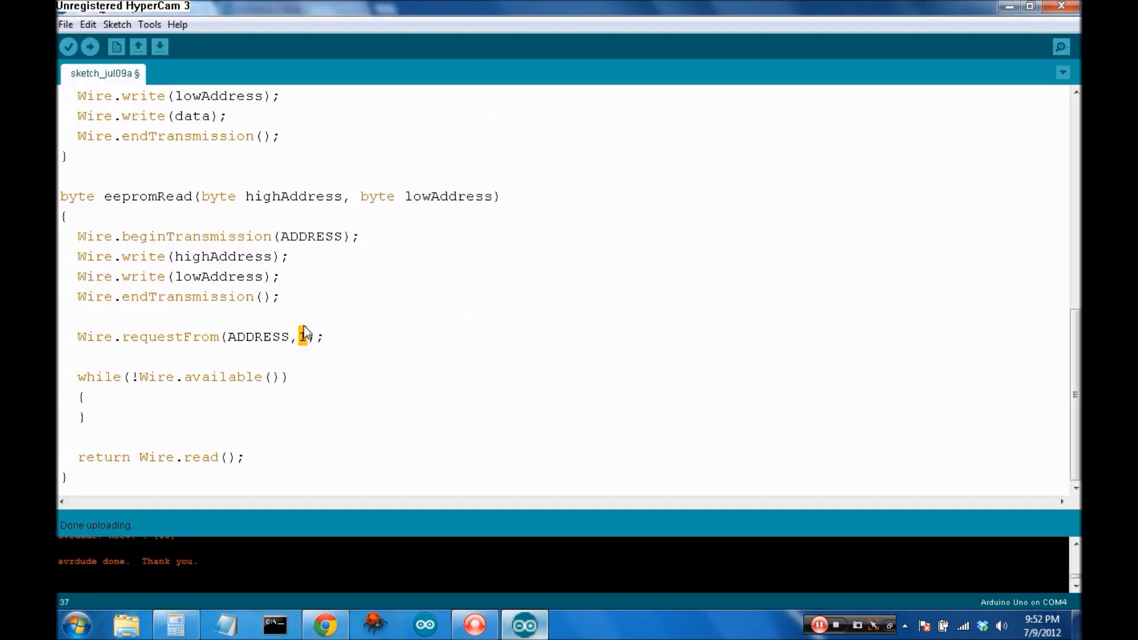
pyautogui.write('5')
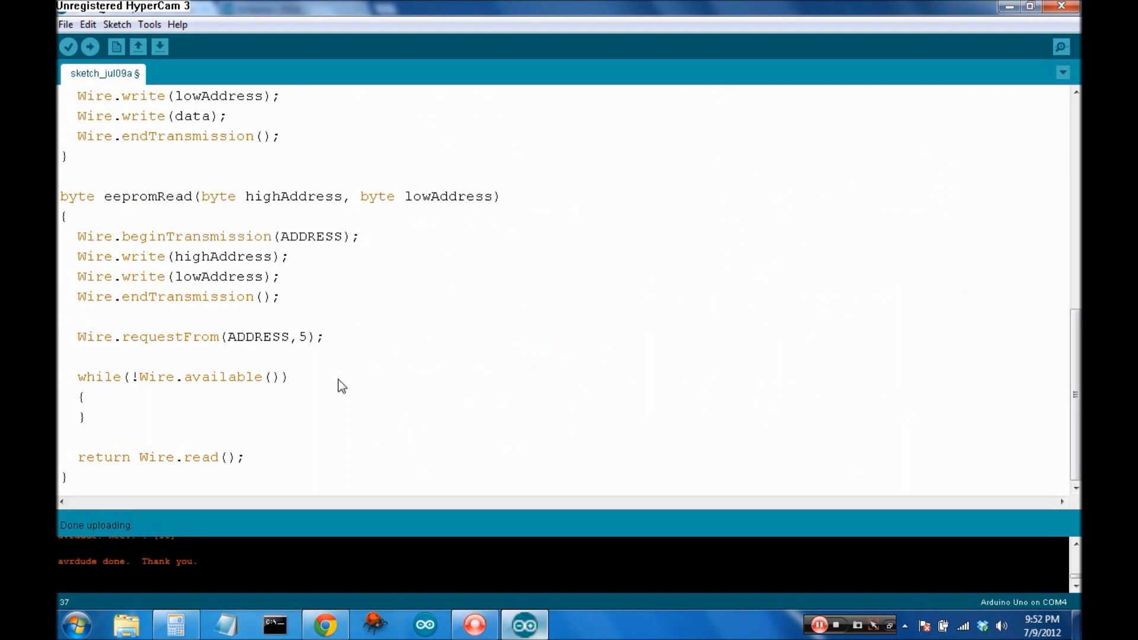
pyautogui.moveTo(271, 505)
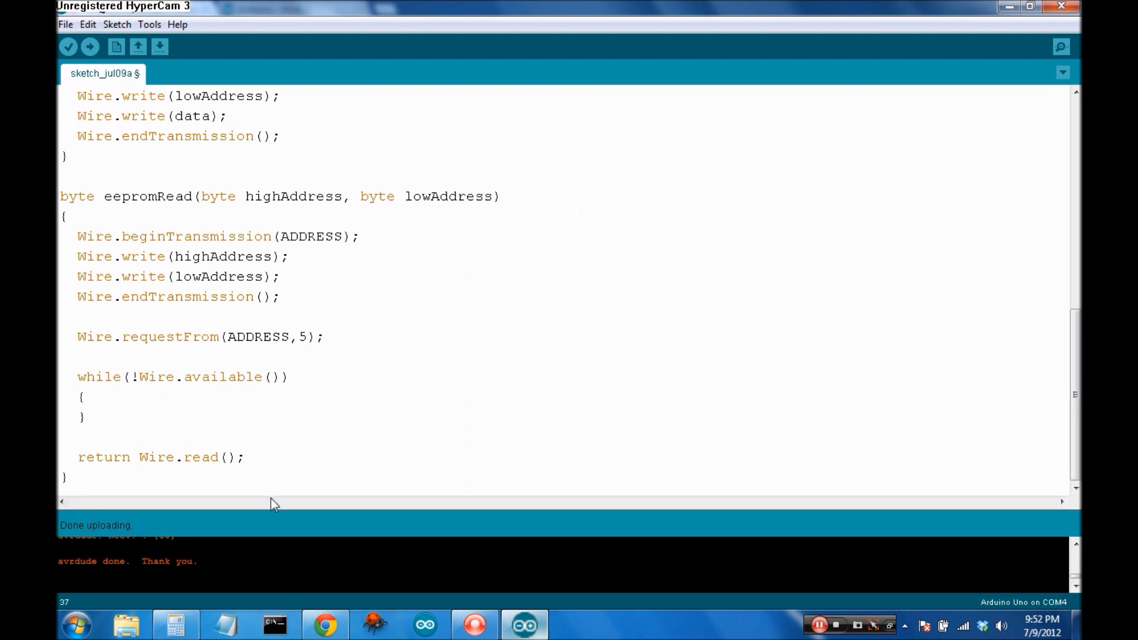
pyautogui.moveTo(249, 455)
pyautogui.write('1')
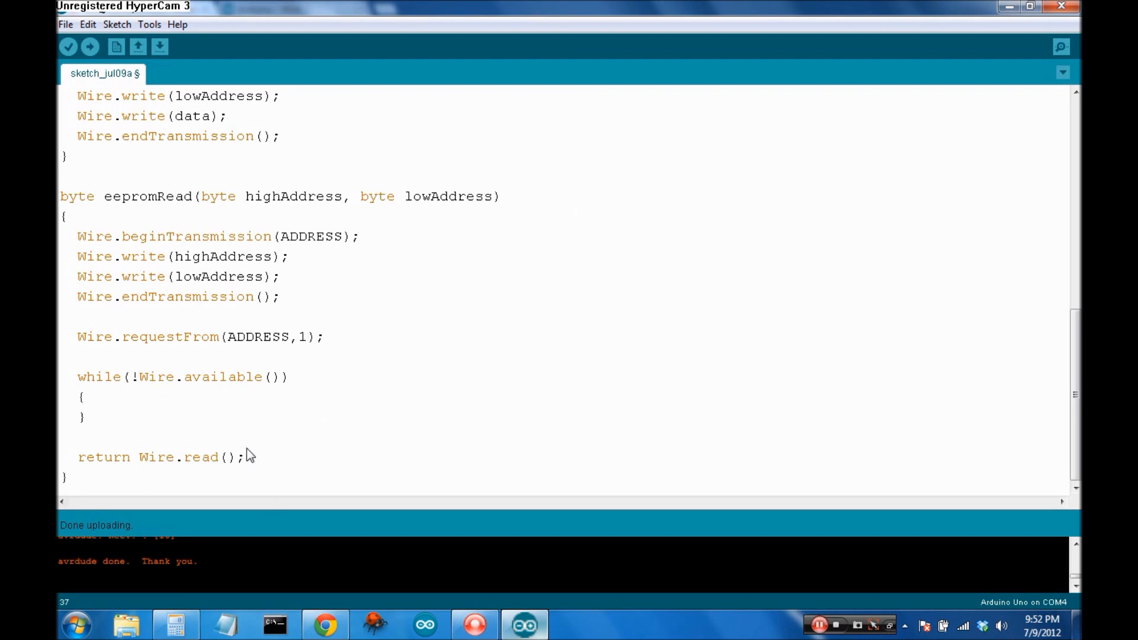
# Add Serial.println(eepromRead(0,0)); after delay(5) in setup and upload the sketch
pyautogui.scroll(3)
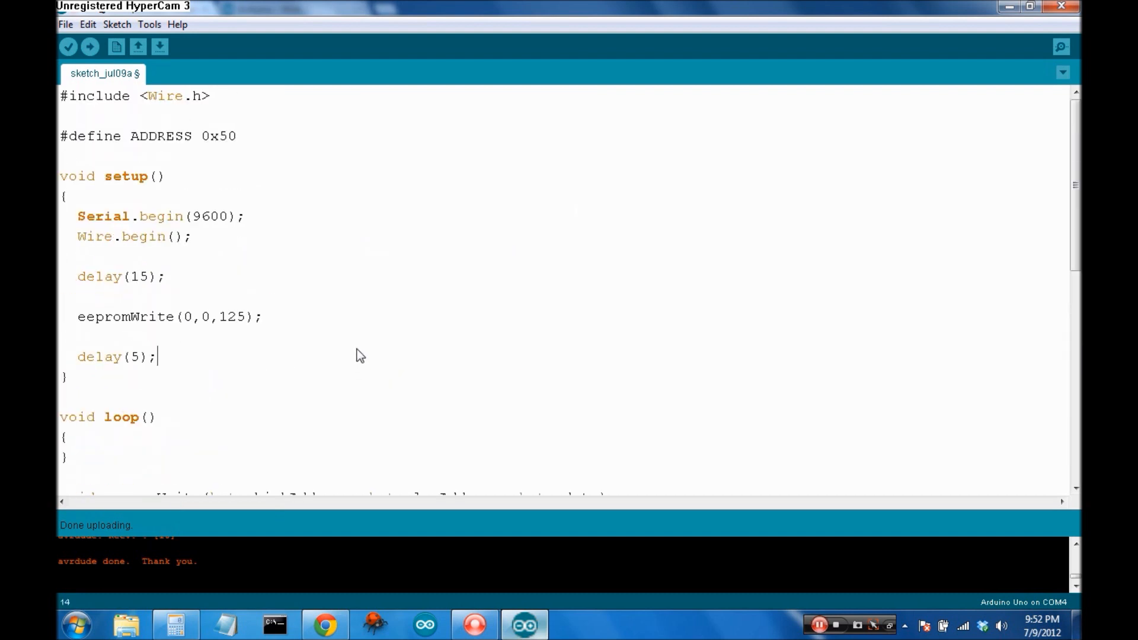
pyautogui.write('eep')
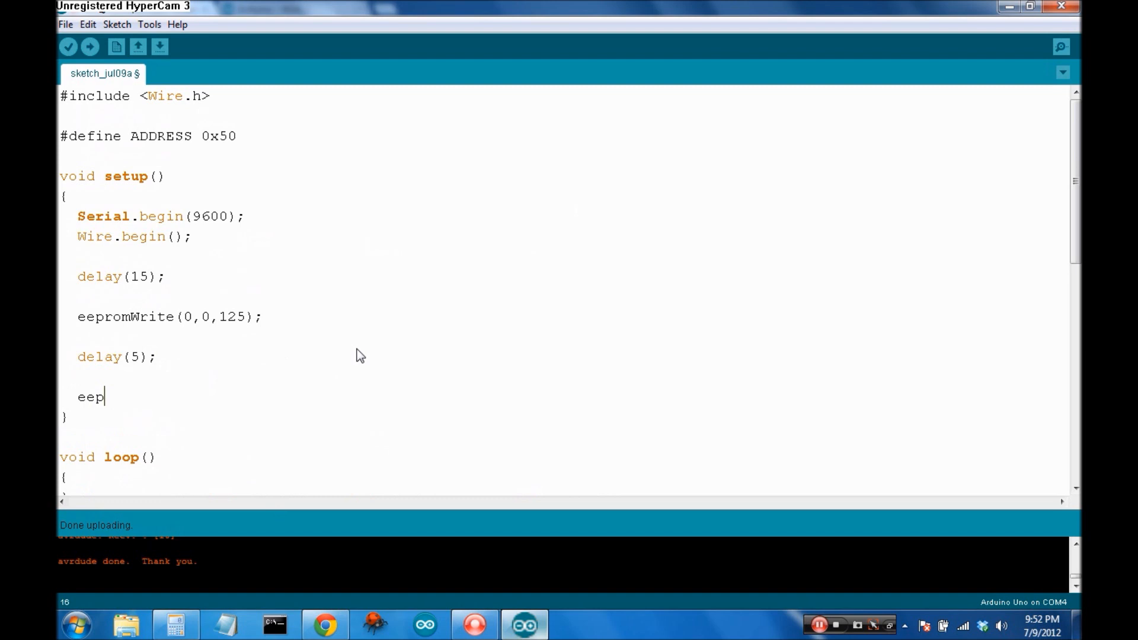
pyautogui.write('Serial.println')
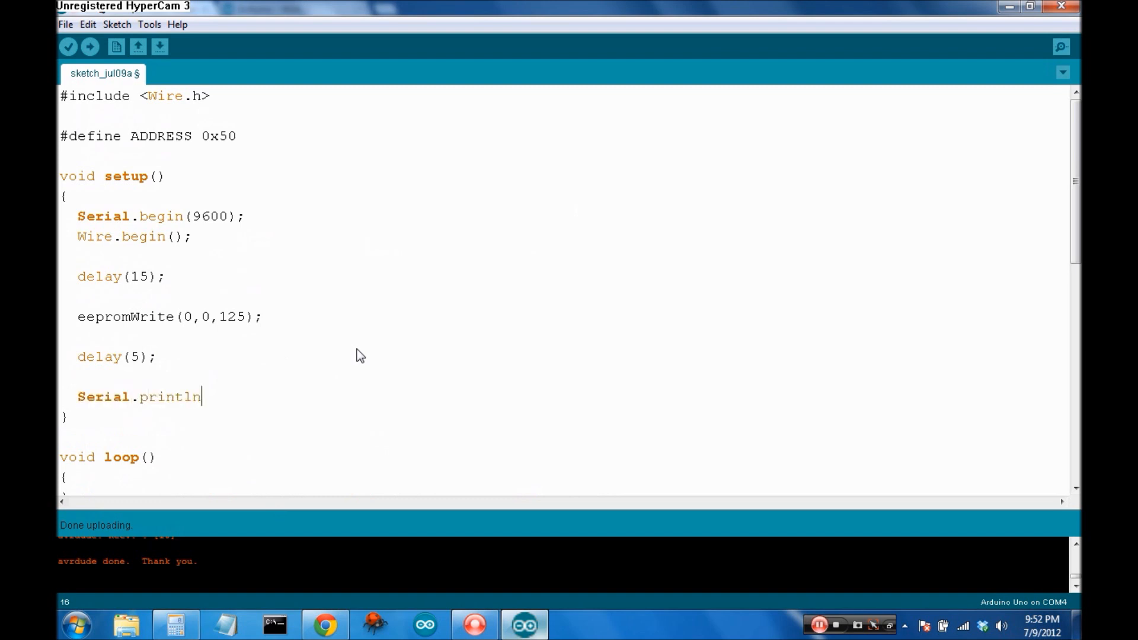
pyautogui.write('(eeprom')
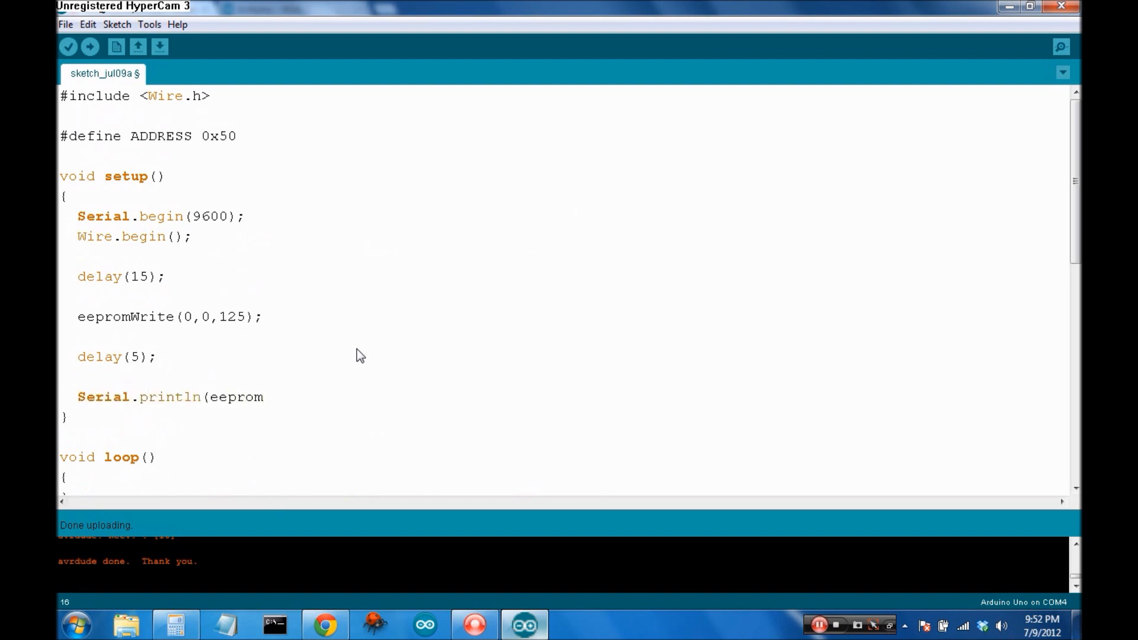
pyautogui.write('Read(0,0)')
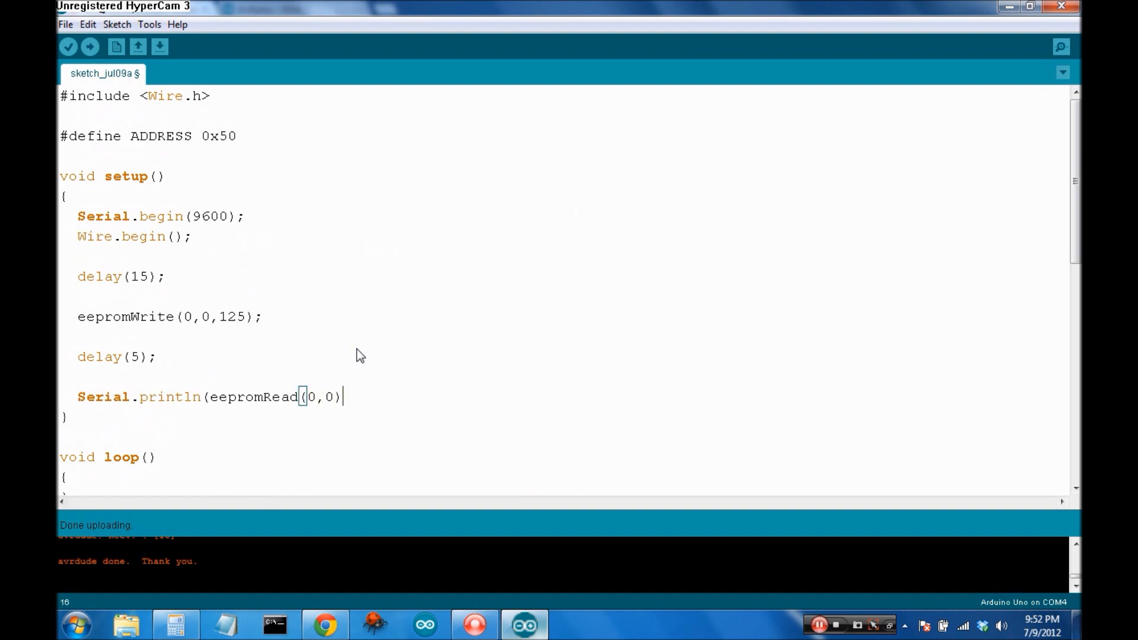
pyautogui.click(90, 46)
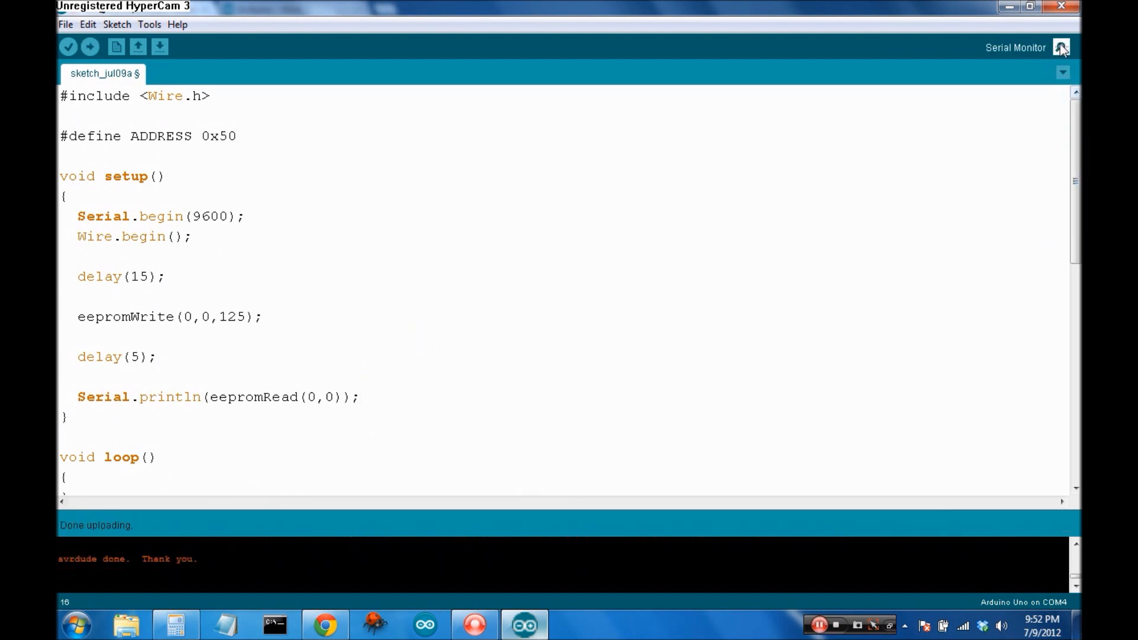
# Change the write to eepromWrite(0,0,5), upload, and check the value in the Serial Monitor
pyautogui.click(1059, 47)
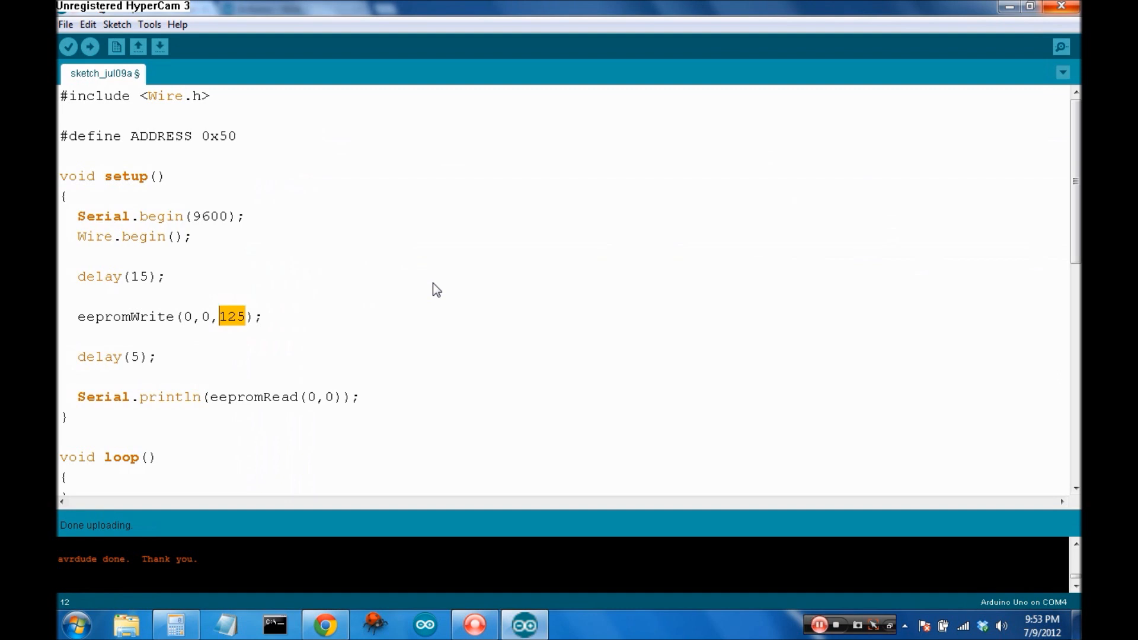
pyautogui.write('5')
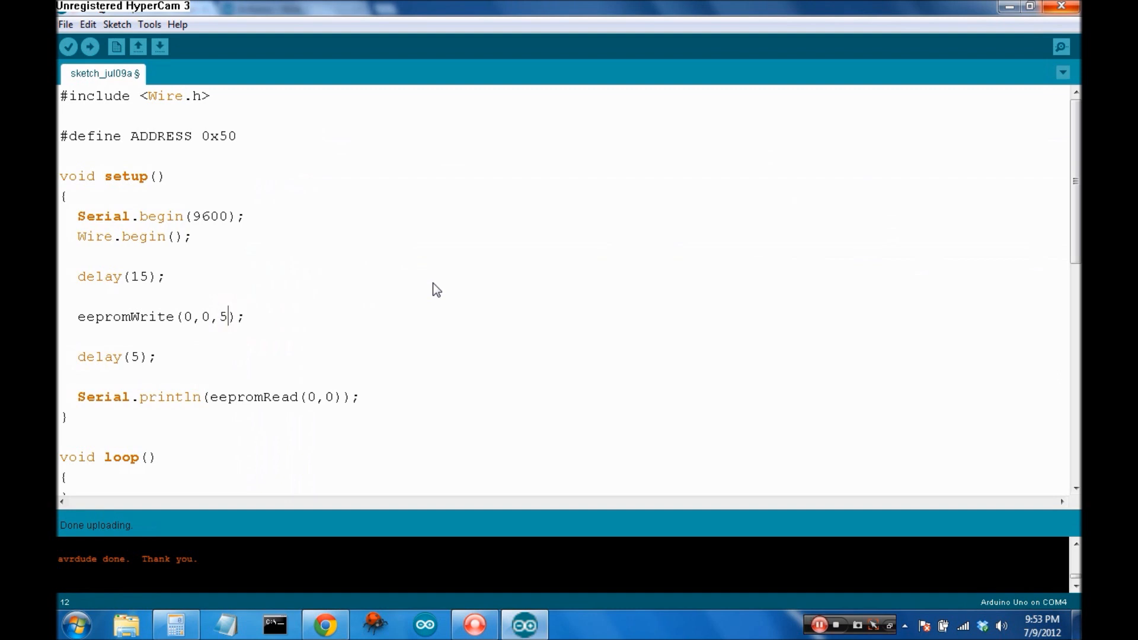
pyautogui.click(89, 46)
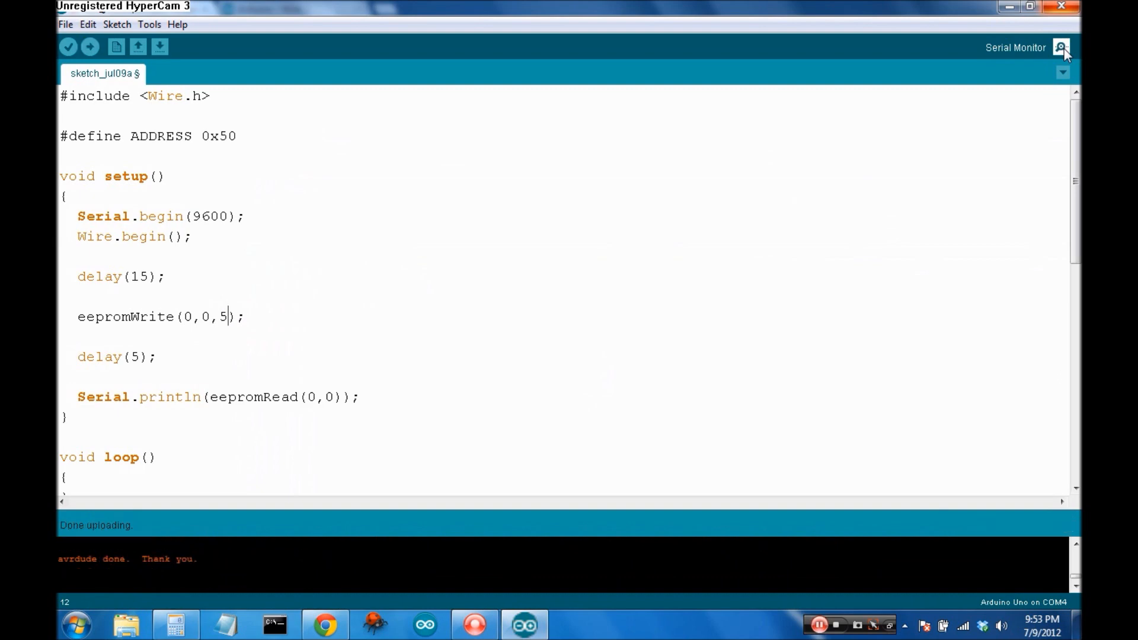
pyautogui.click(1062, 48)
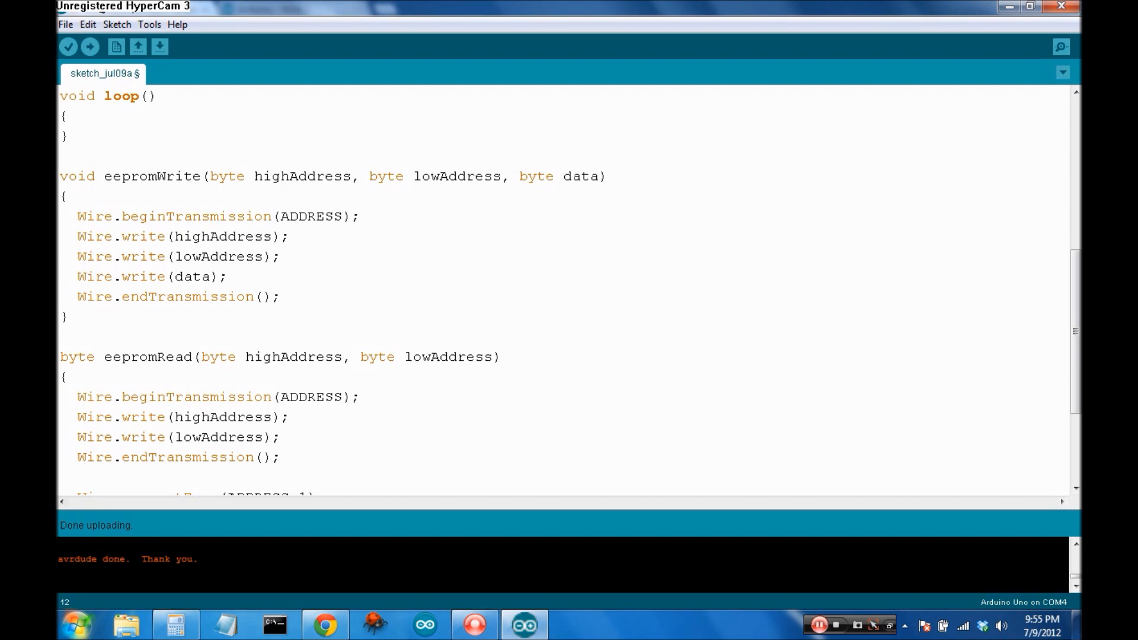
# Switch to the 24LC256 datasheet in Chrome and scroll to its Features list
pyautogui.click(323, 625)
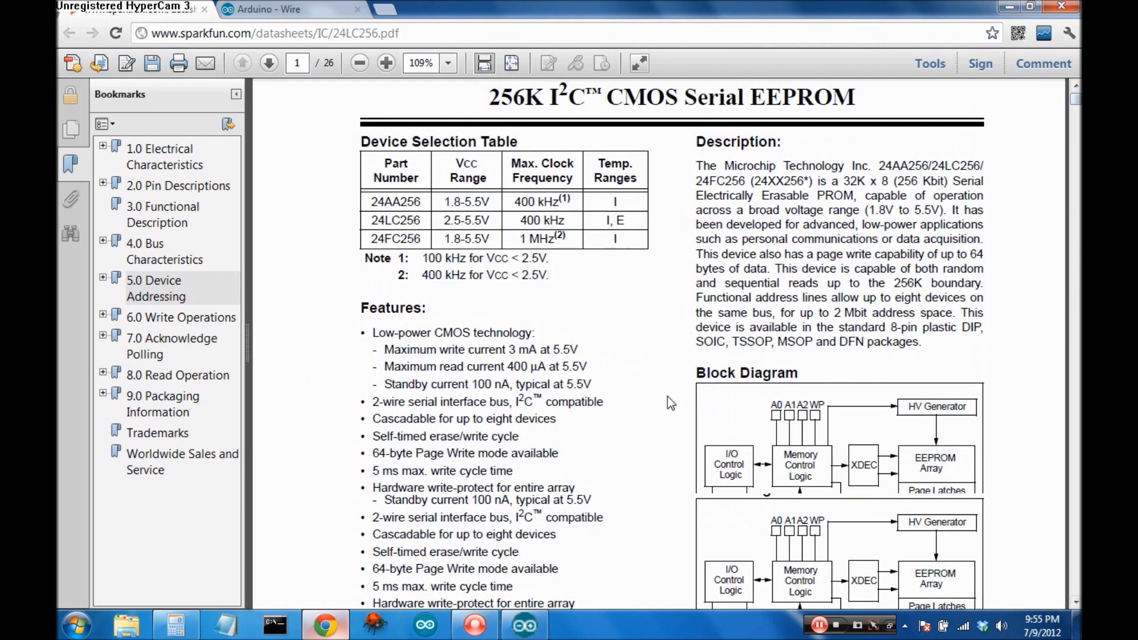
pyautogui.scroll(-3)
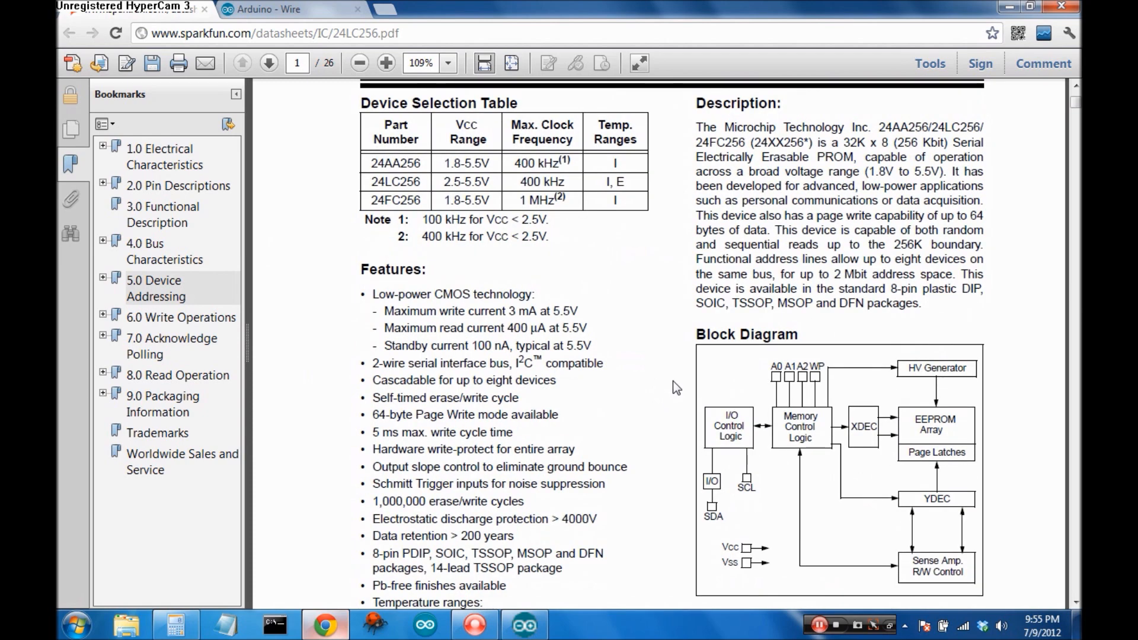
pyautogui.scroll(-3)
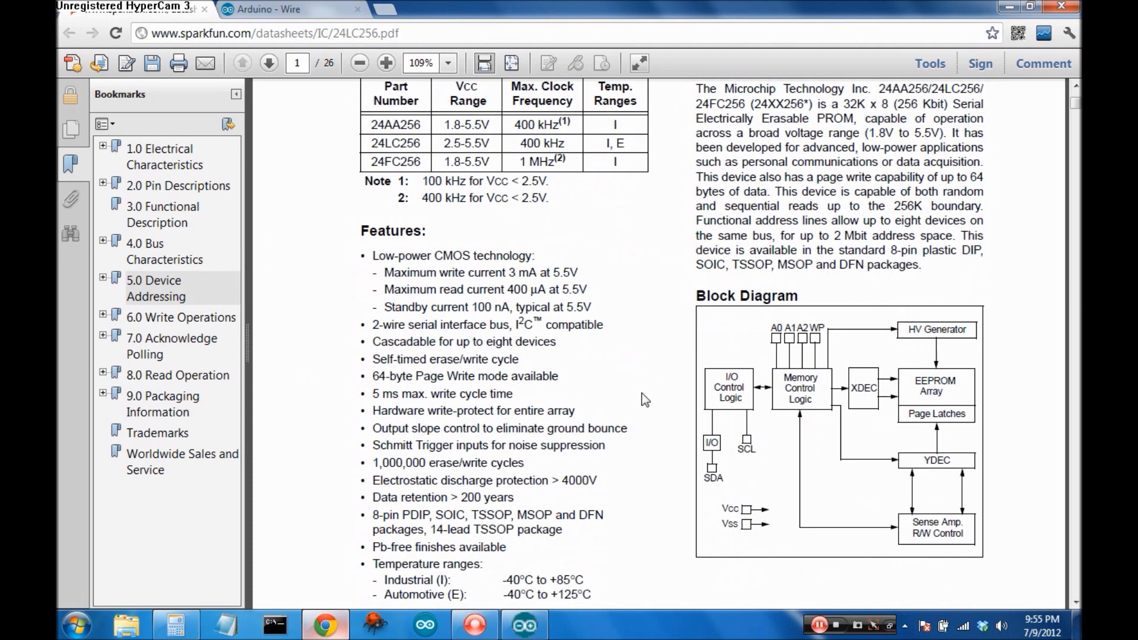